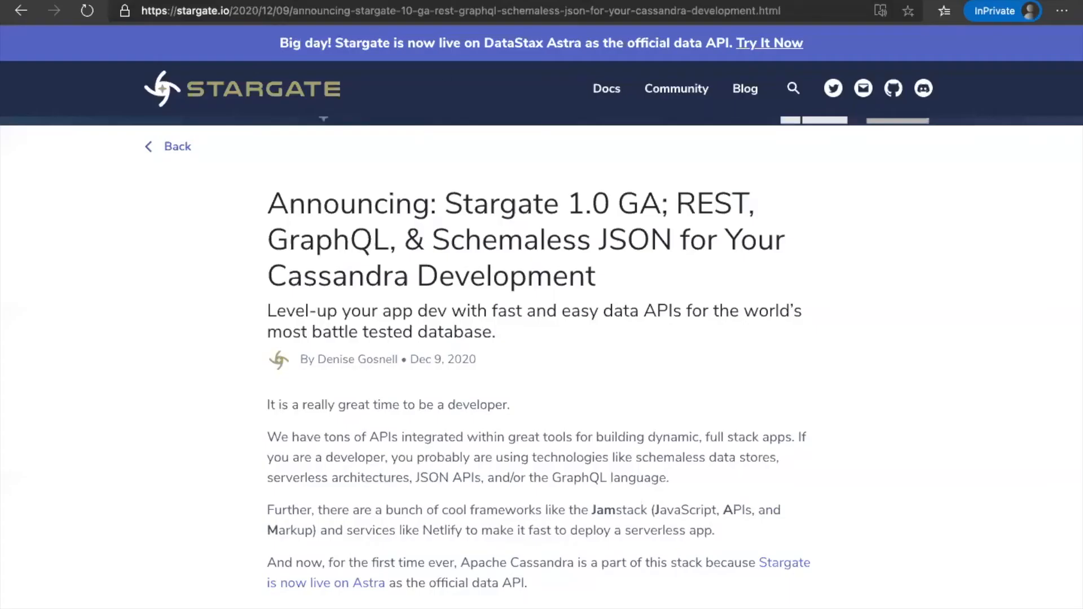
{"action": "mouse_move", "coordinate": [597, 230]}
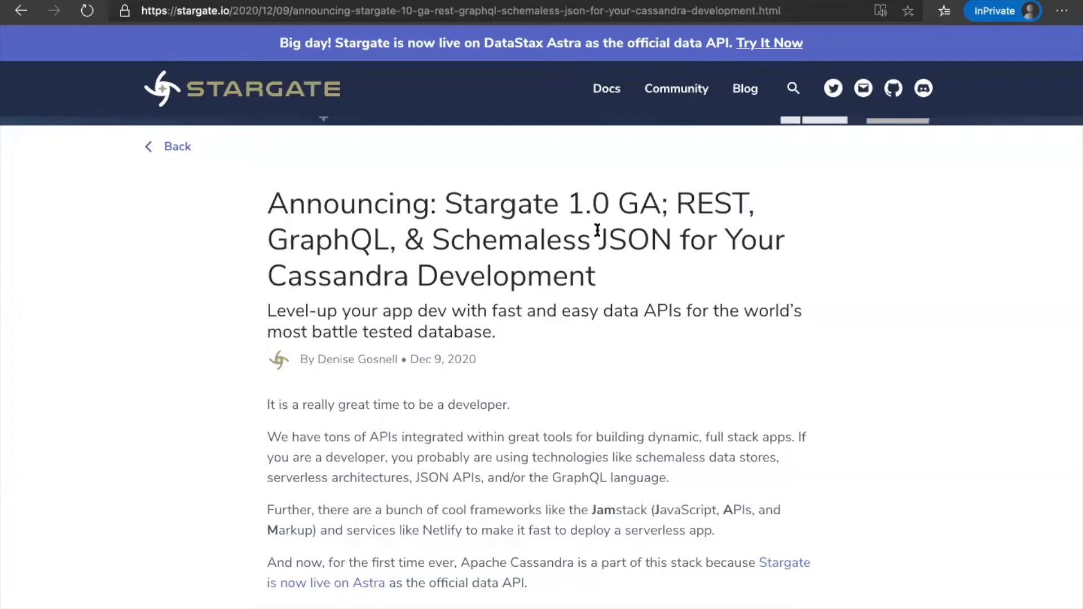
{"action": "mouse_move", "coordinate": [413, 367]}
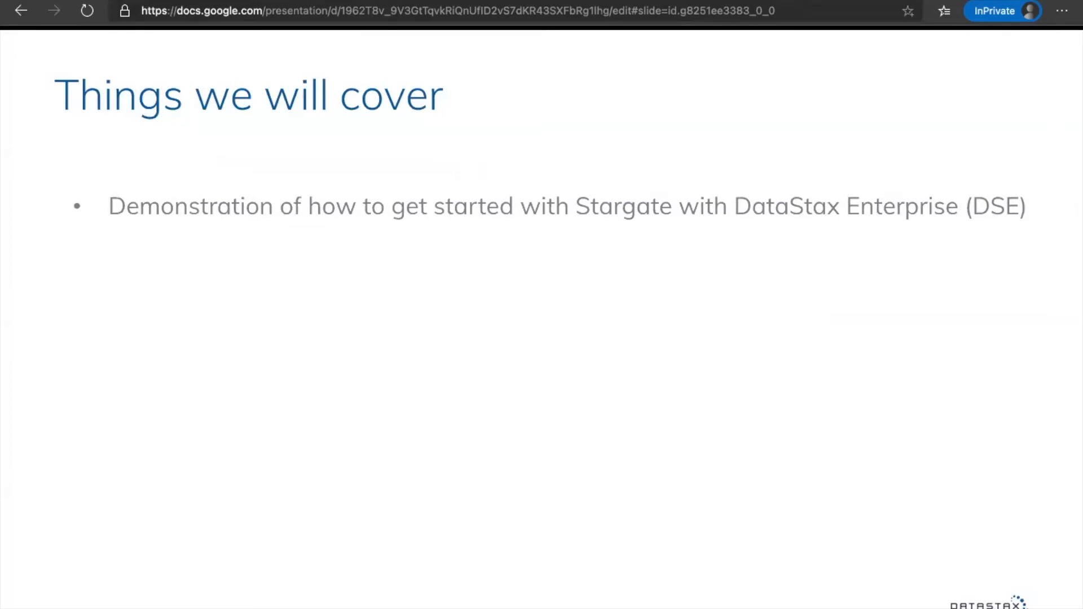
{"action": "mouse_move", "coordinate": [511, 79]}
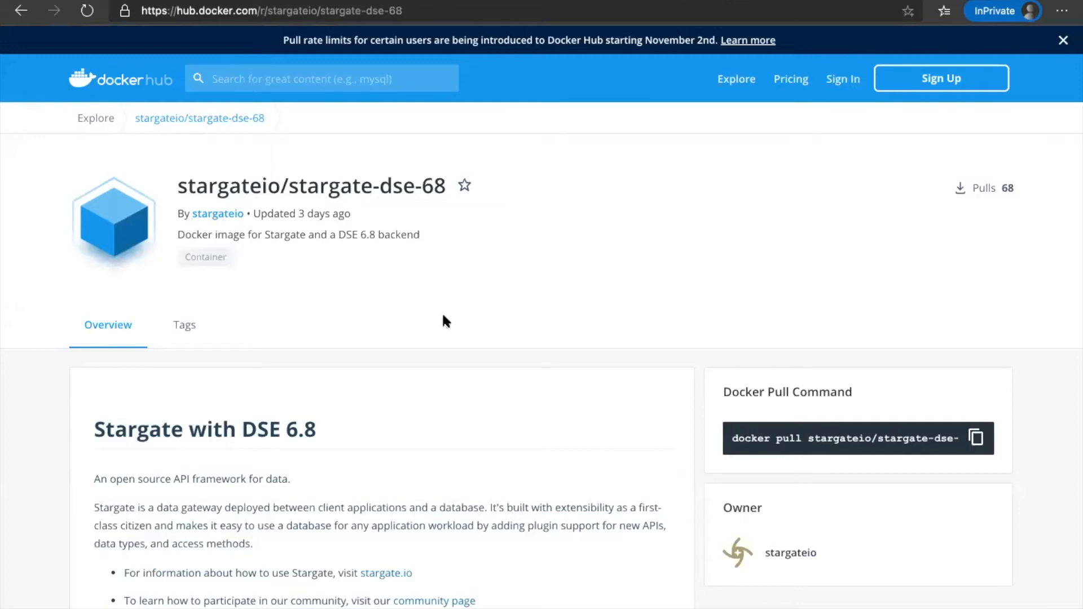
Scroll through the datastax/dse-server image overview on Docker Hub.
{"action": "scroll", "scroll_direction": "down", "scroll_amount": 3}
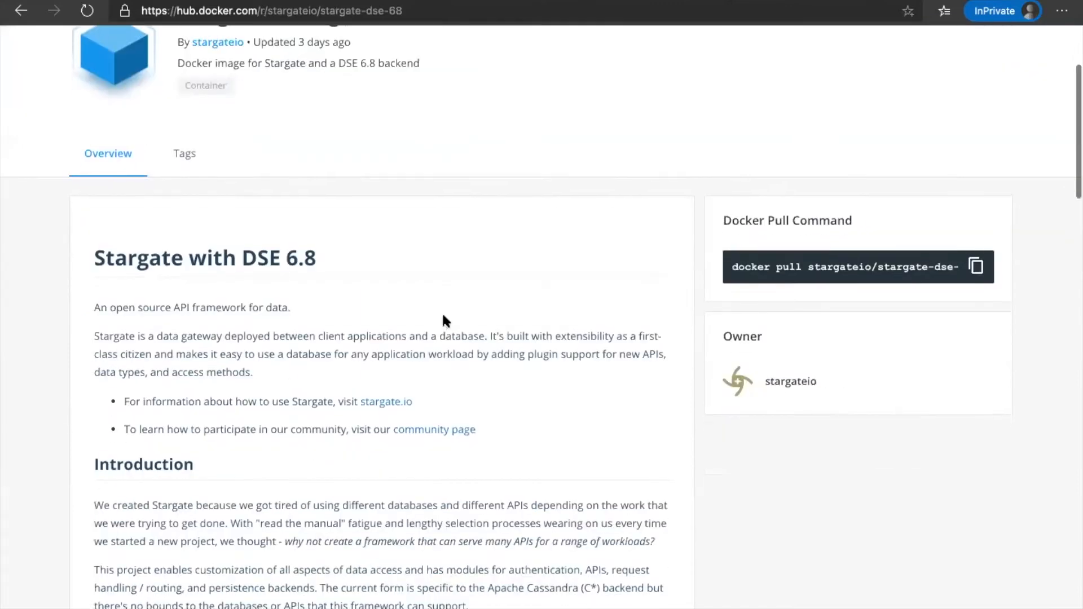
{"action": "scroll", "scroll_direction": "up", "scroll_amount": 3}
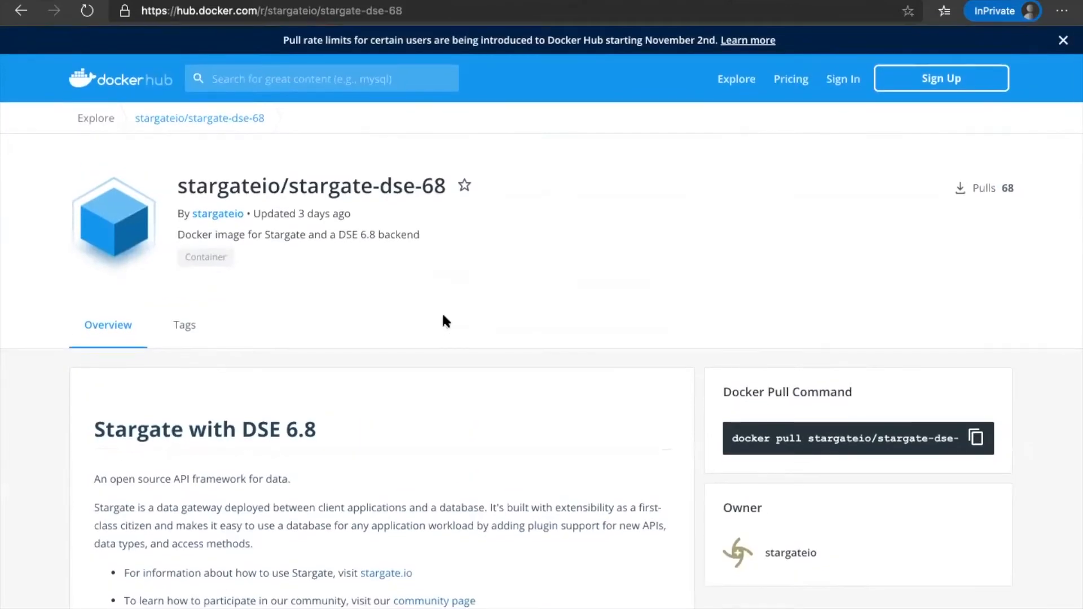
{"action": "scroll", "scroll_direction": "down", "scroll_amount": 3}
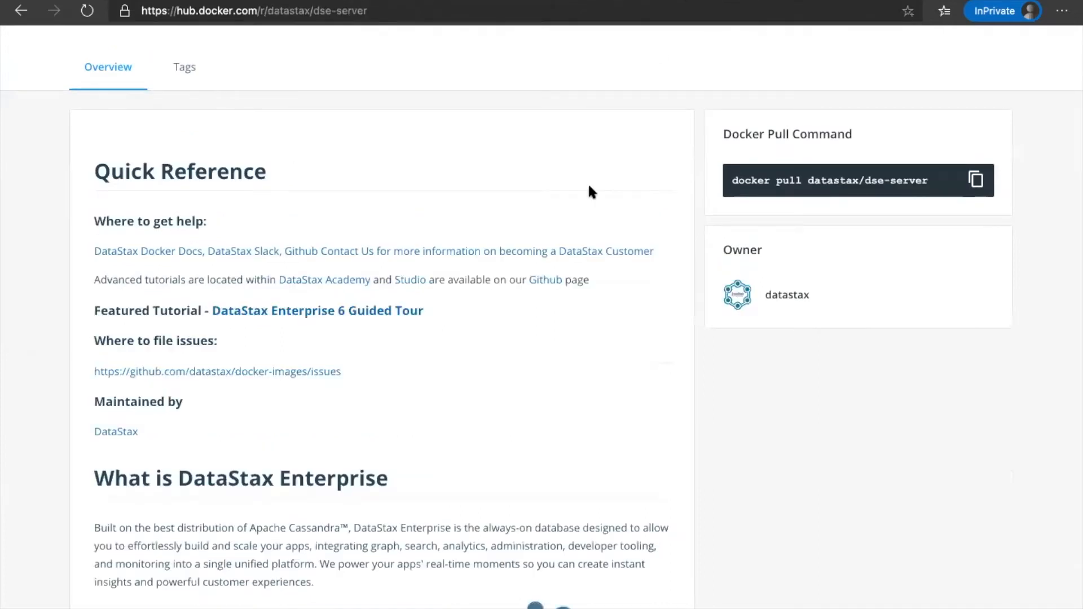
{"action": "scroll", "scroll_direction": "up", "scroll_amount": 3}
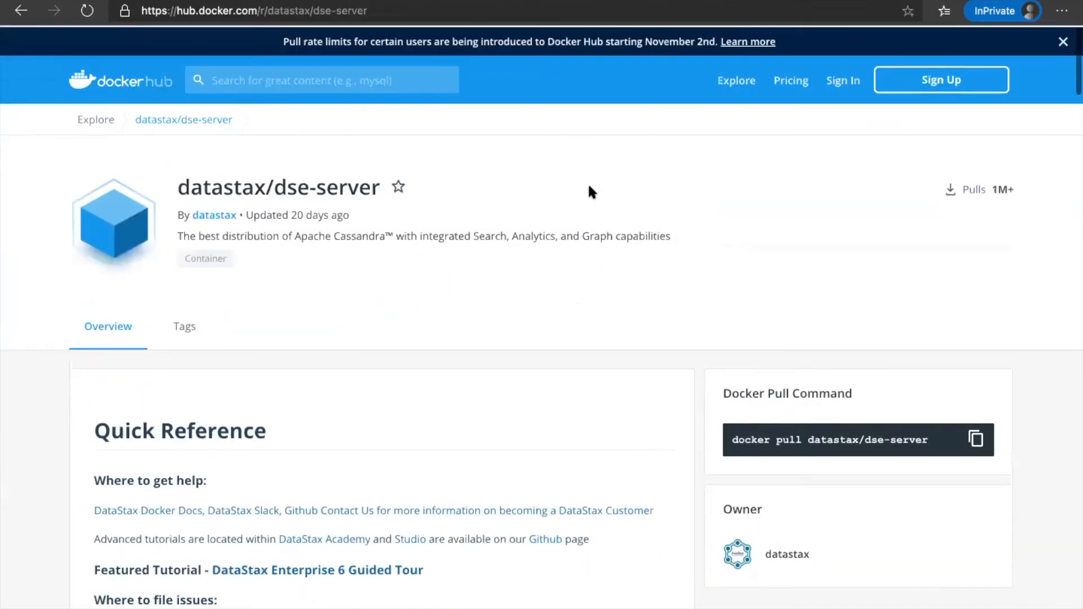
{"action": "scroll", "scroll_direction": "down", "scroll_amount": 3}
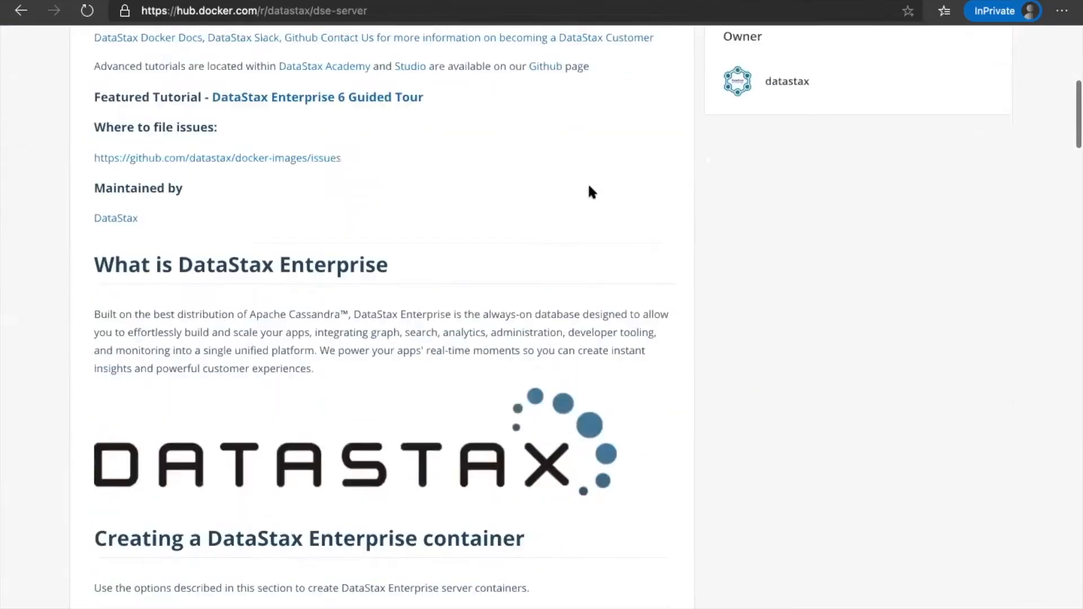
{"action": "scroll", "scroll_direction": "up", "scroll_amount": 3}
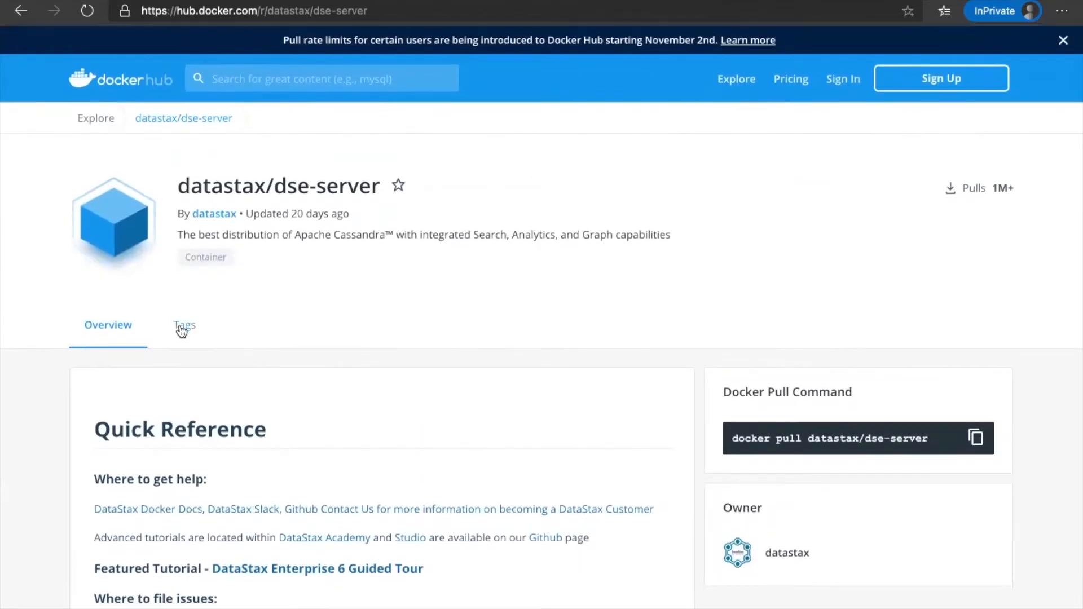
View the dse-server image's tags, then return to the stargateio/stargate-dse-68 image page.
{"action": "left_click", "coordinate": [184, 325]}
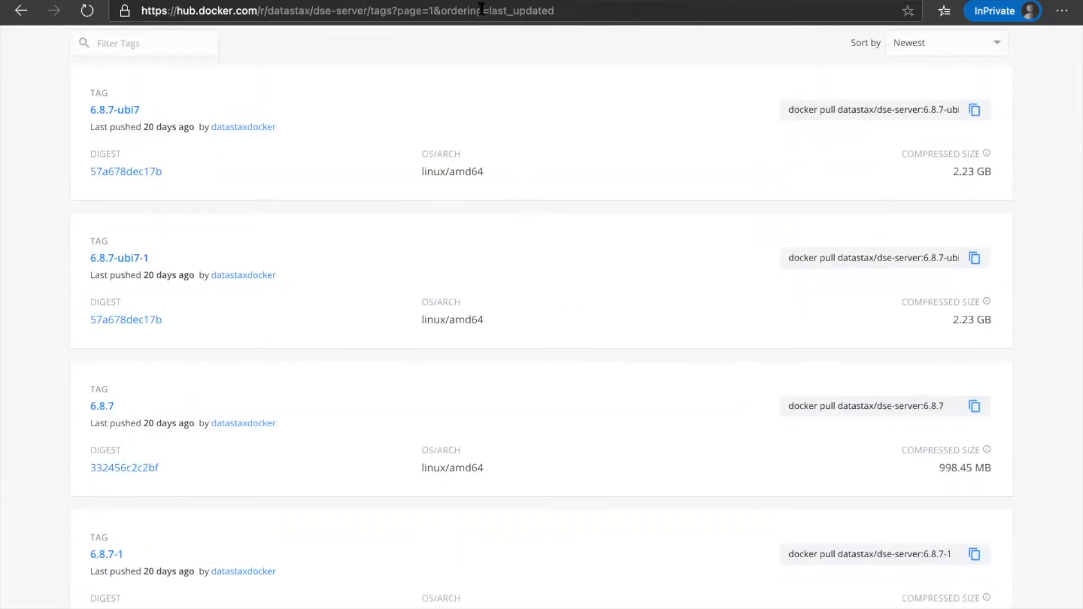
{"action": "left_click", "coordinate": [349, 11]}
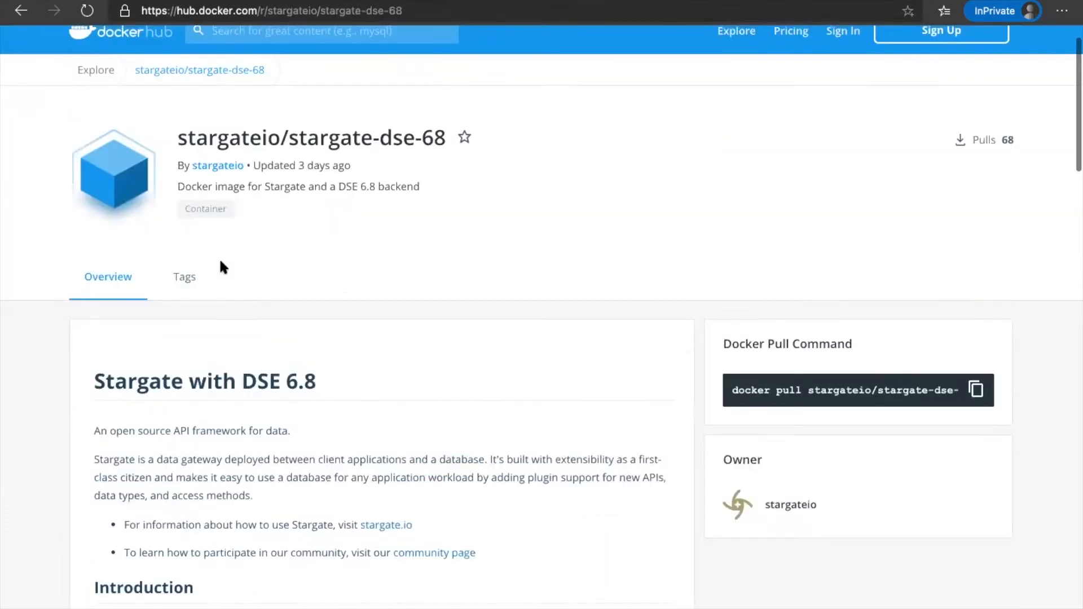
{"action": "left_click", "coordinate": [184, 276]}
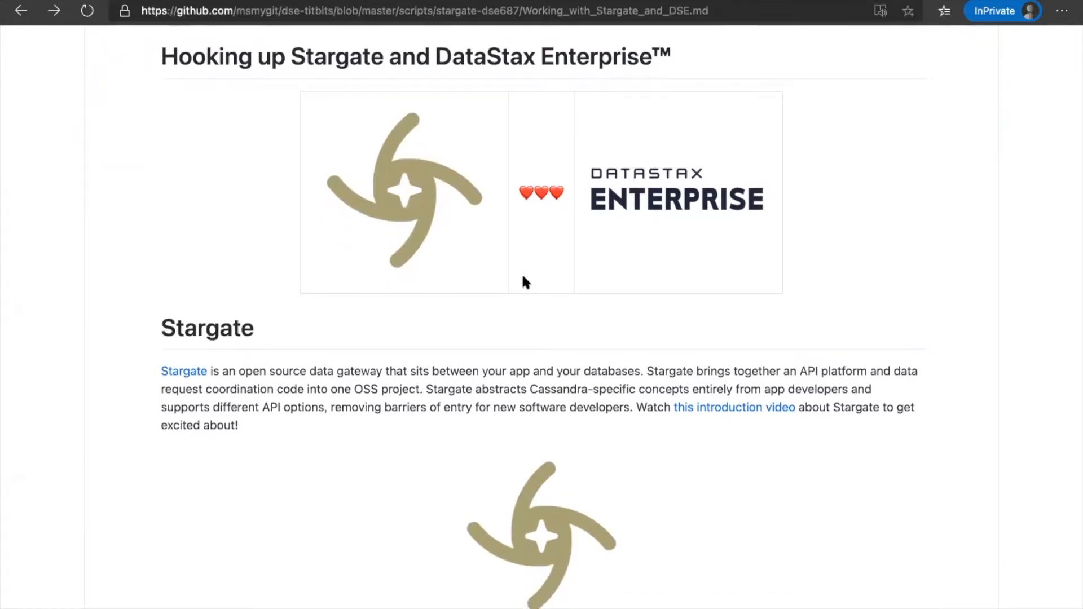
Scroll through the guide's Stargate section listing the JSON, REST, GraphQL and CQL APIs.
{"action": "scroll", "scroll_direction": "down", "scroll_amount": 3}
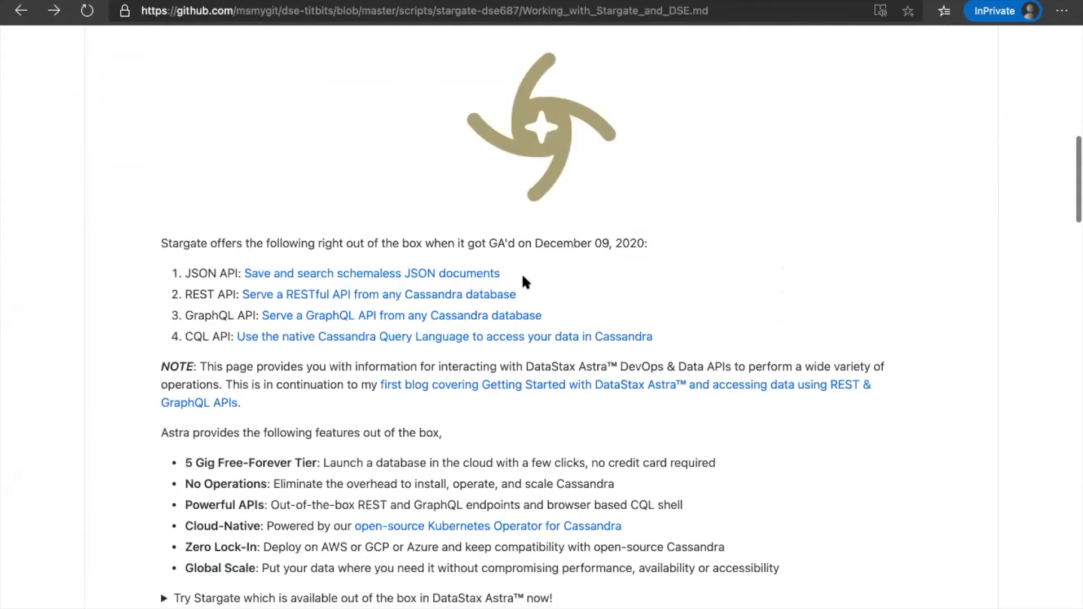
{"action": "scroll", "scroll_direction": "up", "scroll_amount": 3}
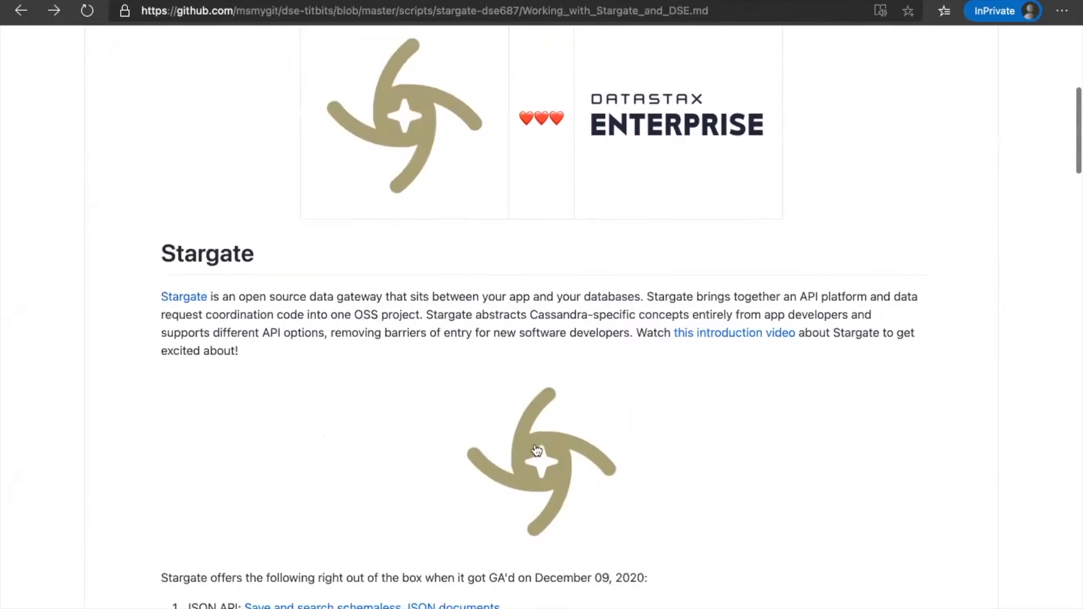
{"action": "scroll", "scroll_direction": "down", "scroll_amount": 3}
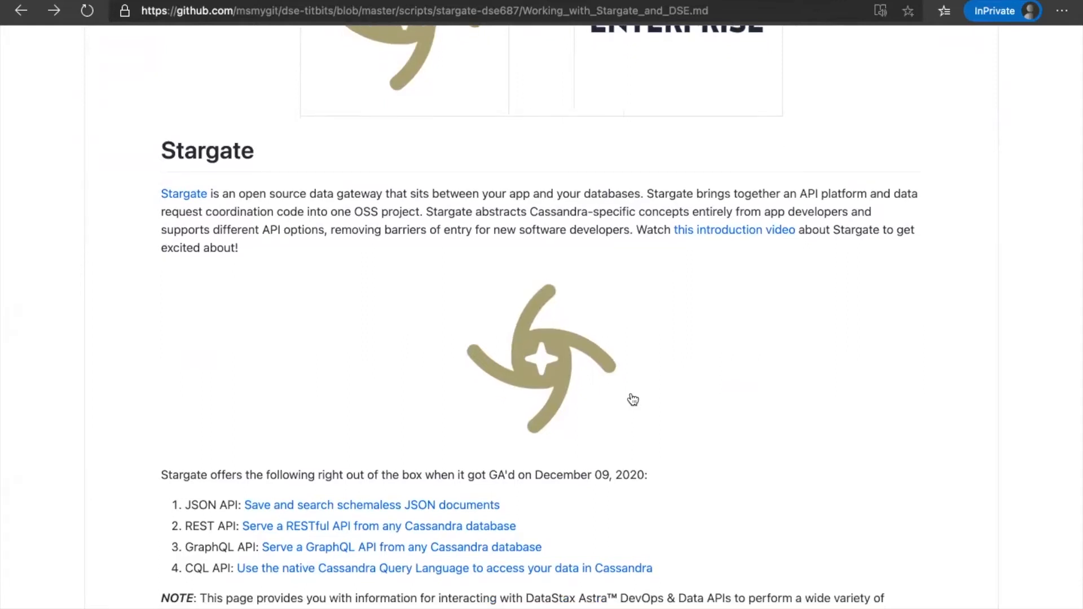
{"action": "scroll", "scroll_direction": "down", "scroll_amount": 3}
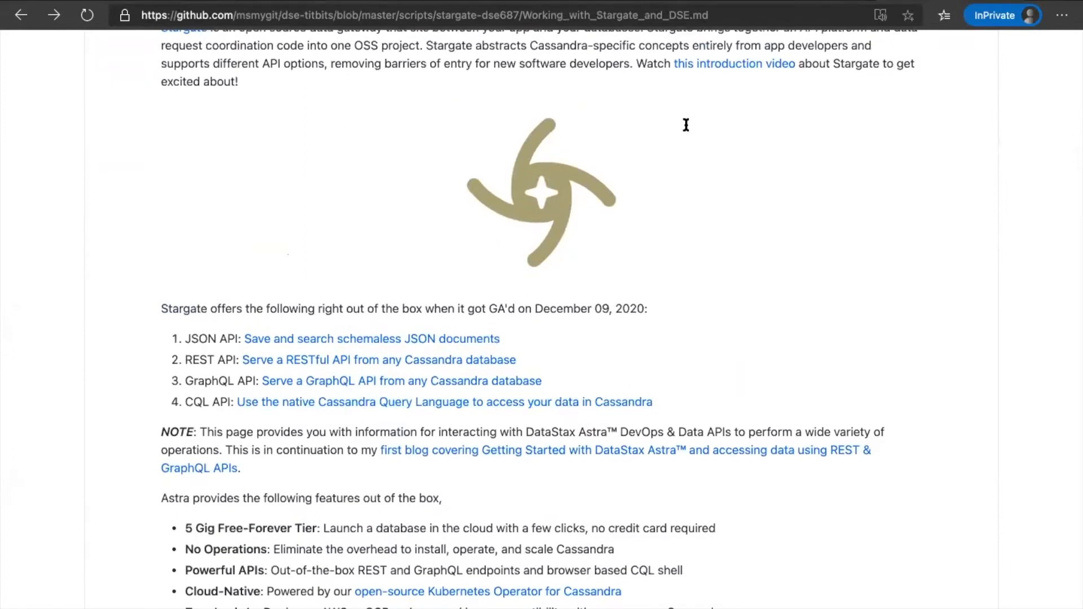
{"action": "mouse_move", "coordinate": [687, 167]}
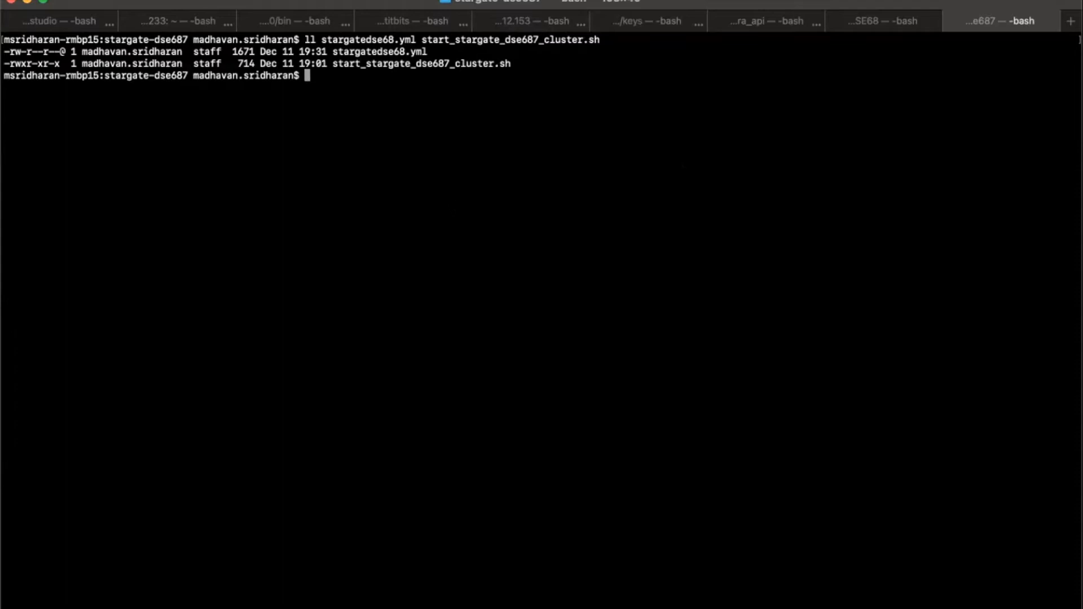
Print the stargate compose file with cat in the Terminal.
{"action": "type", "text": "cat s"}
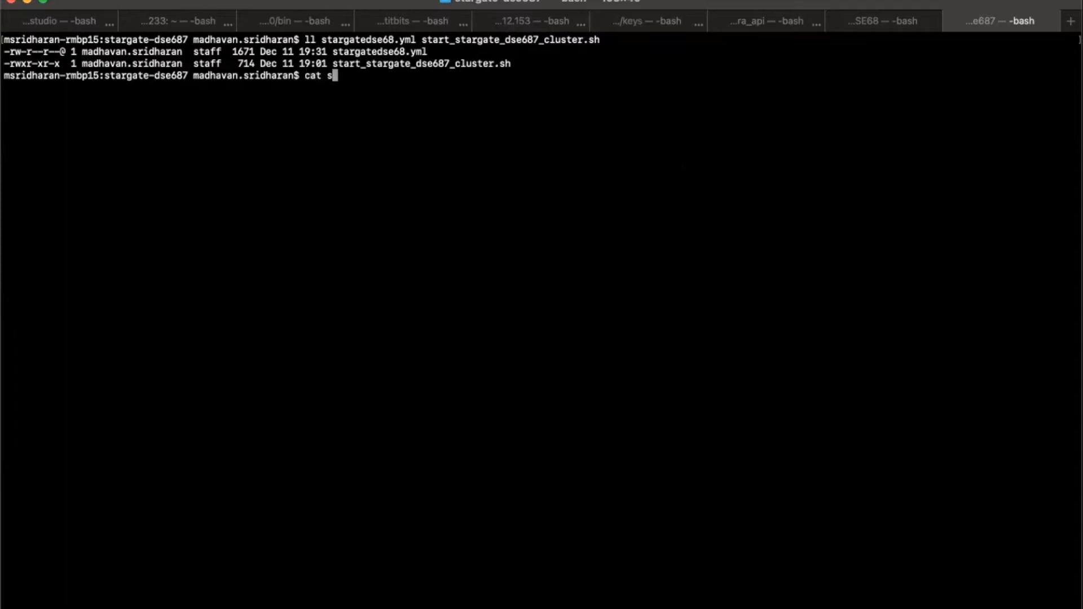
{"action": "type", "text": "targate"}
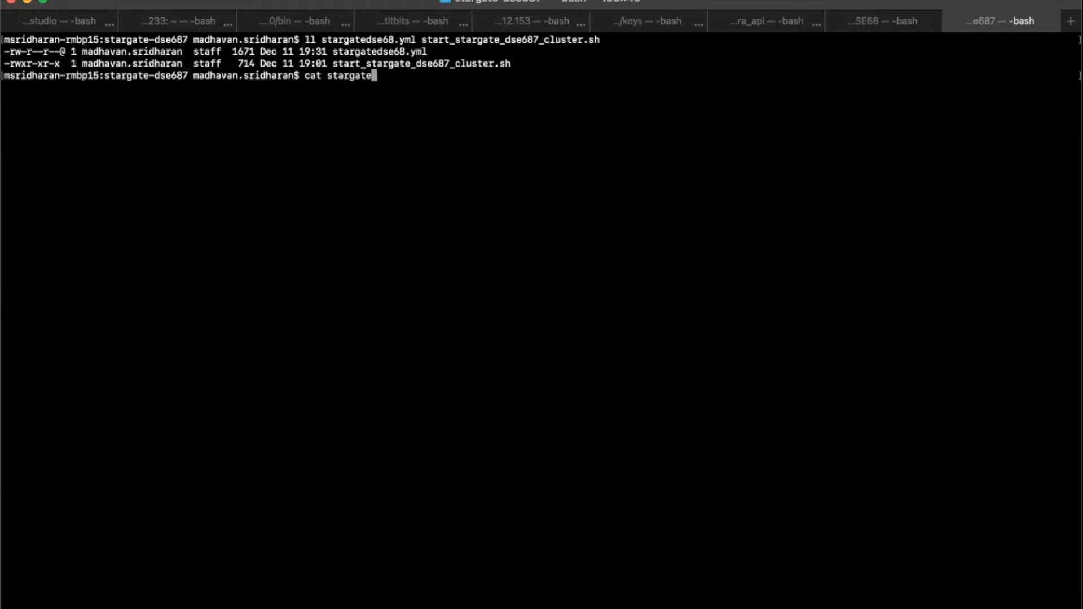
{"action": "key", "text": "Return"}
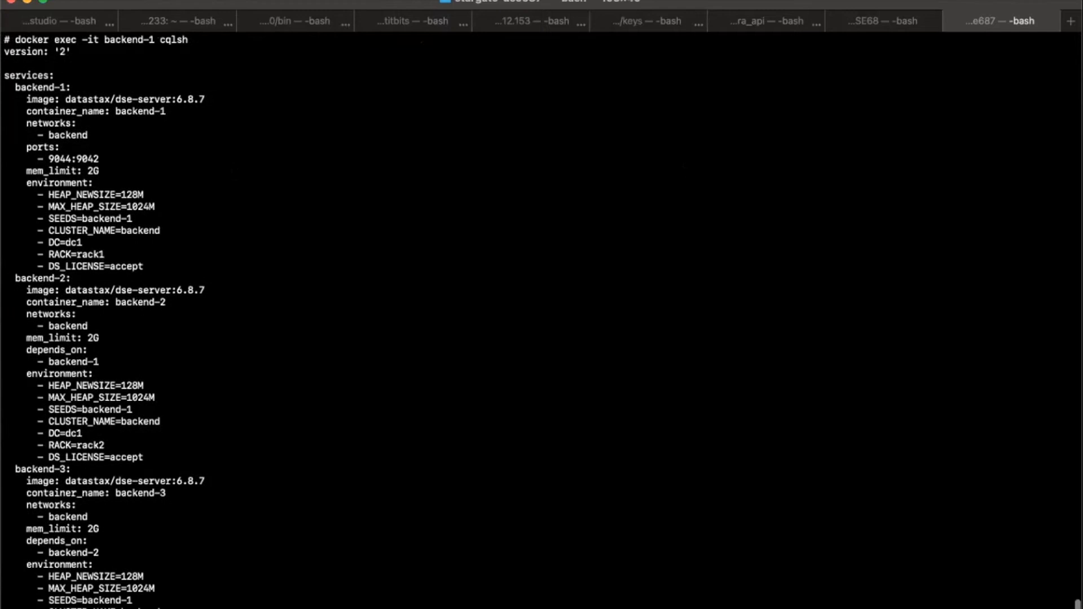
Review the compose services, highlighting the backend image names dse-server:6.8.7.
{"action": "scroll", "scroll_direction": "up", "scroll_amount": 3}
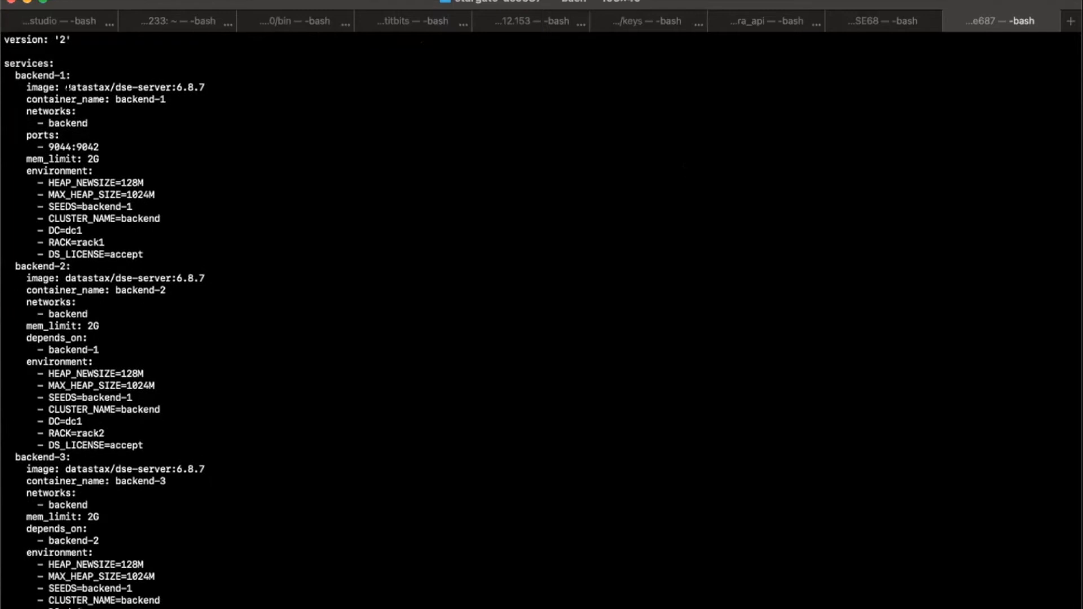
{"action": "double_click", "coordinate": [130, 87]}
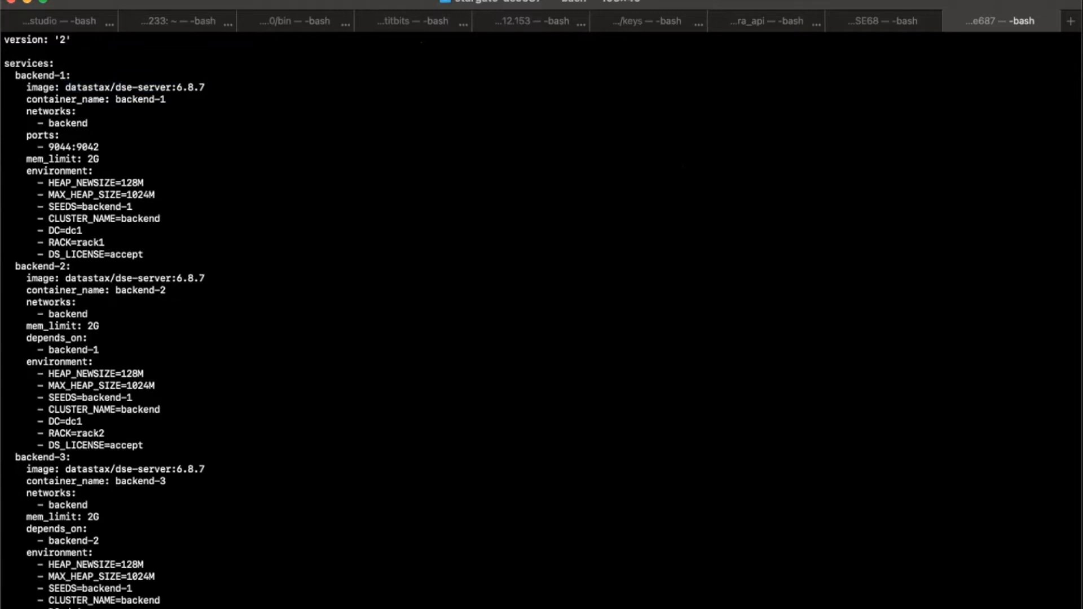
{"action": "double_click", "coordinate": [140, 99]}
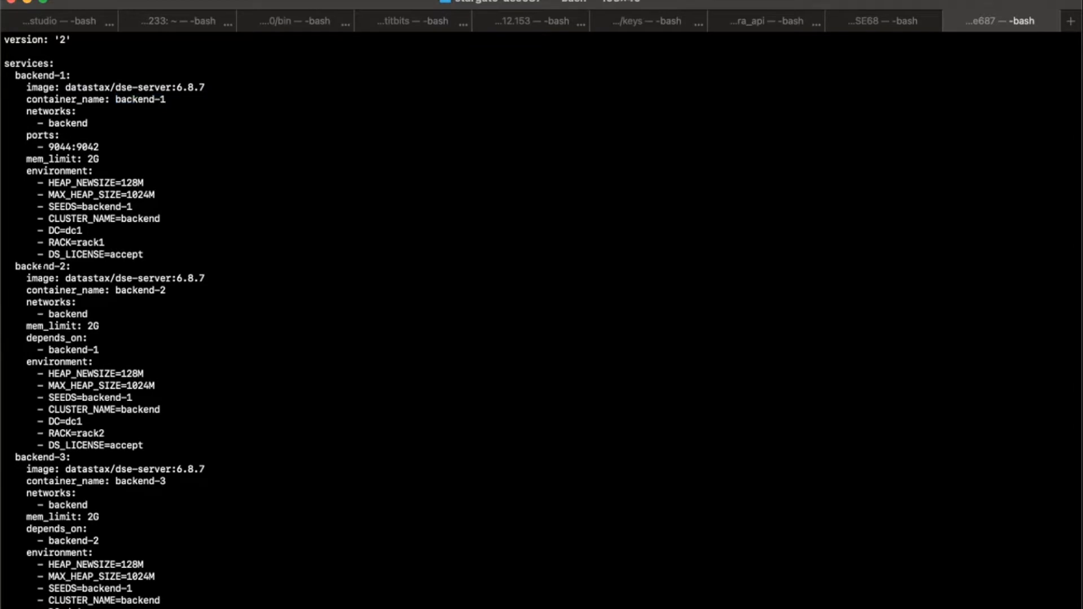
{"action": "double_click", "coordinate": [39, 456]}
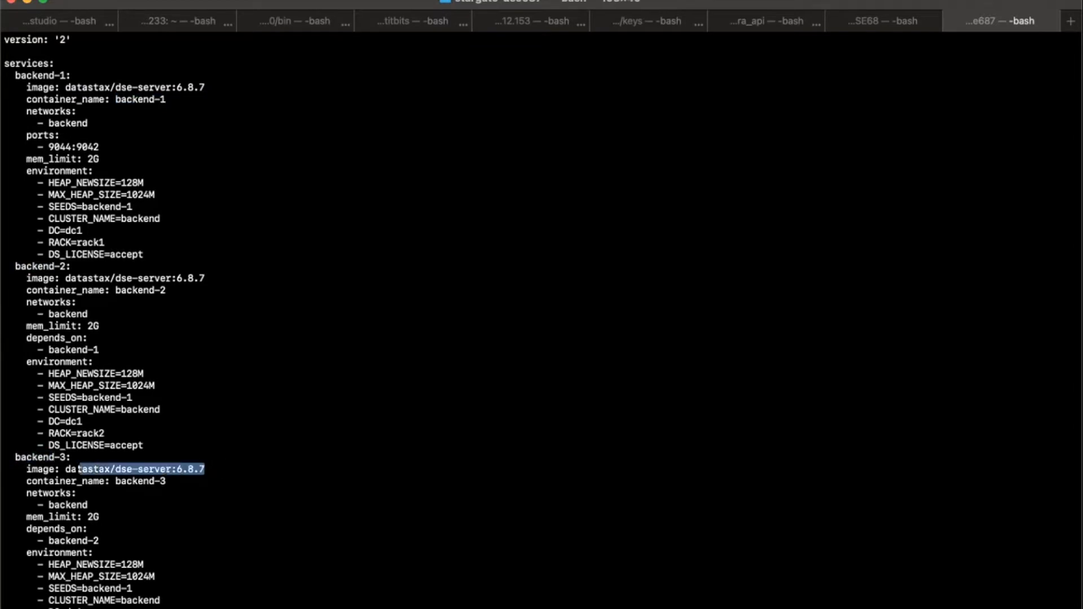
{"action": "scroll", "scroll_direction": "down", "scroll_amount": 3}
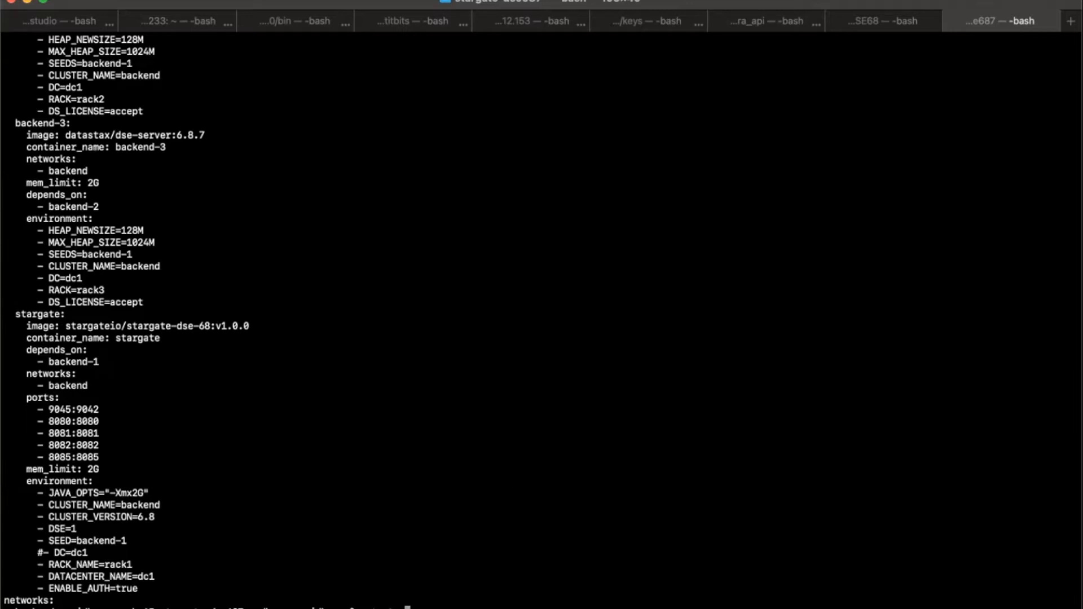
Scroll the printed start script and highlight a value in its startup commands.
{"action": "scroll", "scroll_direction": "down", "scroll_amount": 3}
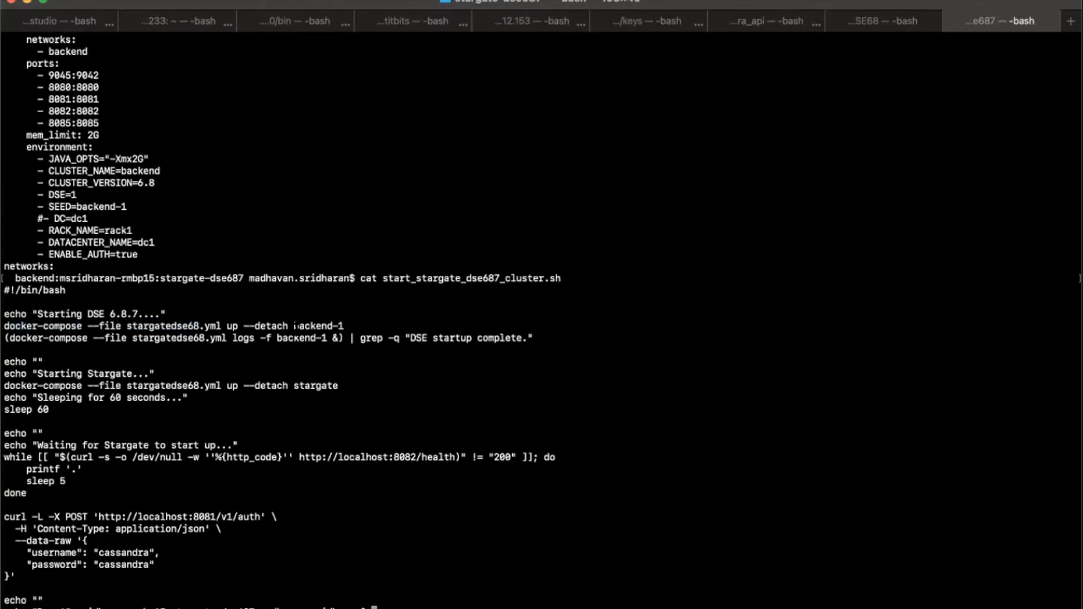
{"action": "double_click", "coordinate": [317, 325]}
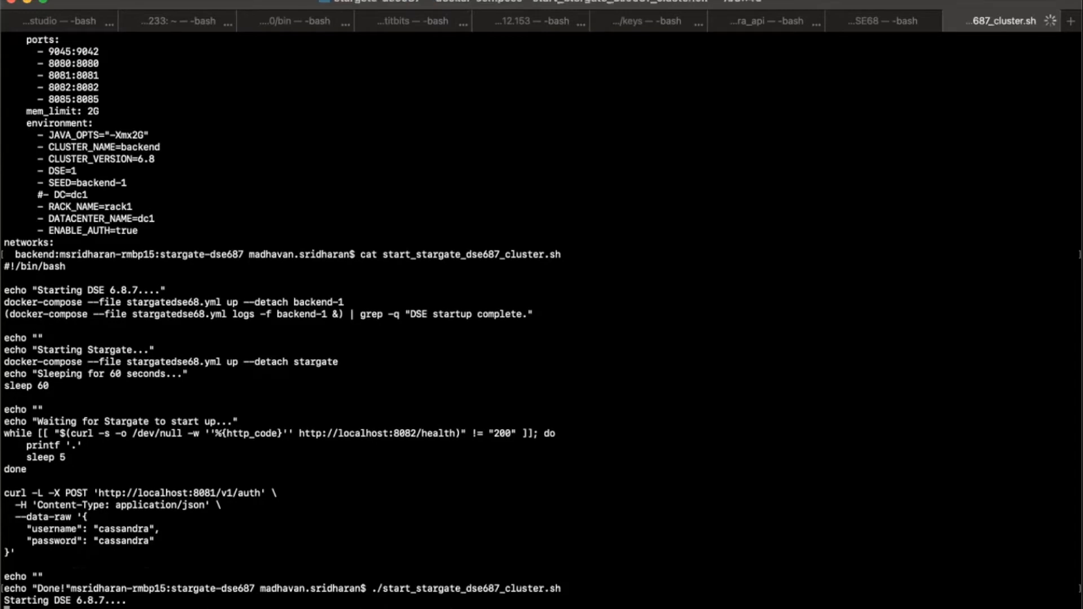
Follow the start script output as backend-1 and stargate come up and it sleeps 60 seconds.
{"action": "scroll", "scroll_direction": "down", "scroll_amount": 3}
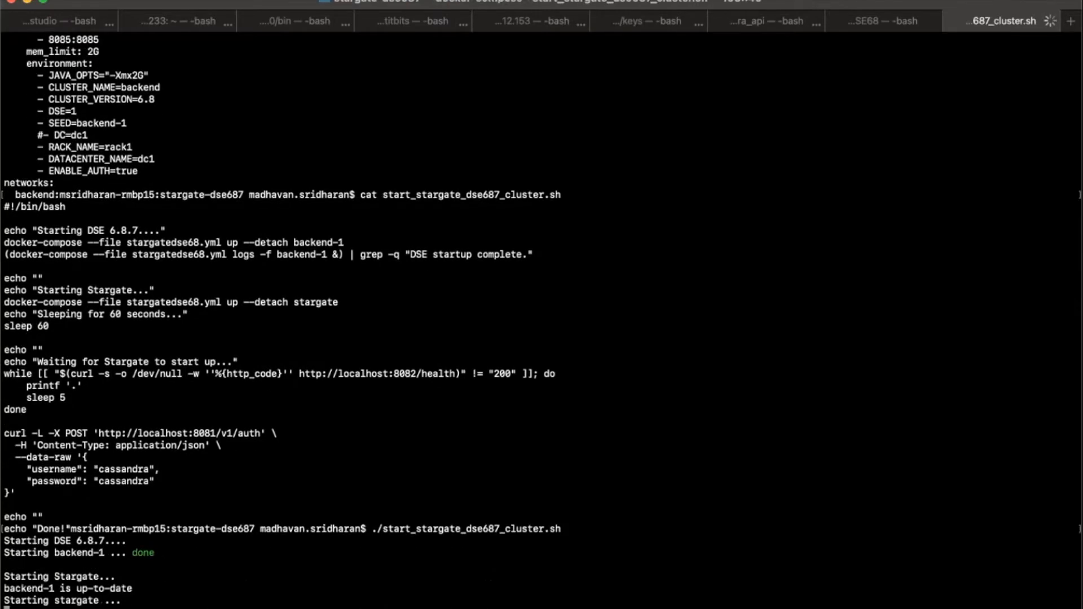
{"action": "scroll", "scroll_direction": "down", "scroll_amount": 3}
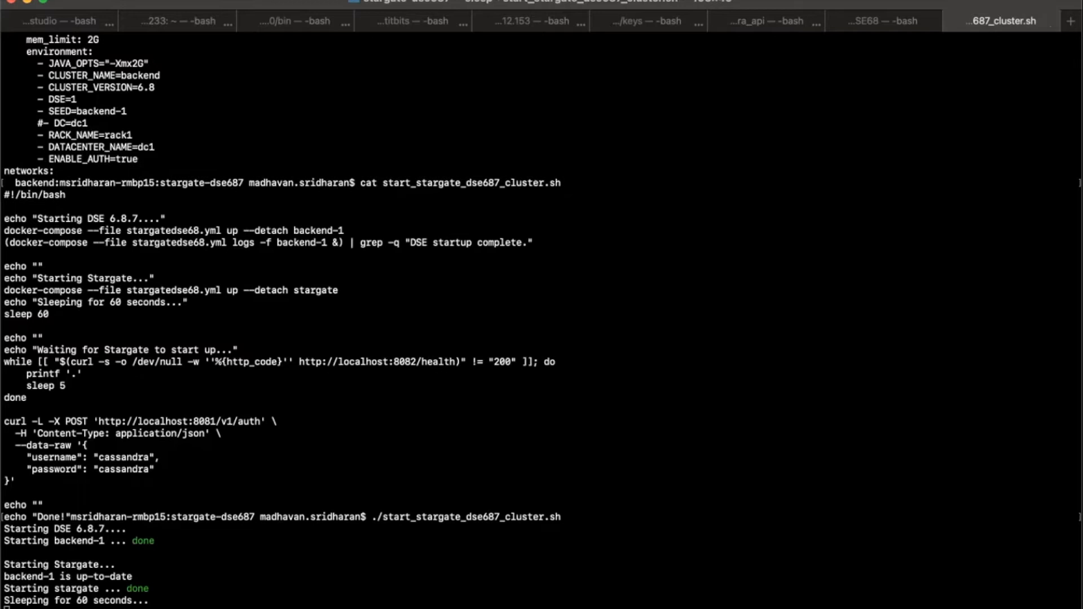
{"action": "mouse_move", "coordinate": [764, 47]}
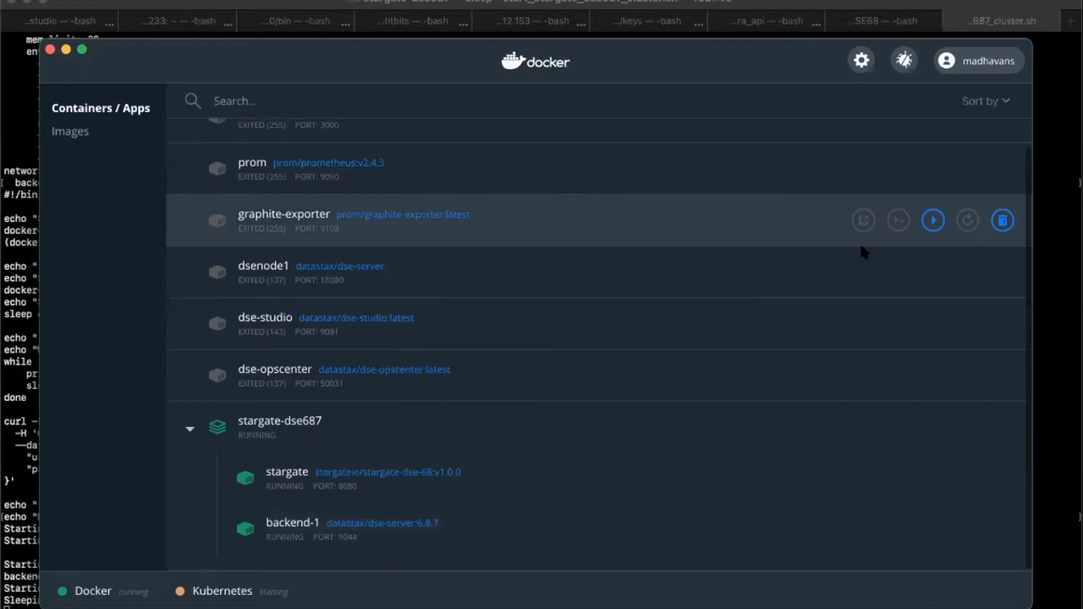
{"action": "mouse_move", "coordinate": [282, 493]}
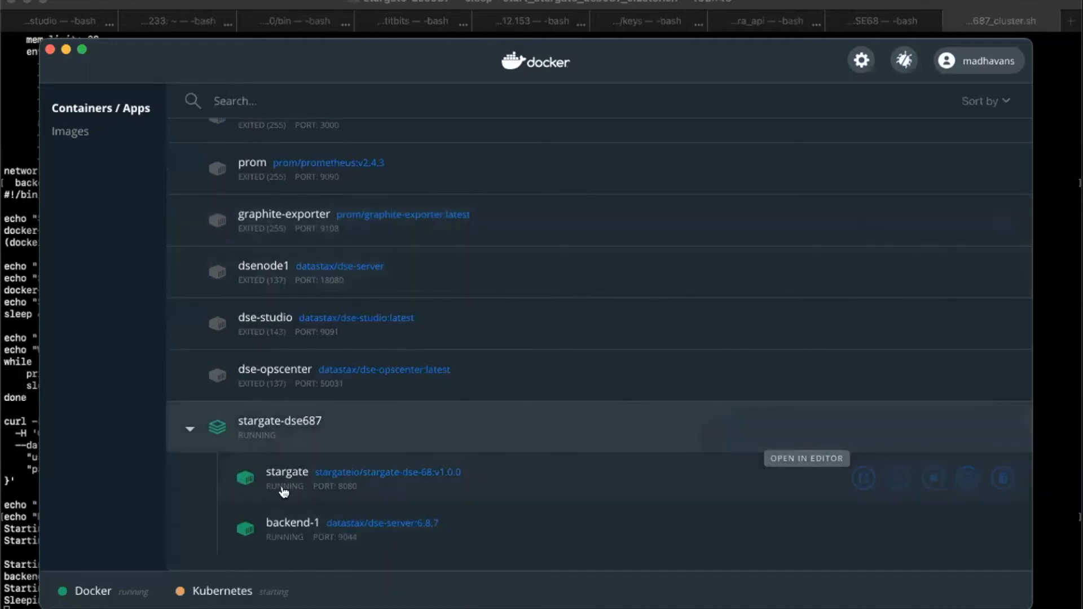
{"action": "mouse_move", "coordinate": [328, 491]}
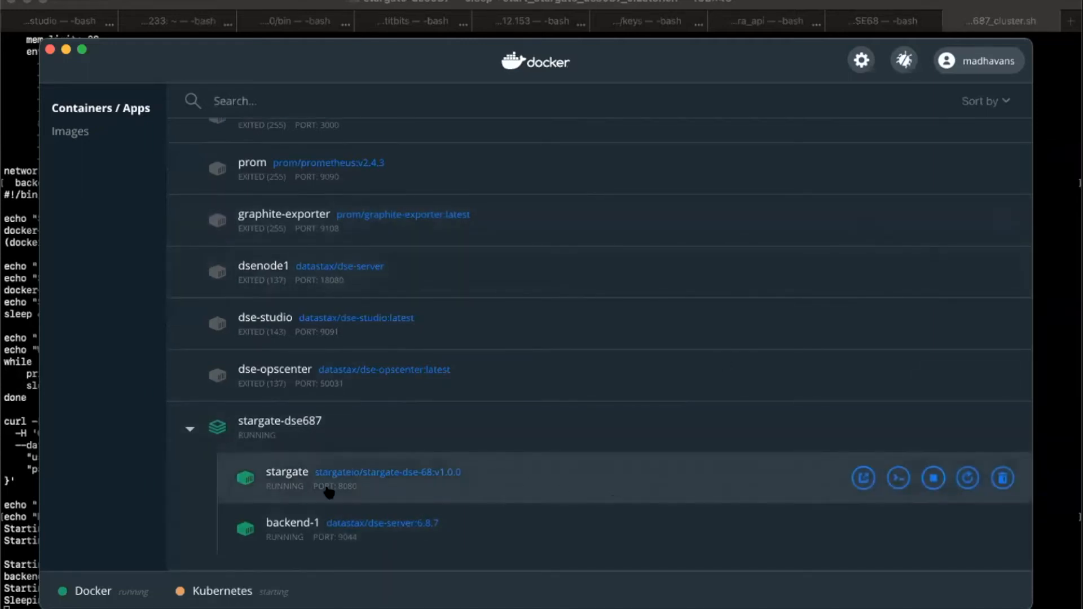
{"action": "mouse_move", "coordinate": [346, 536]}
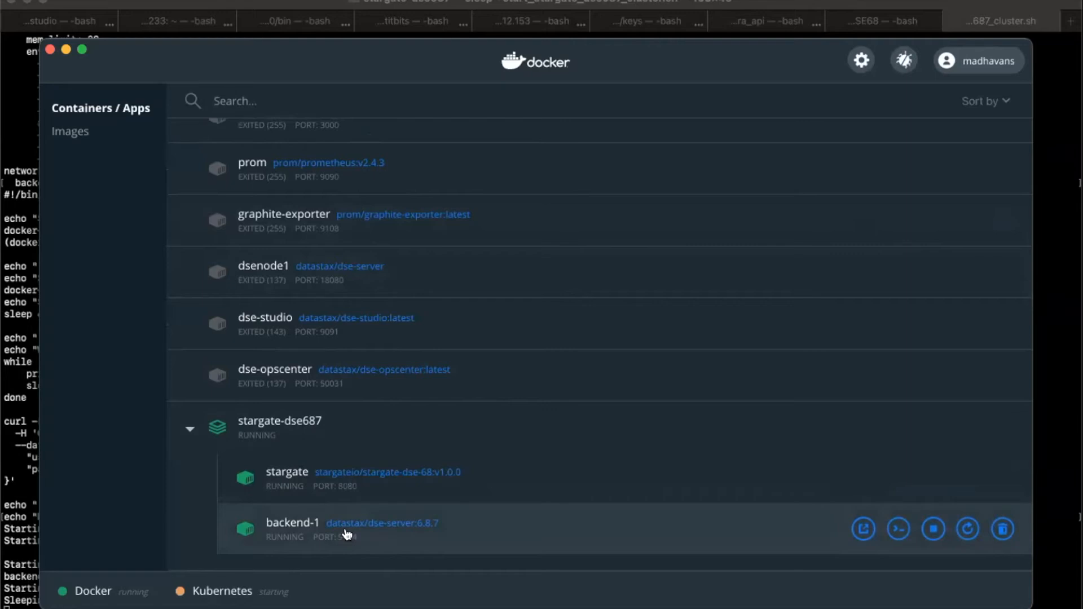
{"action": "mouse_move", "coordinate": [114, 390]}
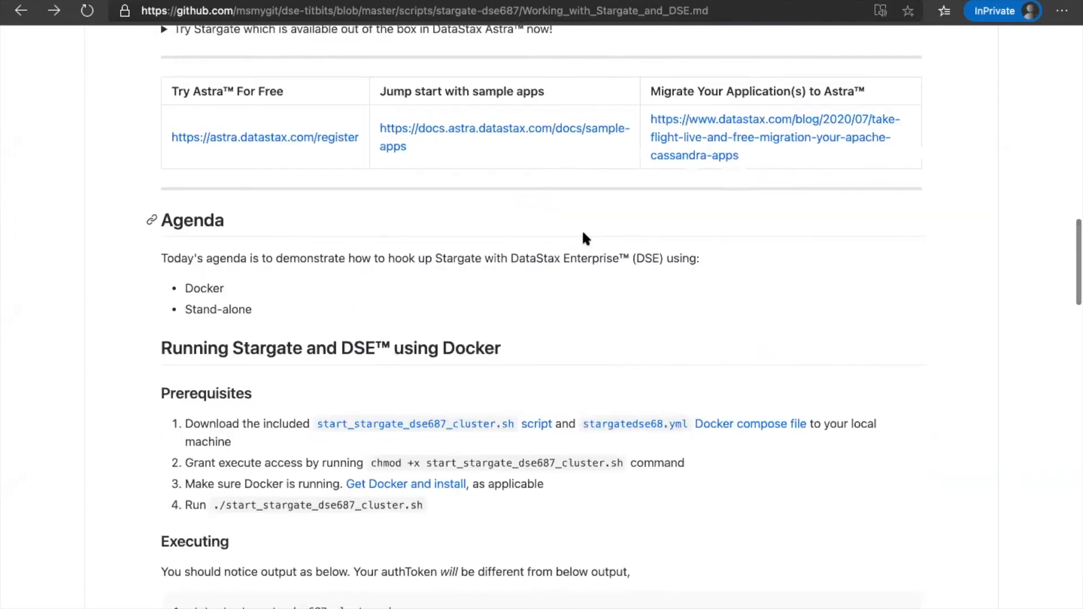
Scroll the guide down to the Executing section with expected output and cqlsh commands.
{"action": "scroll", "scroll_direction": "down", "scroll_amount": 3}
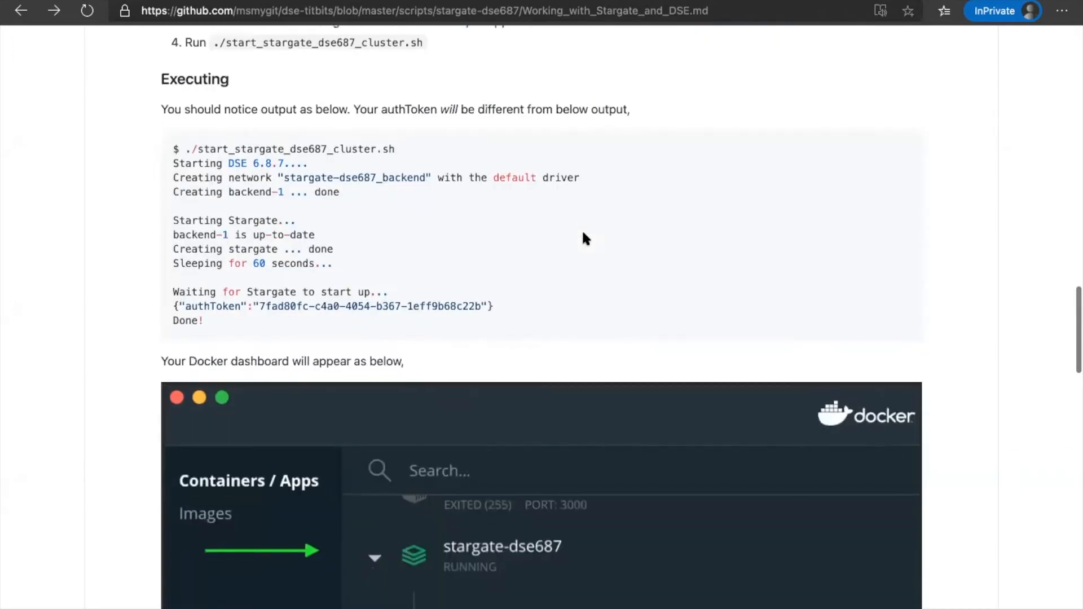
{"action": "scroll", "scroll_direction": "down", "scroll_amount": 3}
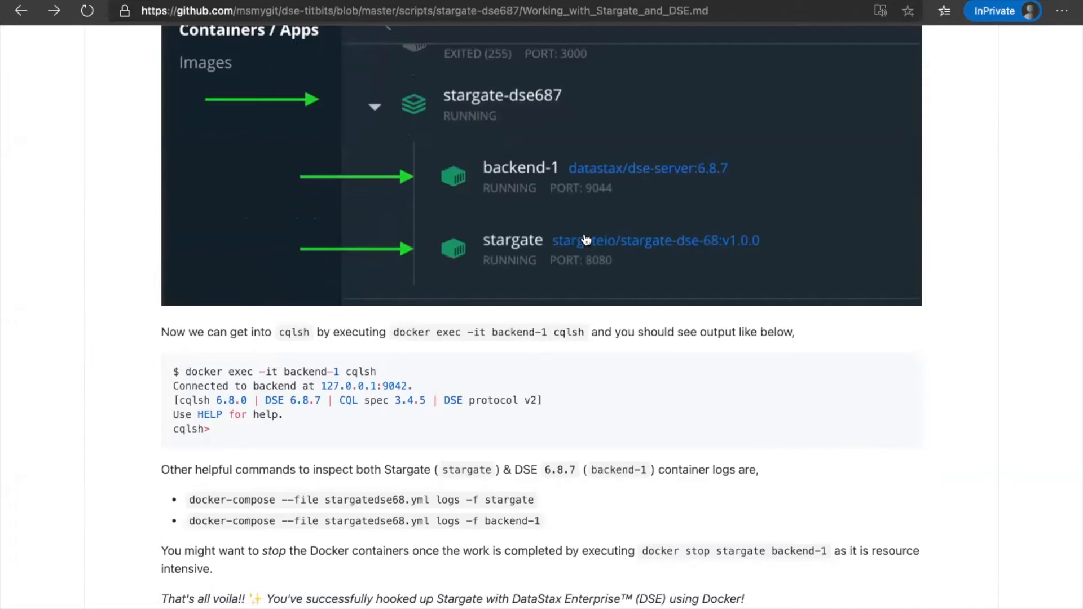
{"action": "mouse_move", "coordinate": [410, 493]}
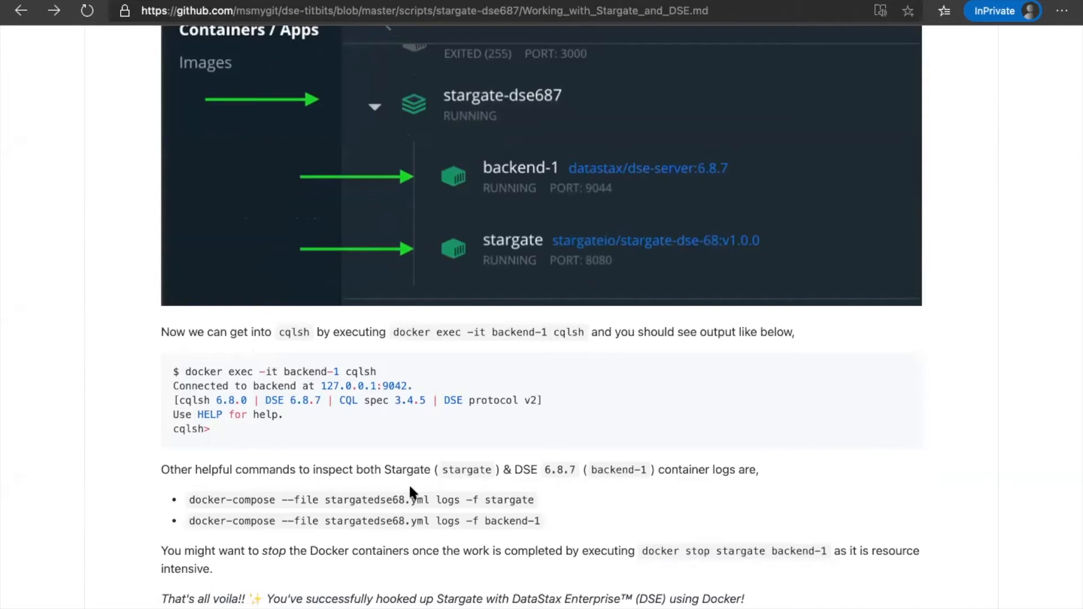
{"action": "mouse_move", "coordinate": [192, 499]}
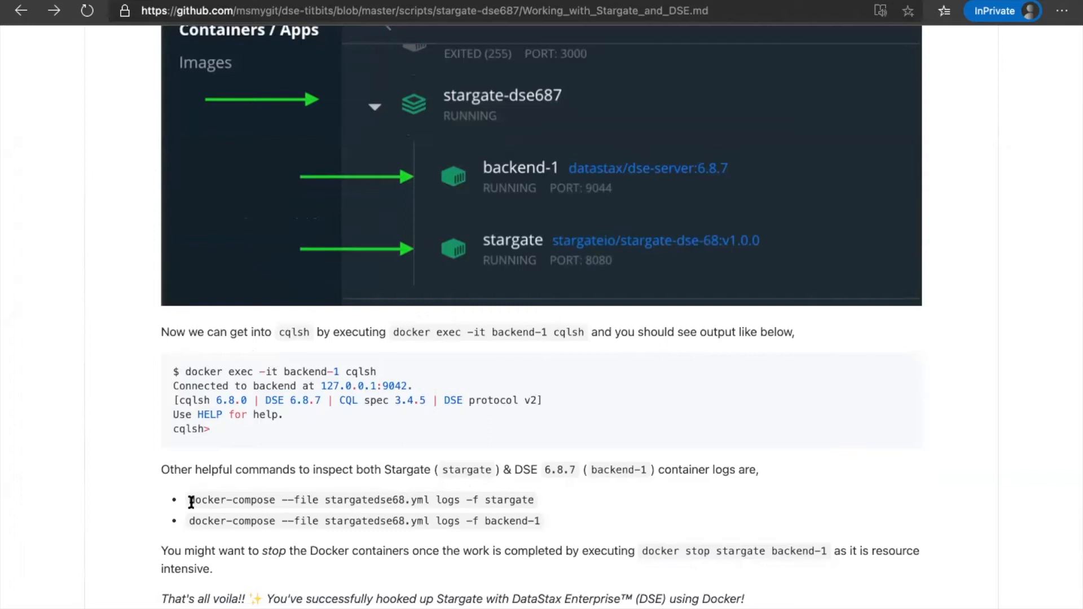
{"action": "mouse_move", "coordinate": [607, 451]}
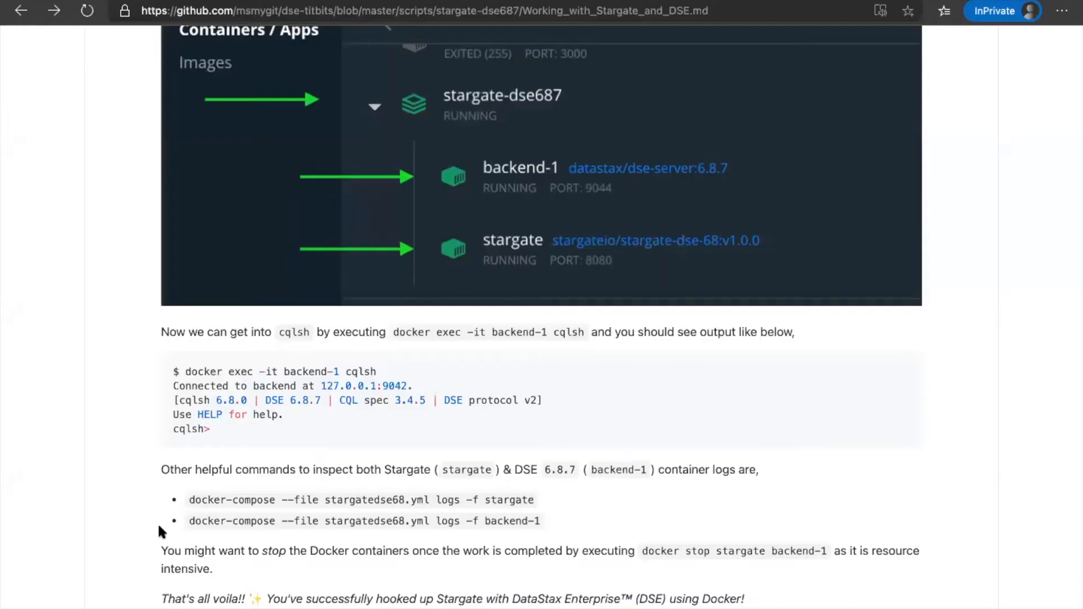
{"action": "mouse_move", "coordinate": [190, 501]}
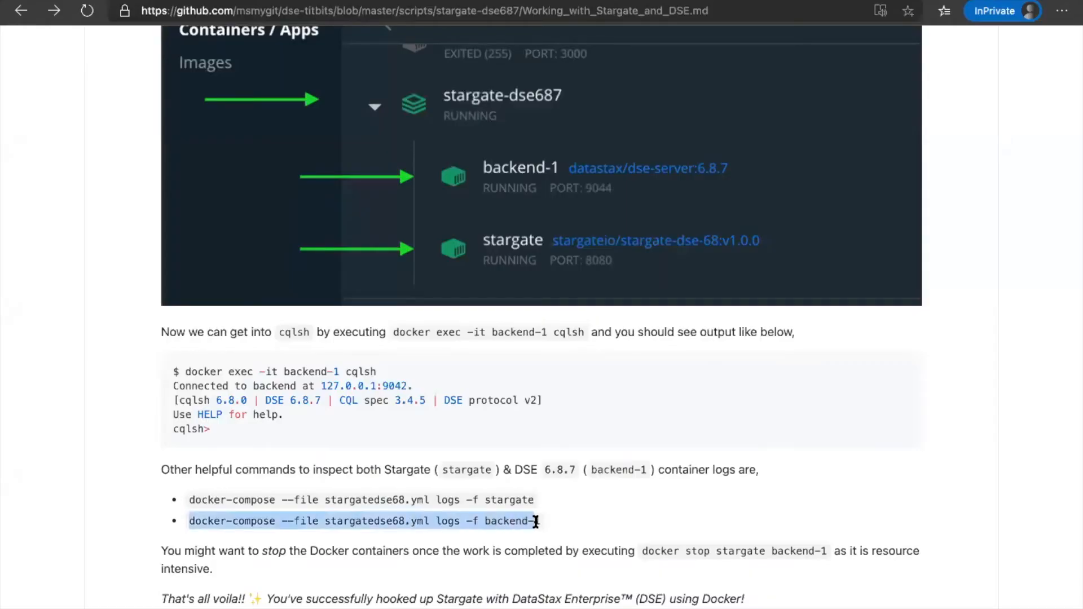
{"action": "mouse_move", "coordinate": [681, 455]}
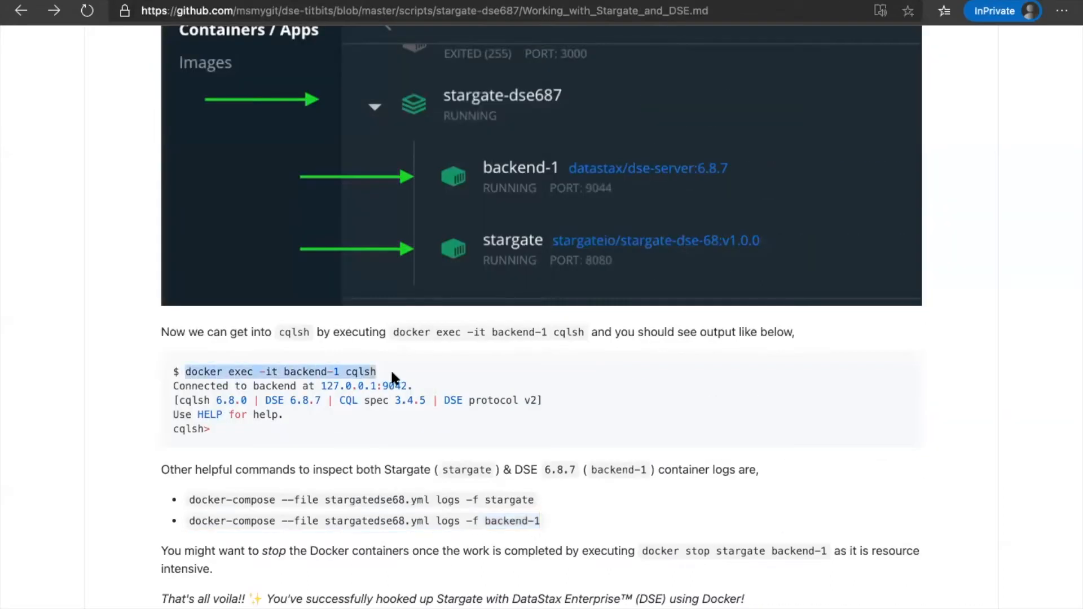
{"action": "mouse_move", "coordinate": [493, 380]}
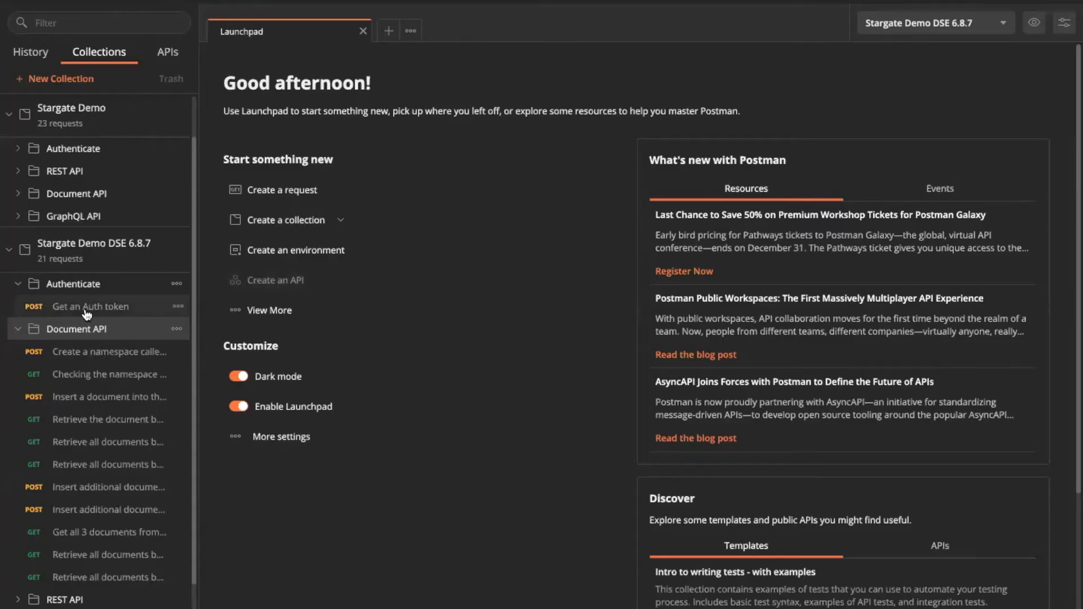
{"action": "mouse_move", "coordinate": [478, 306]}
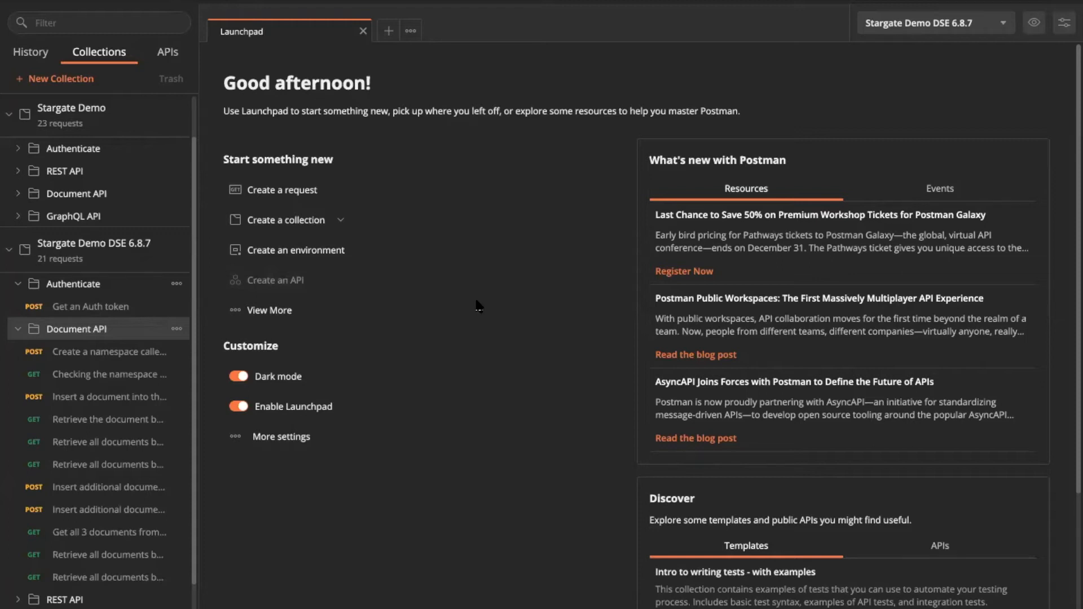
{"action": "mouse_move", "coordinate": [71, 149]}
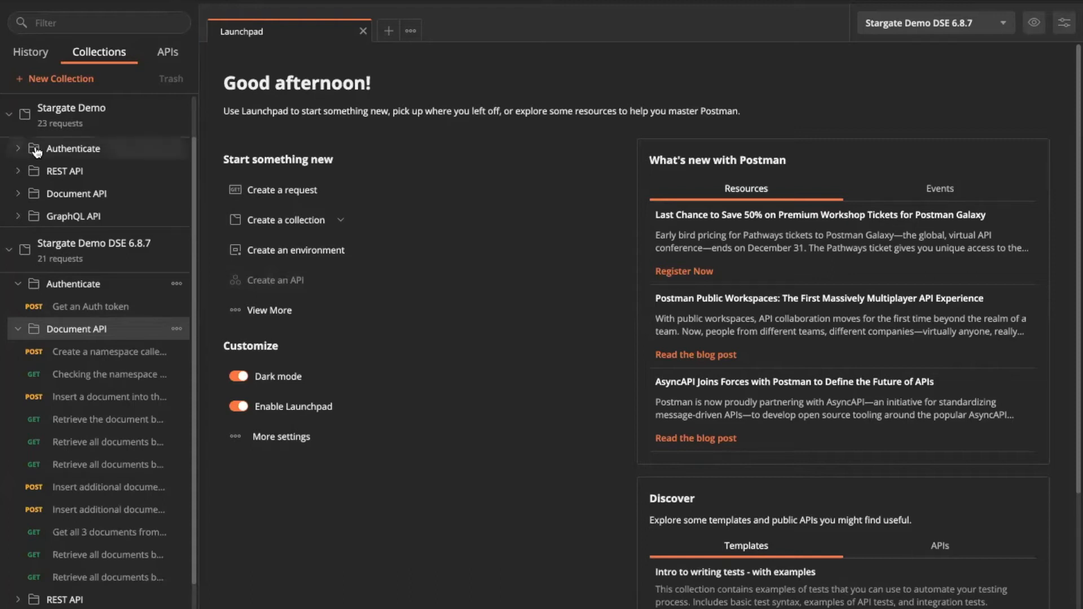
{"action": "mouse_move", "coordinate": [62, 170]}
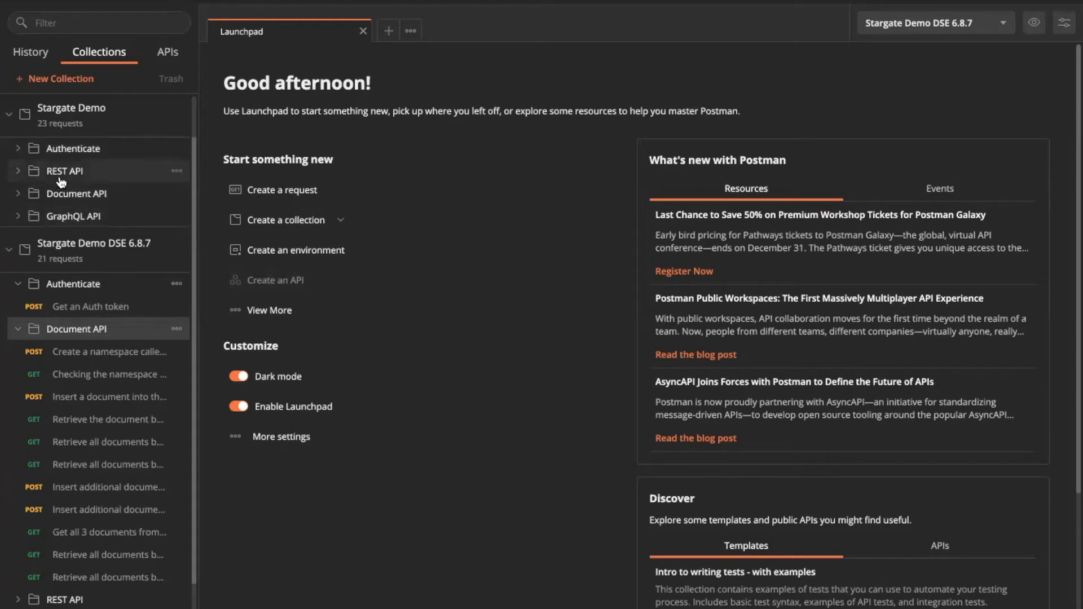
{"action": "mouse_move", "coordinate": [63, 170]}
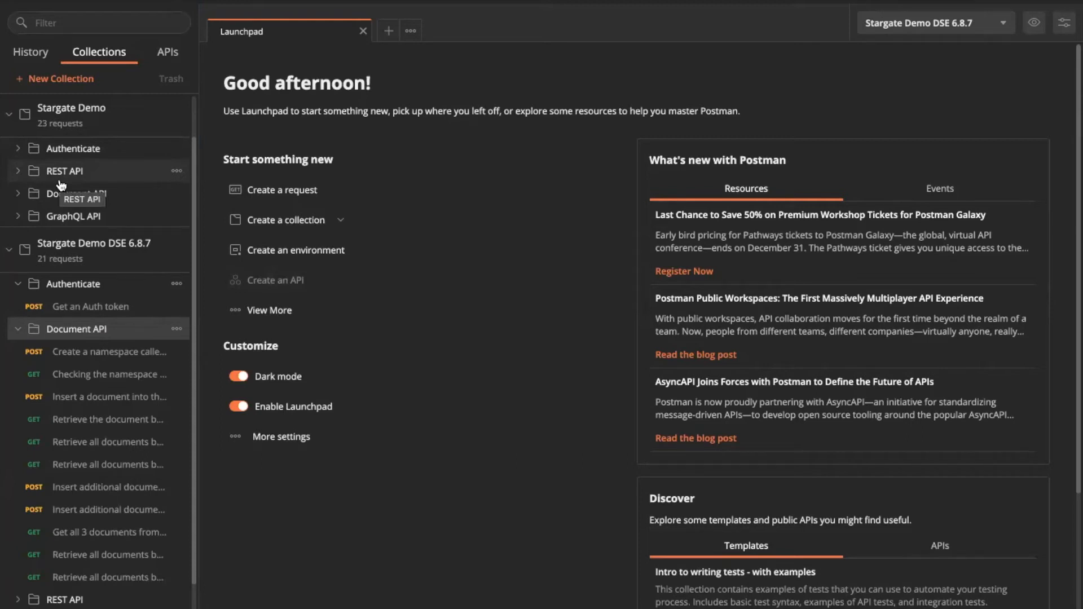
{"action": "mouse_move", "coordinate": [506, 259]}
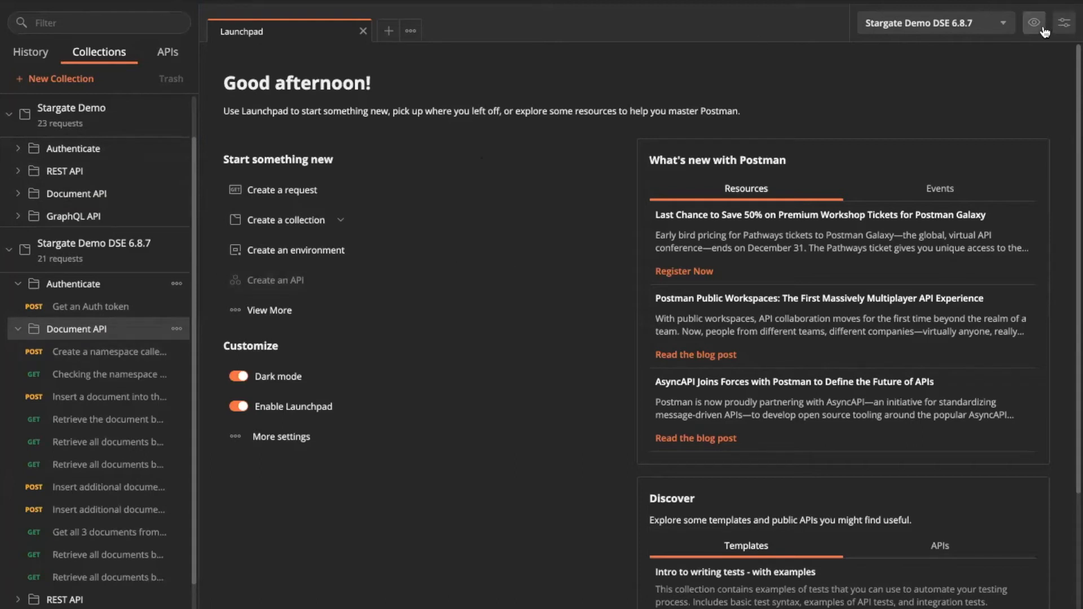
{"action": "left_click", "coordinate": [1034, 22]}
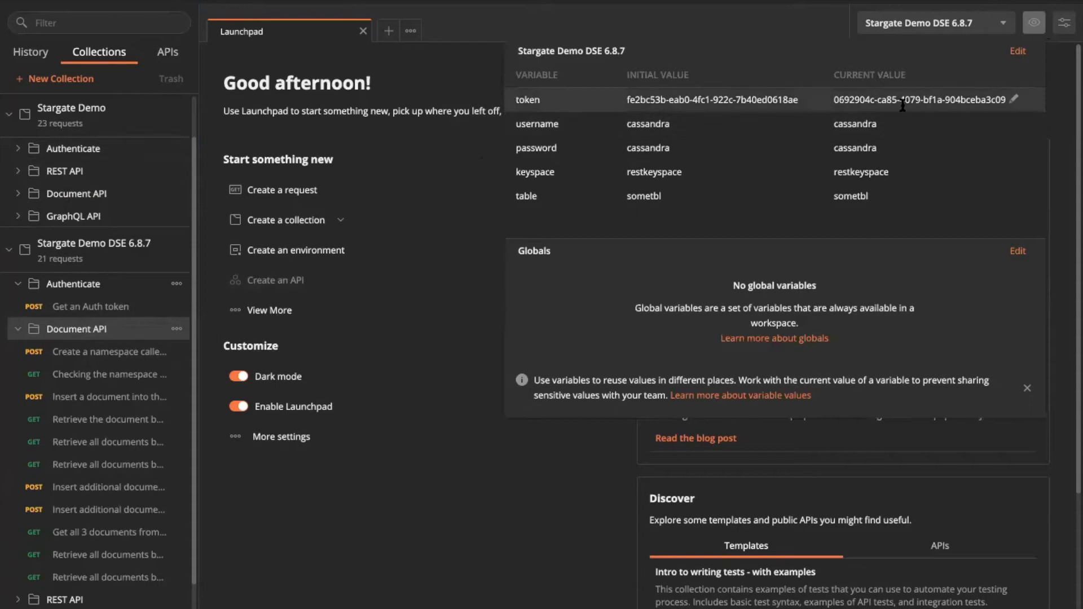
{"action": "double_click", "coordinate": [922, 99]}
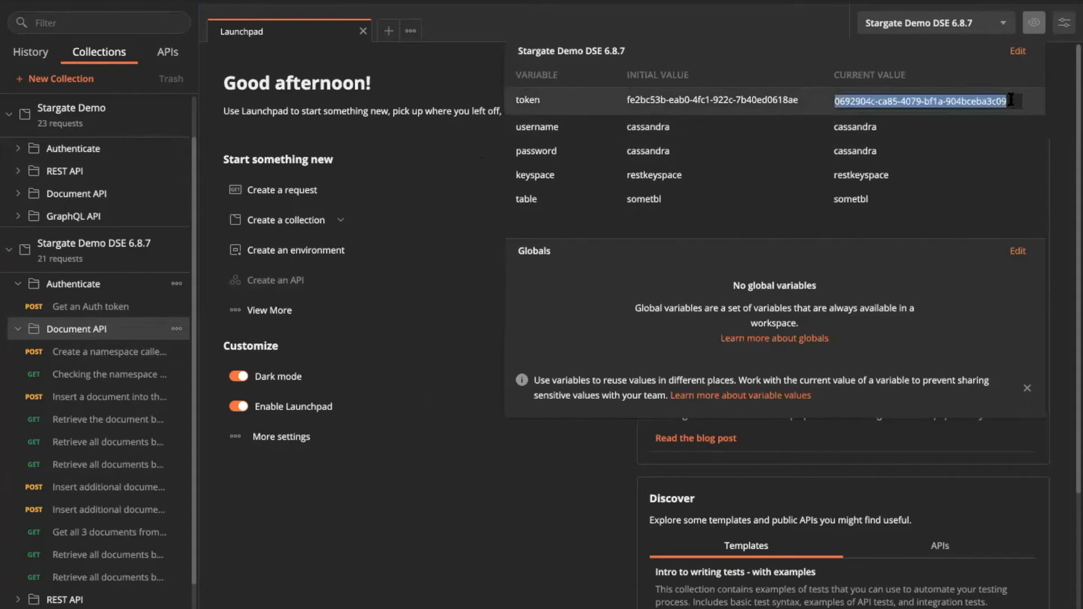
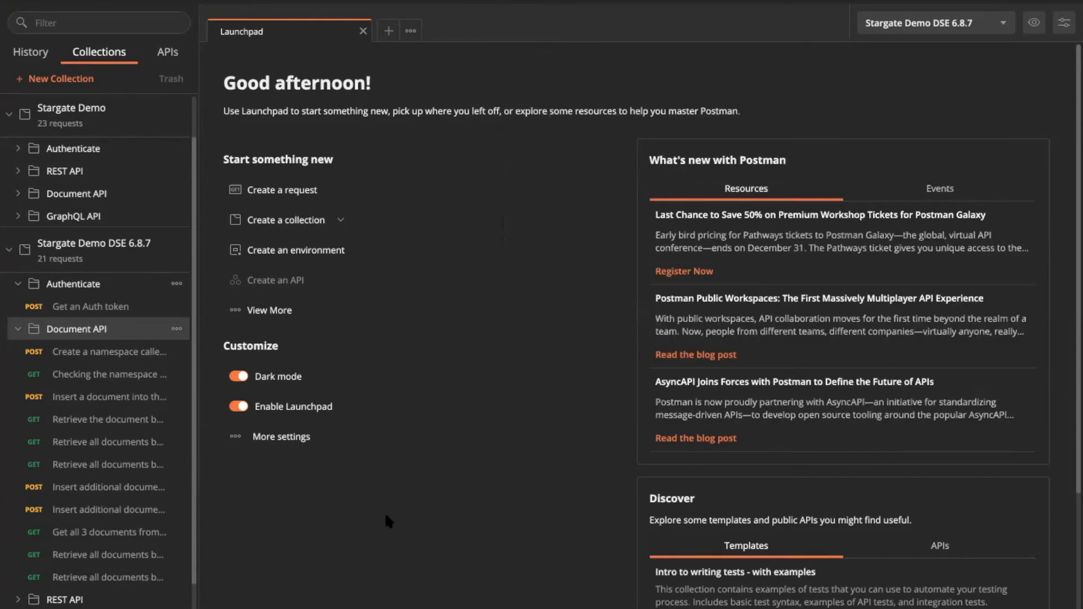
{"action": "mouse_move", "coordinate": [116, 315]}
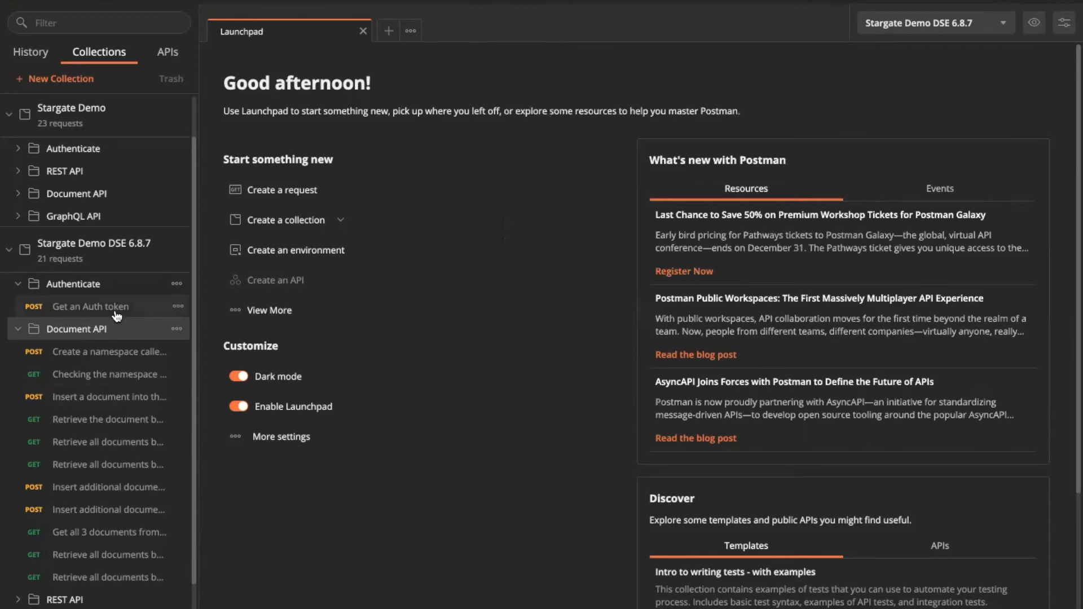
Send the Get an Auth token request and check the environment's token holds the returned authToken.
{"action": "left_click", "coordinate": [90, 306]}
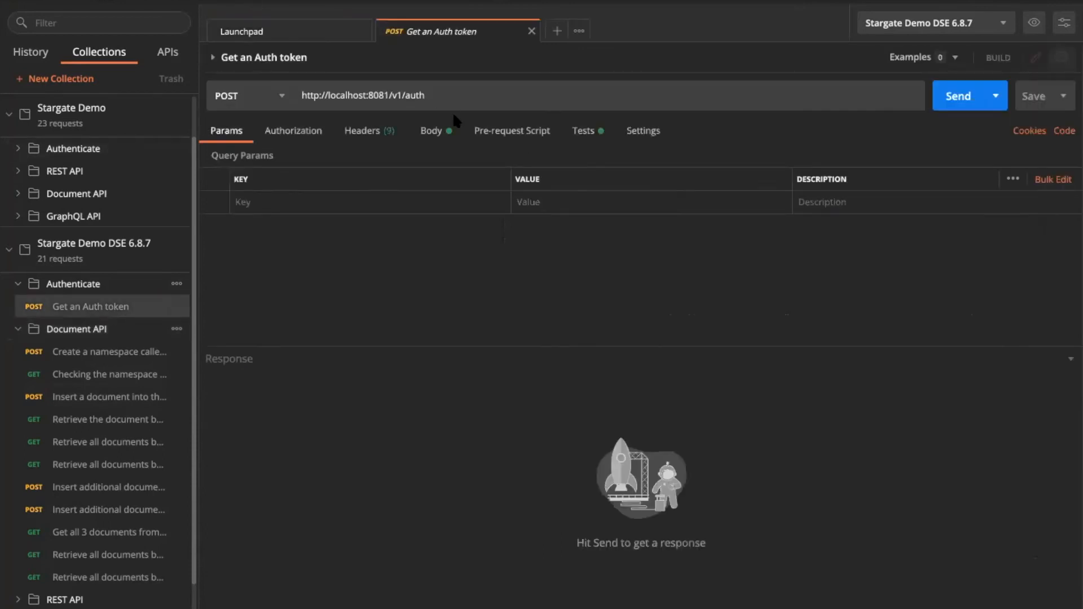
{"action": "mouse_move", "coordinate": [946, 142]}
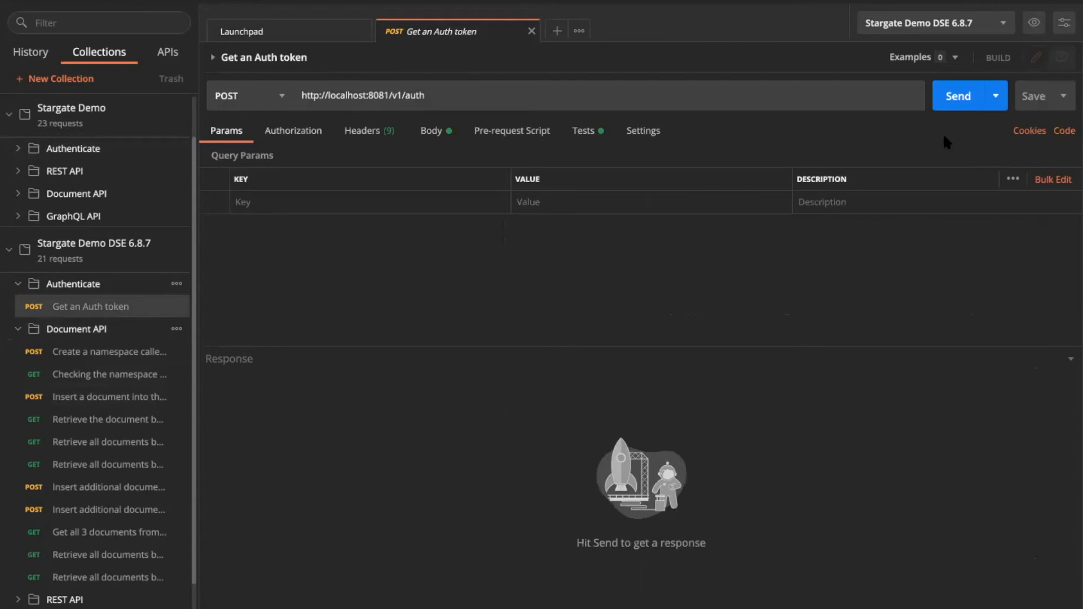
{"action": "left_click", "coordinate": [958, 95]}
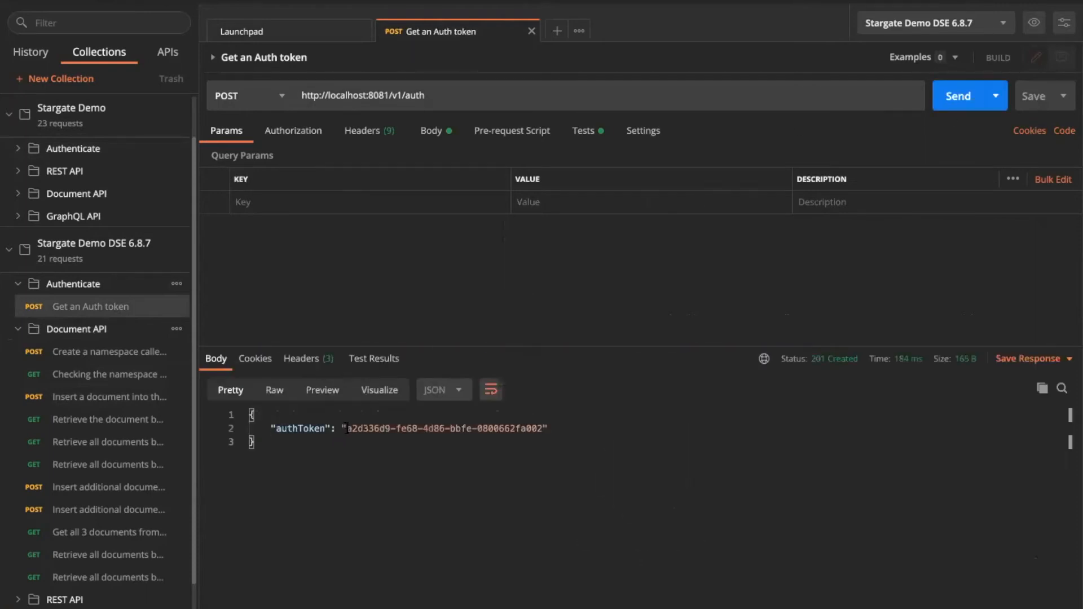
{"action": "left_click", "coordinate": [1033, 22]}
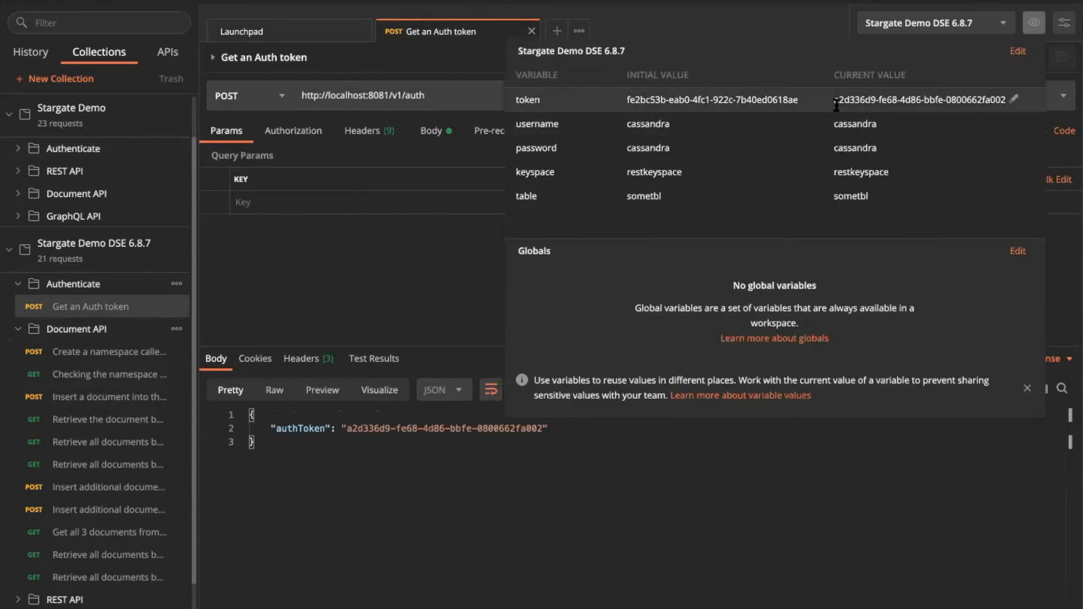
{"action": "mouse_move", "coordinate": [1005, 87]}
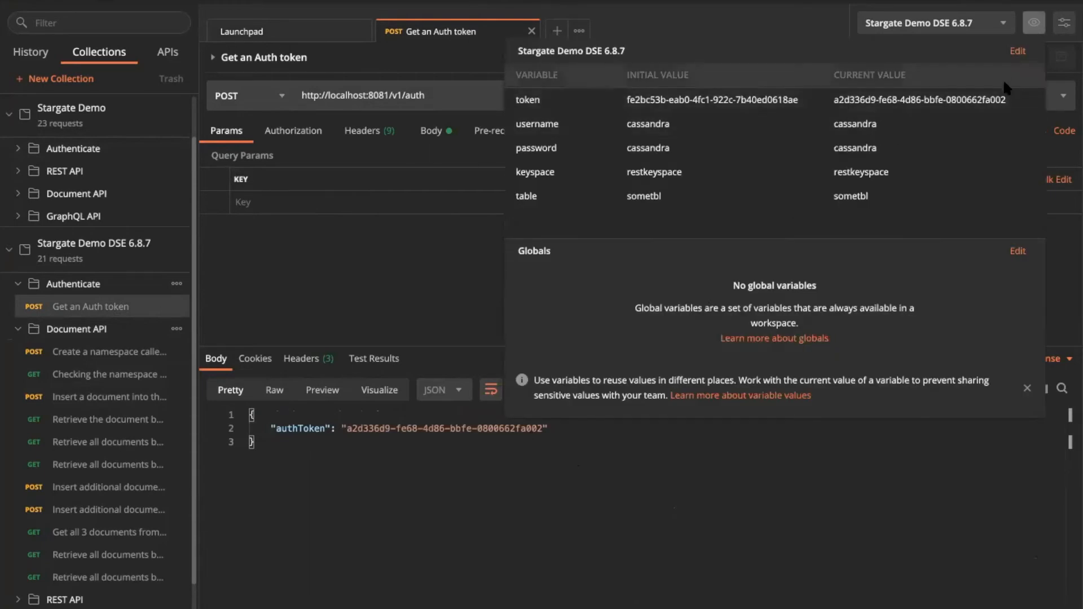
{"action": "mouse_move", "coordinate": [68, 355]}
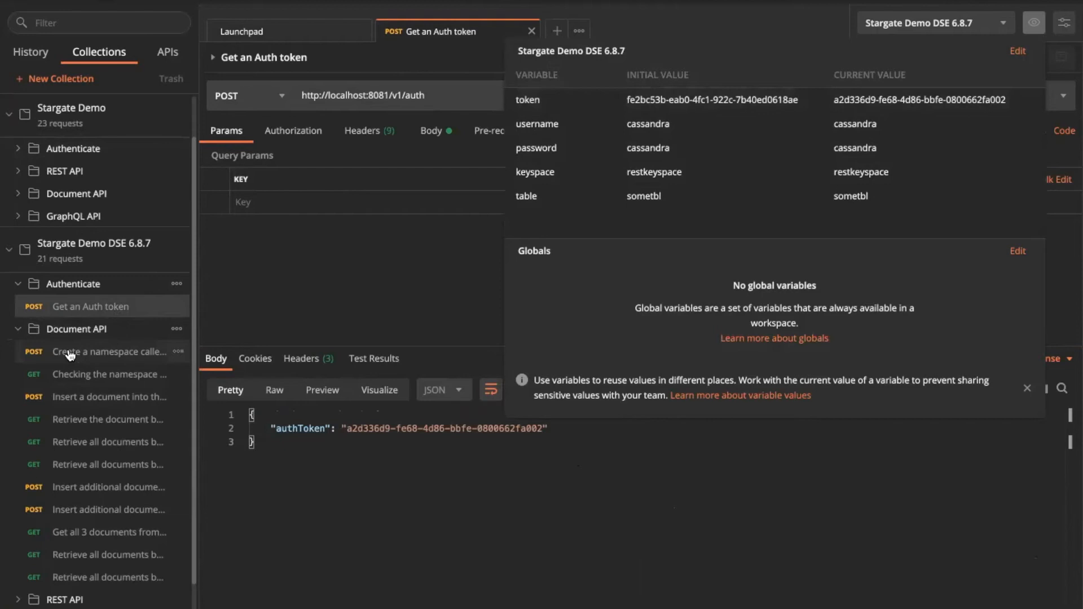
Review the create-namespace request's token header and body naming devices.
{"action": "left_click", "coordinate": [103, 352]}
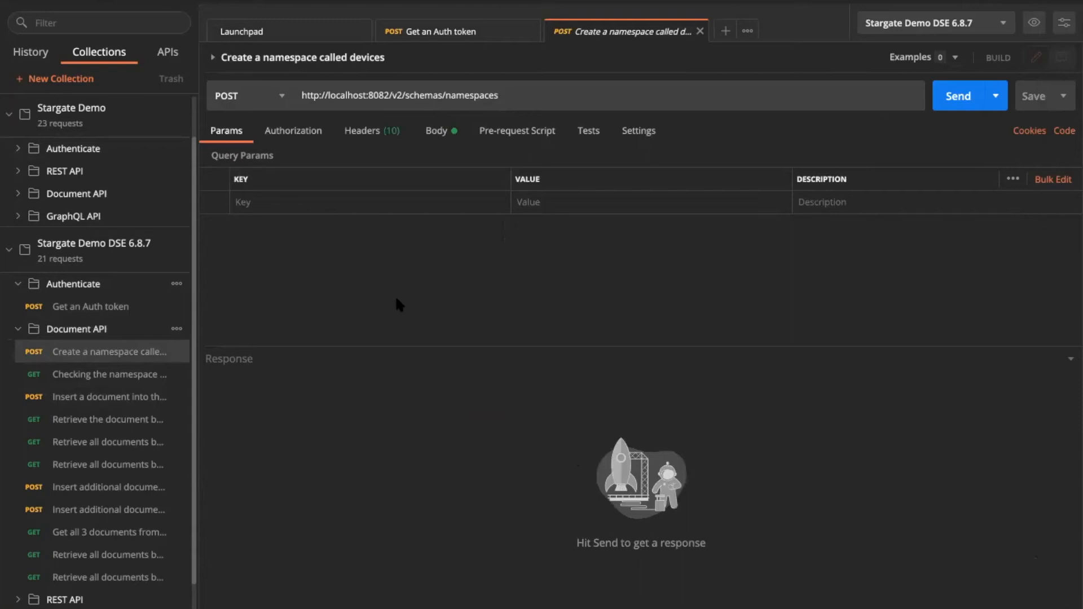
{"action": "mouse_move", "coordinate": [365, 106]}
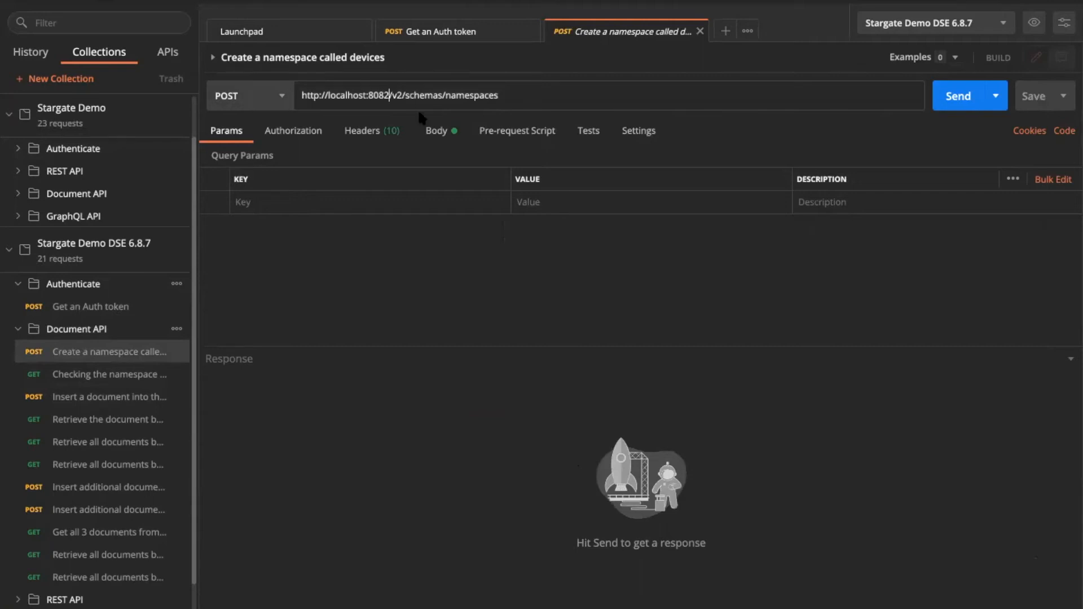
{"action": "left_click", "coordinate": [362, 131]}
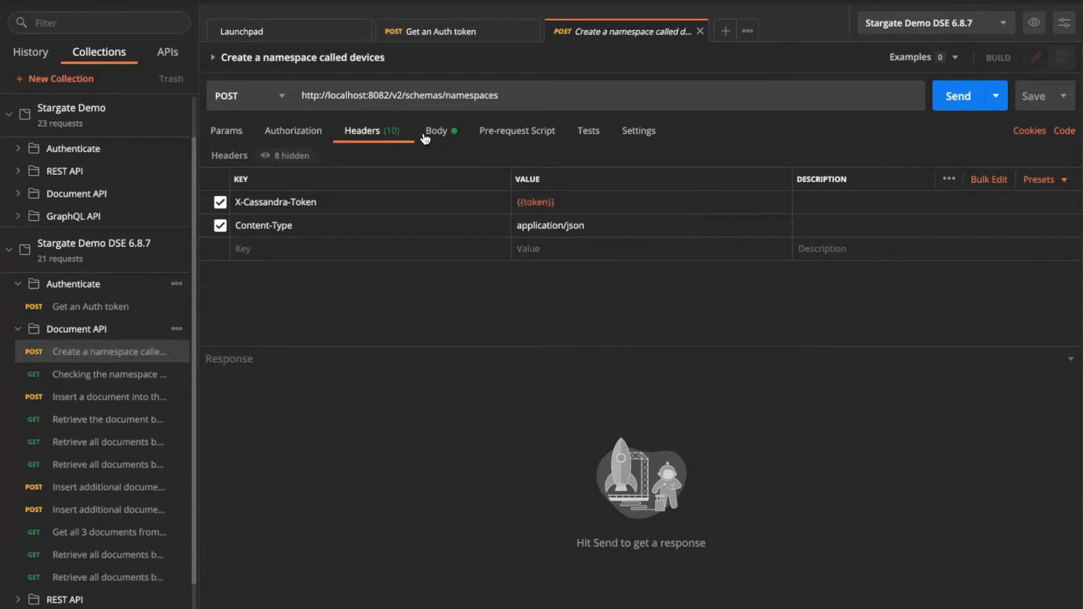
{"action": "left_click", "coordinate": [436, 131]}
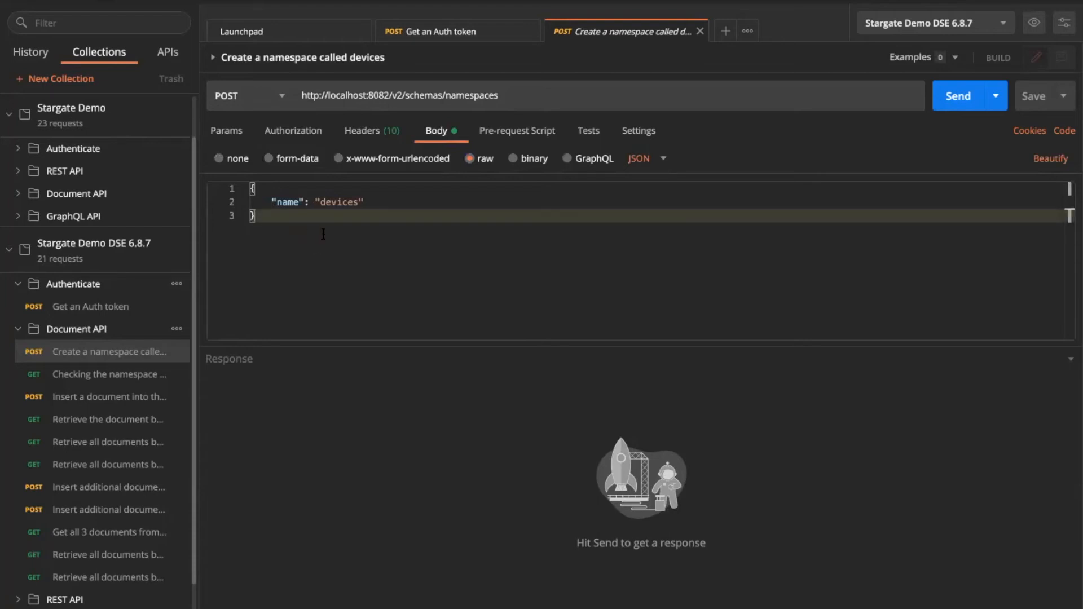
{"action": "double_click", "coordinate": [340, 202]}
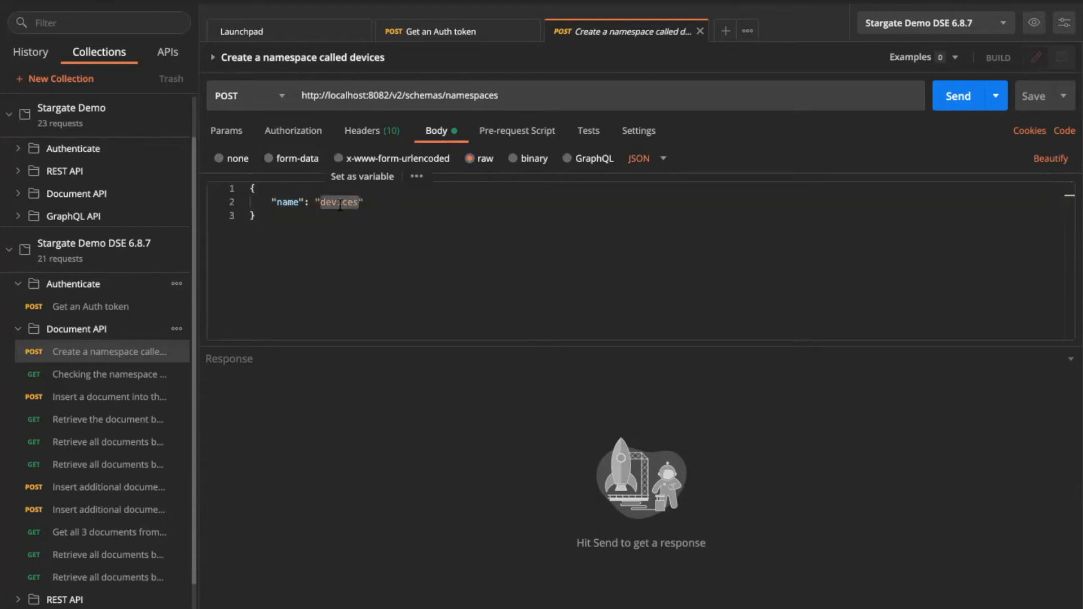
Send the create-namespace request for devices, getting 201, and select the namespace-existence check request.
{"action": "left_click", "coordinate": [958, 95]}
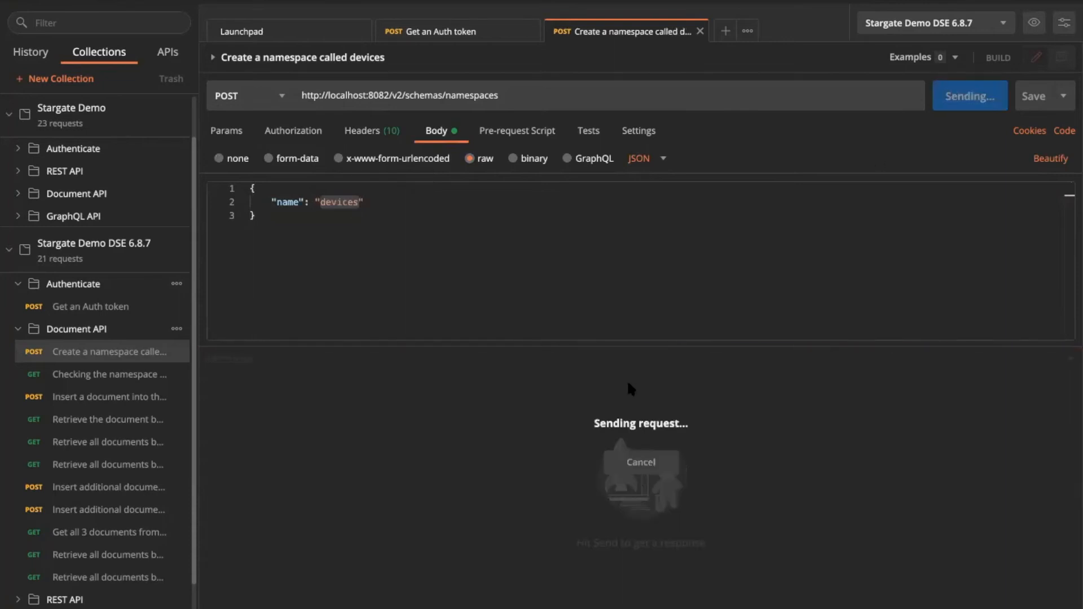
{"action": "left_click", "coordinate": [962, 95]}
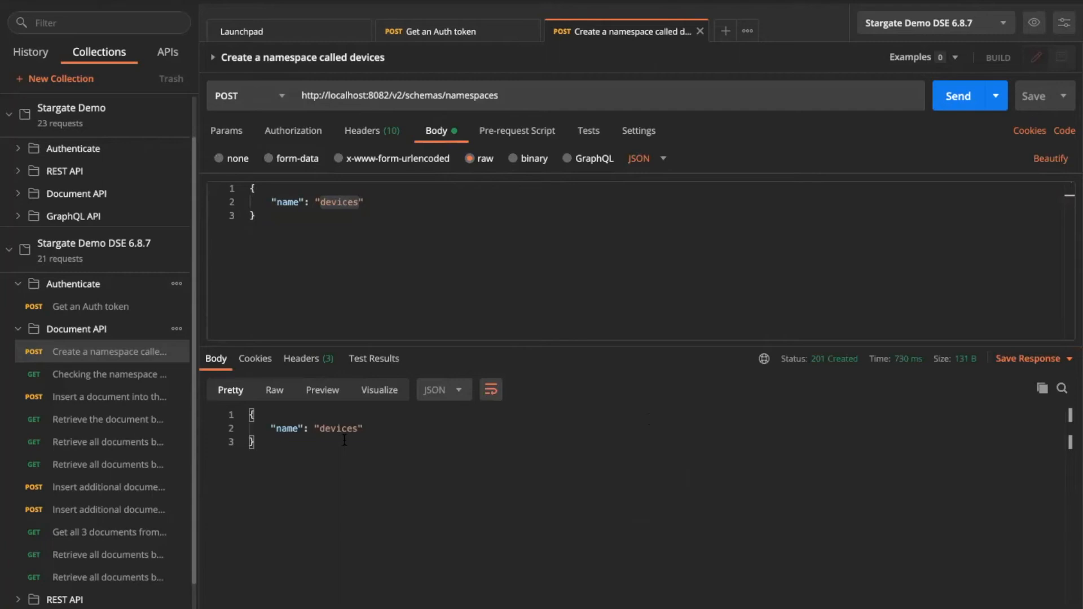
{"action": "mouse_move", "coordinate": [567, 435]}
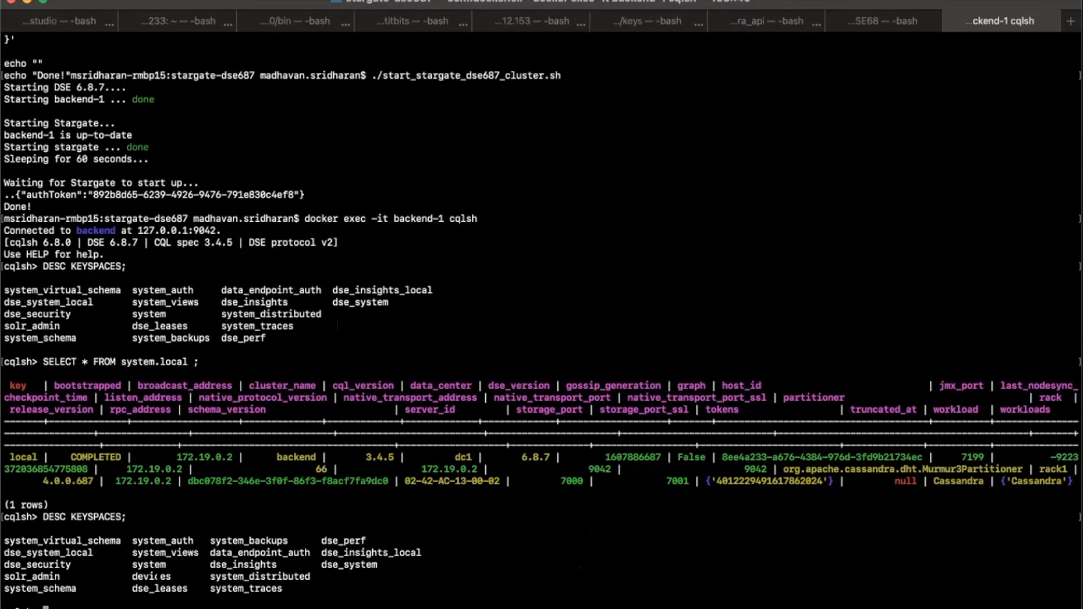
{"action": "double_click", "coordinate": [150, 576]}
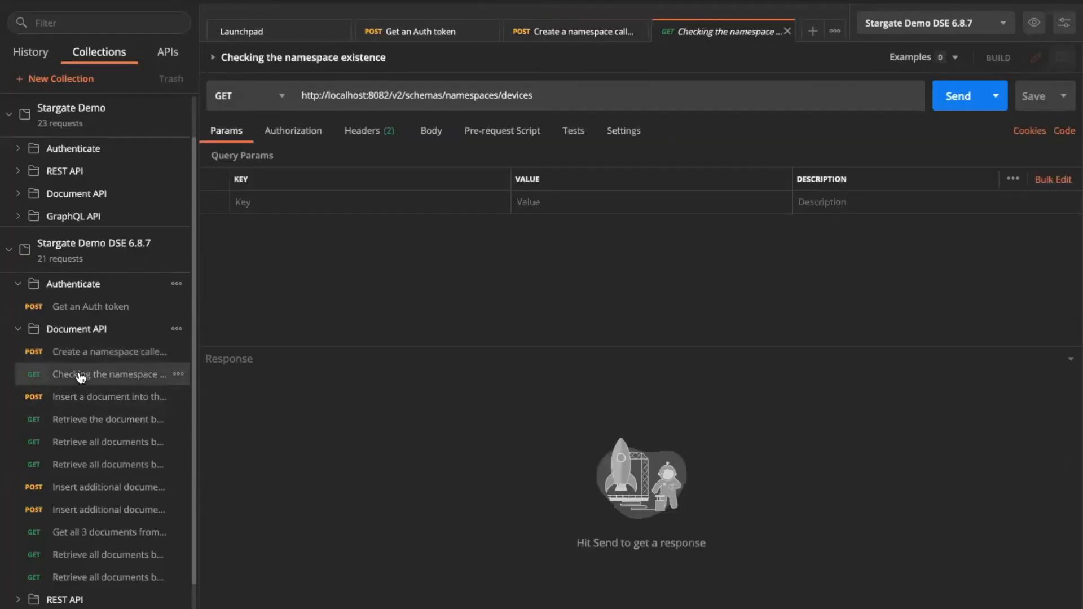
{"action": "mouse_move", "coordinate": [447, 309]}
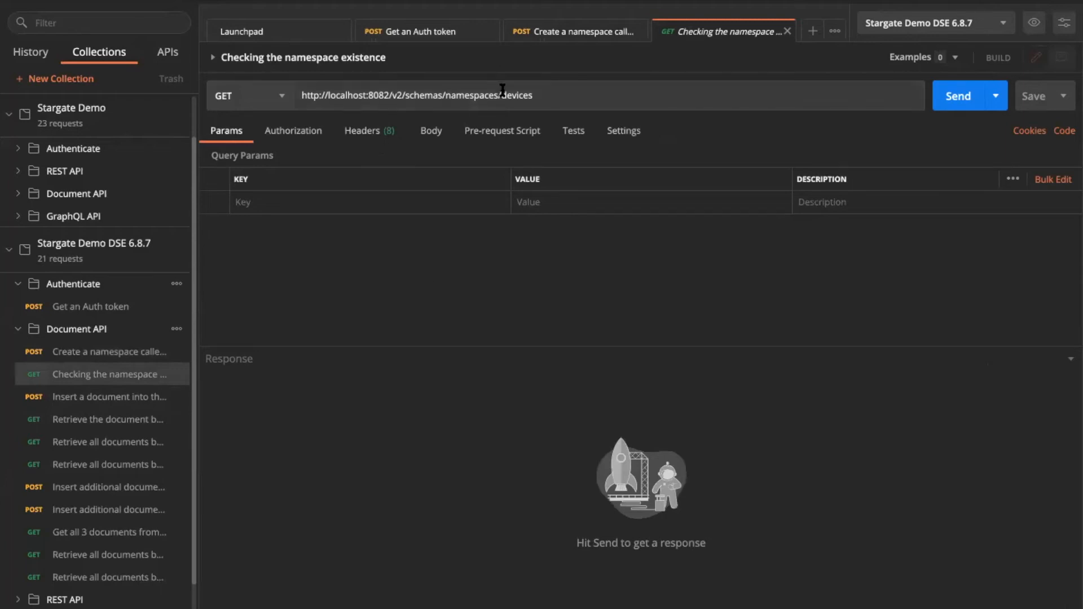
Send the GET namespaces/devices check and highlight devices in the 200 OK response.
{"action": "left_click", "coordinate": [362, 131]}
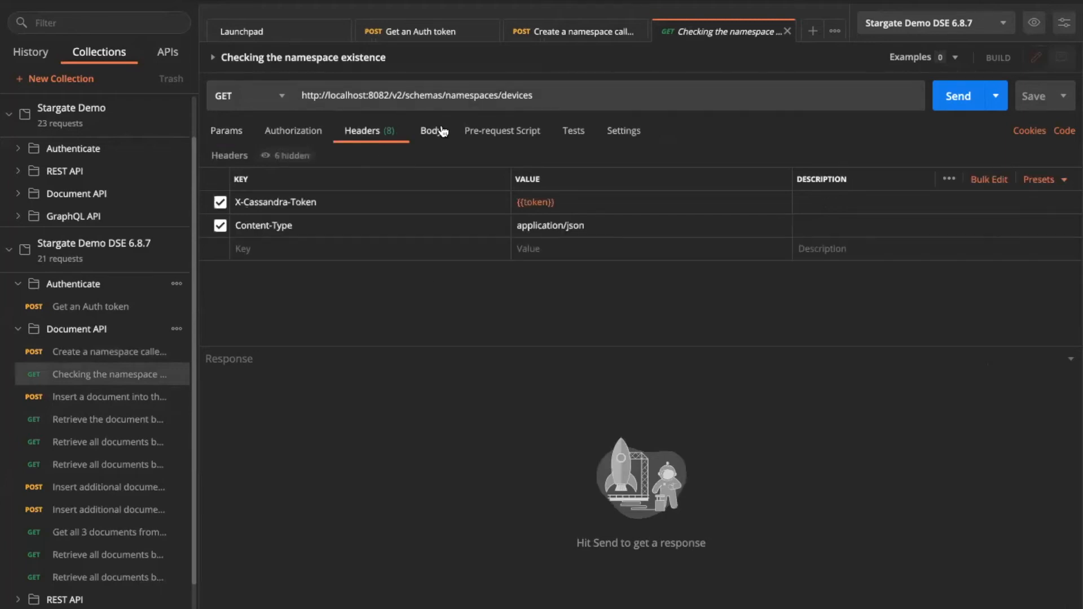
{"action": "left_click", "coordinate": [429, 130]}
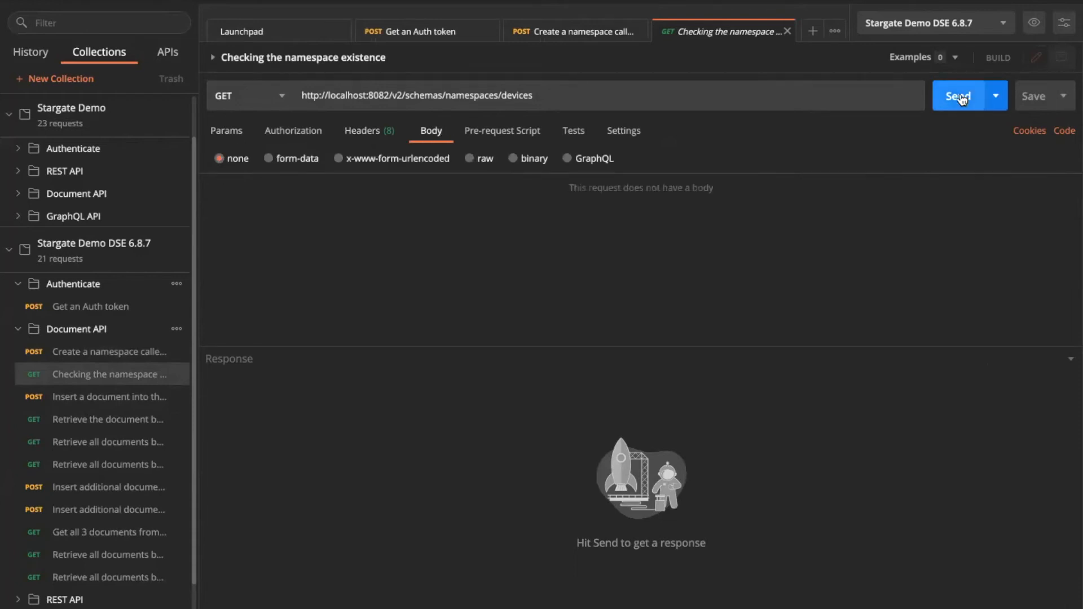
{"action": "left_click", "coordinate": [958, 95]}
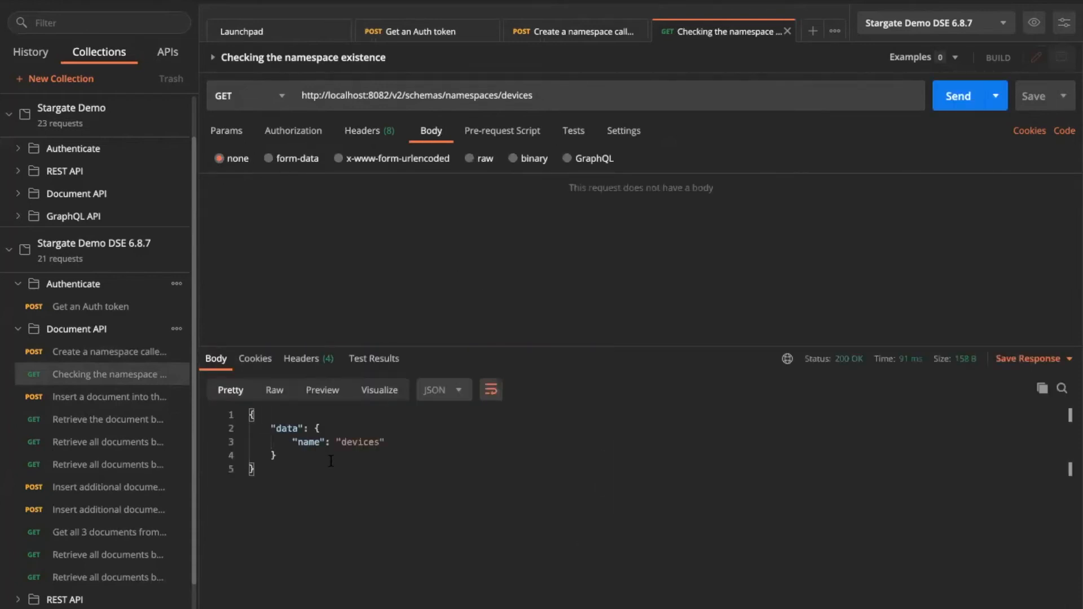
{"action": "double_click", "coordinate": [361, 442]}
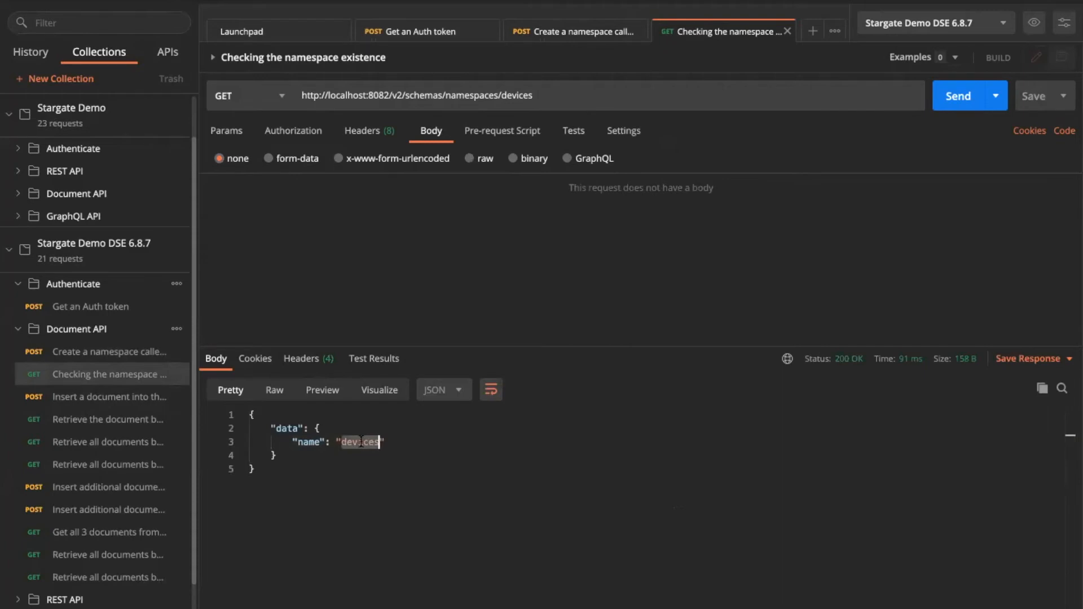
Review the headers and JSON body of the inventory insert request.
{"action": "left_click", "coordinate": [109, 396]}
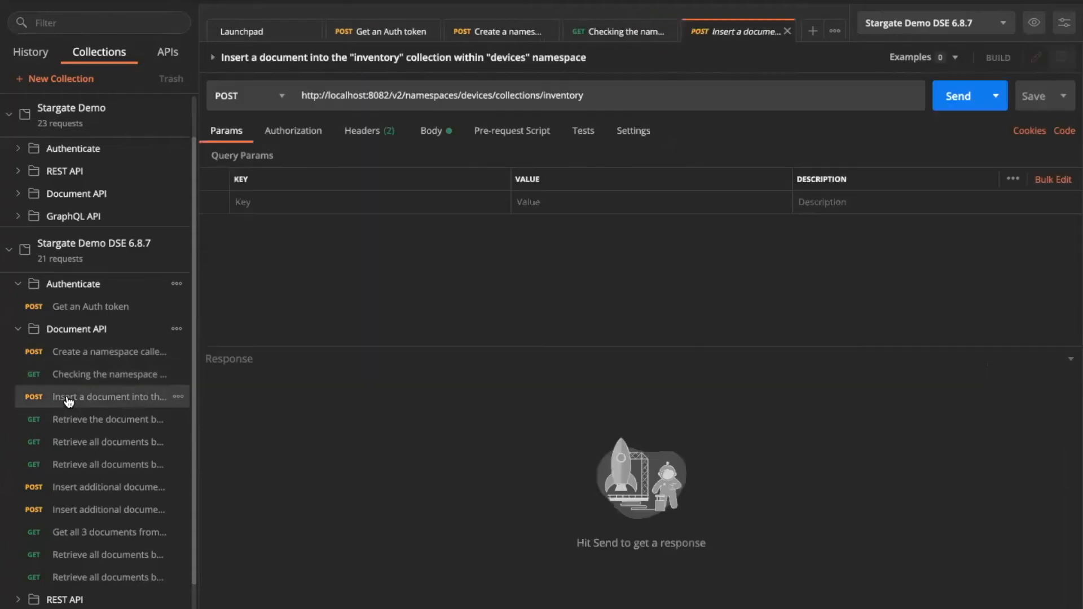
{"action": "left_click", "coordinate": [362, 130]}
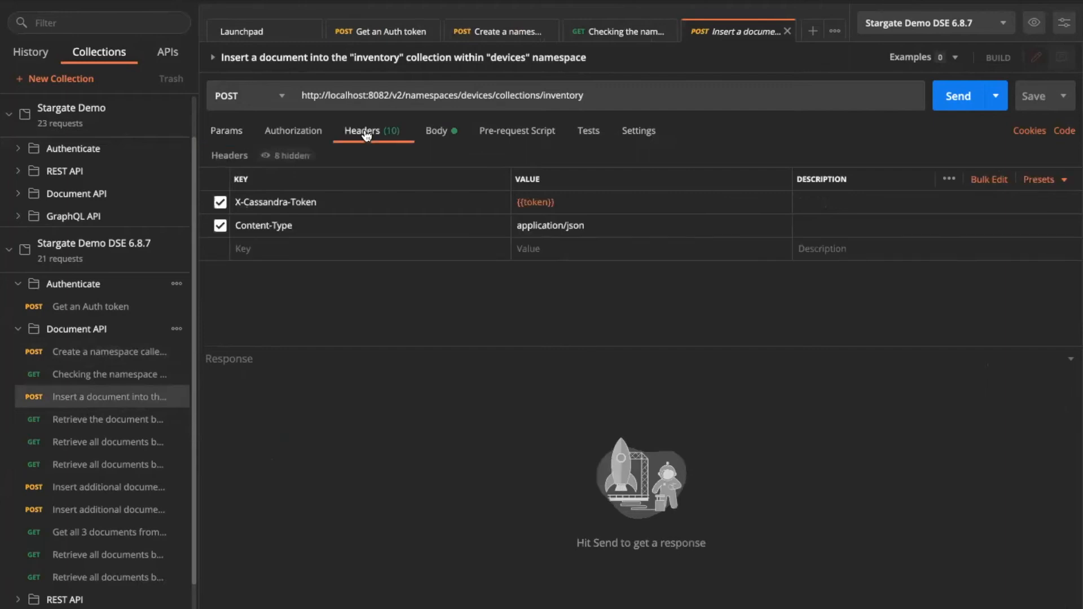
{"action": "left_click", "coordinate": [436, 131]}
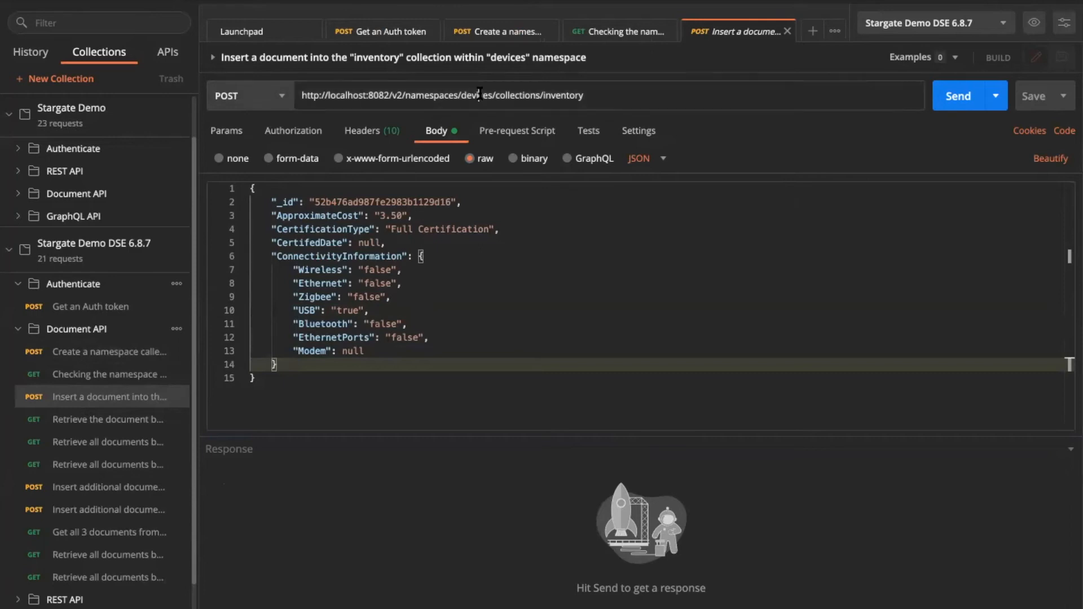
Send the device document to the devices namespace inventory collection, receiving a new documentId.
{"action": "double_click", "coordinate": [475, 95]}
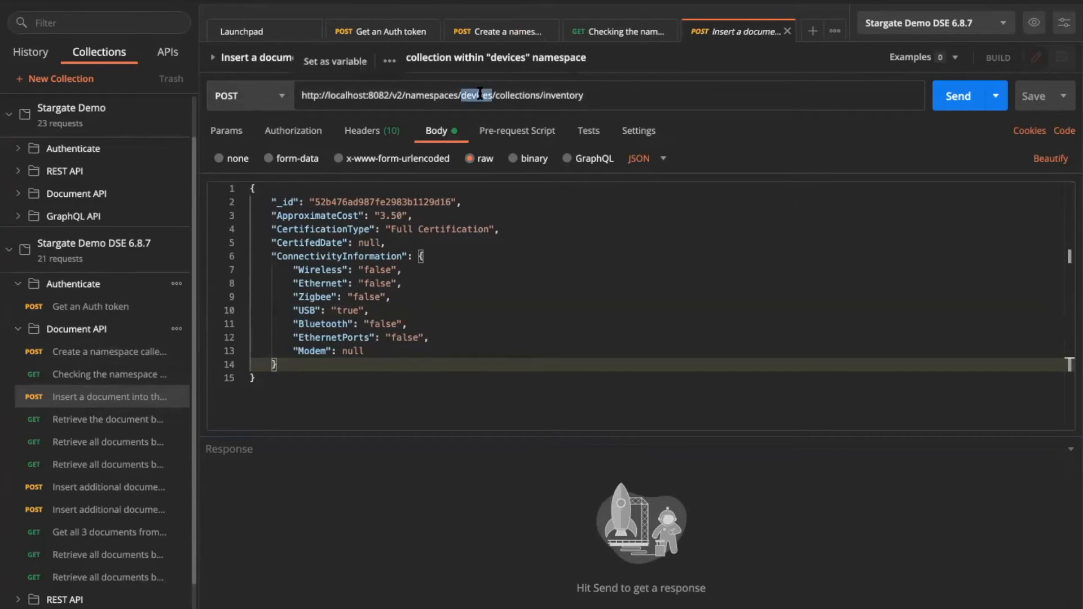
{"action": "double_click", "coordinate": [475, 95]}
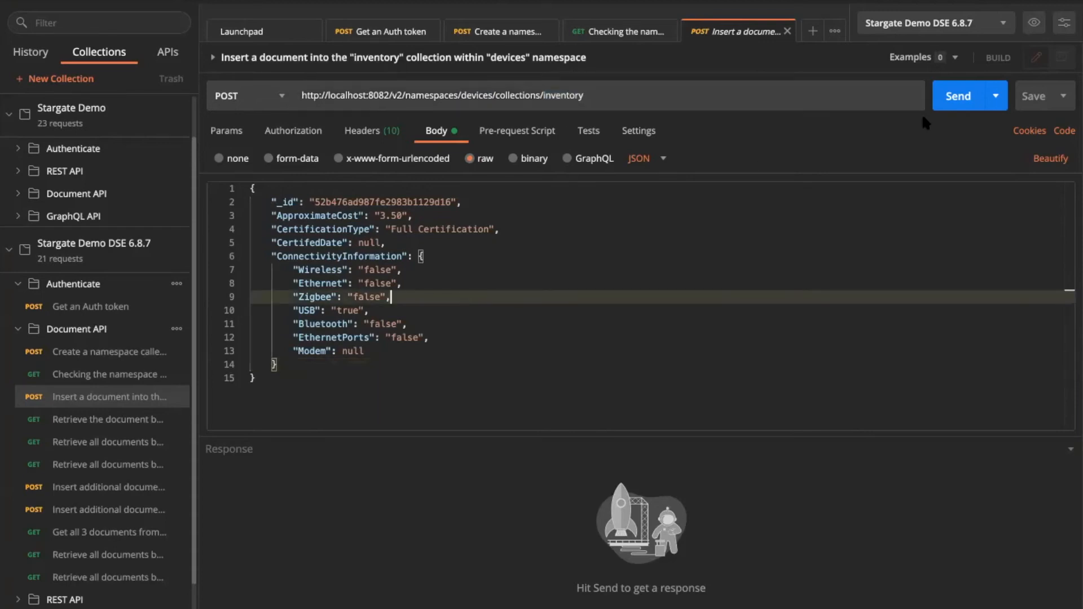
{"action": "left_click", "coordinate": [957, 95]}
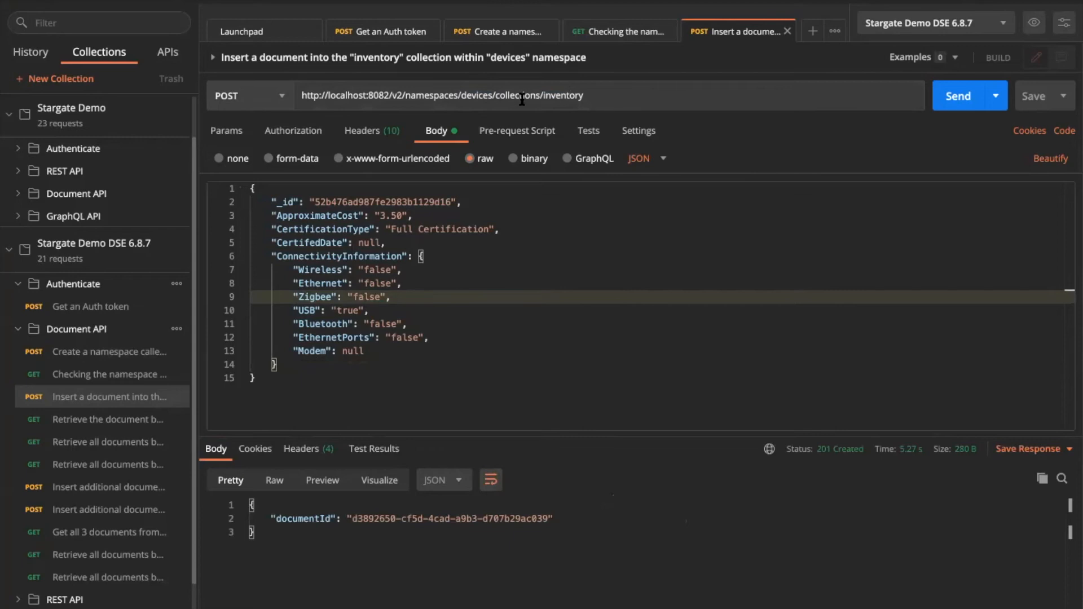
{"action": "mouse_move", "coordinate": [264, 355]}
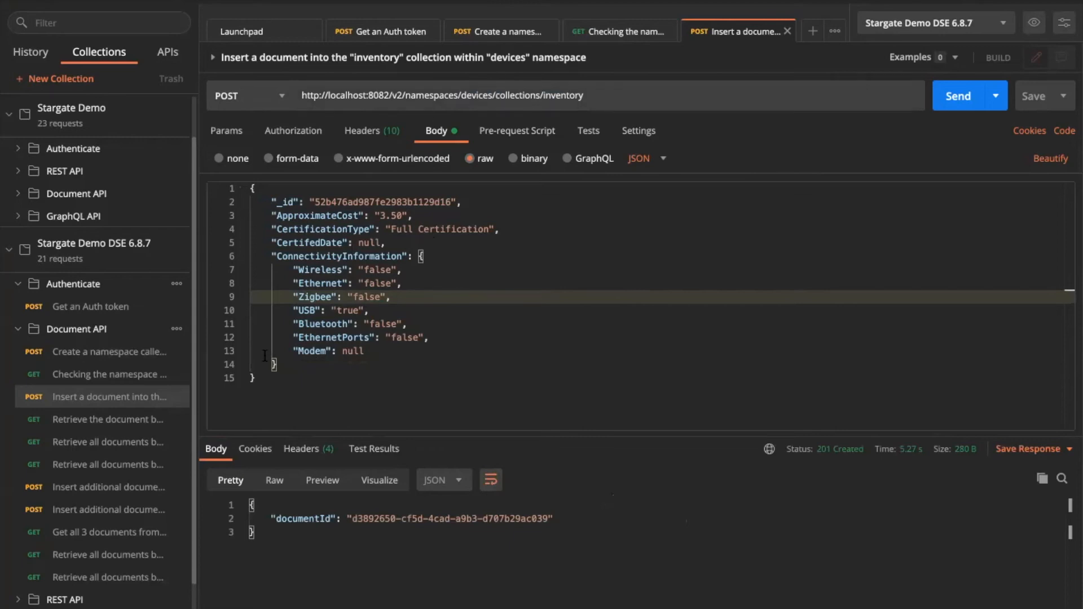
{"action": "mouse_move", "coordinate": [412, 306]}
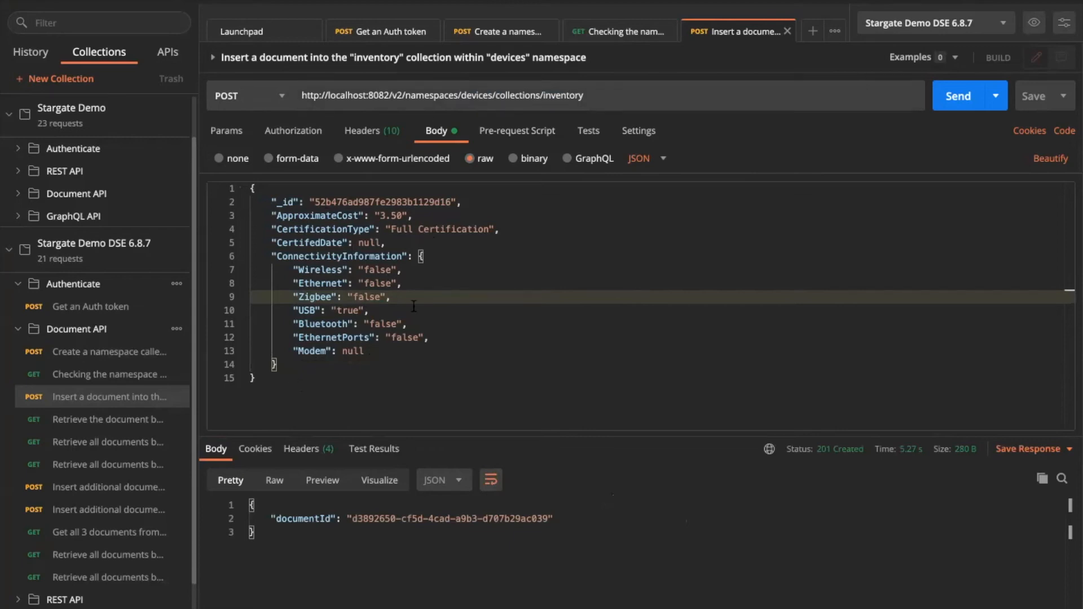
{"action": "mouse_move", "coordinate": [342, 509]}
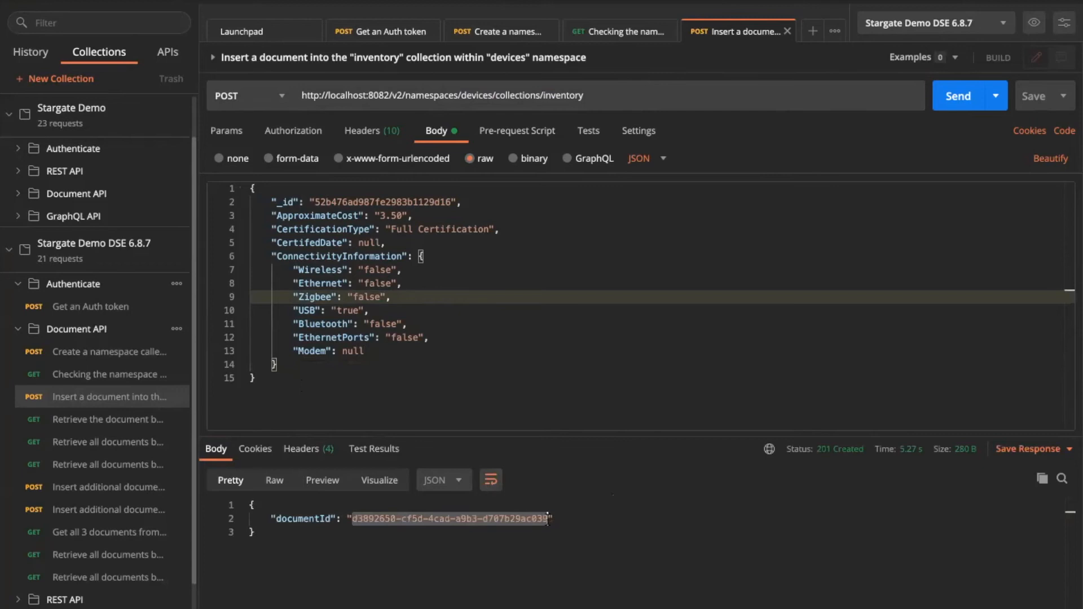
{"action": "mouse_move", "coordinate": [608, 302]}
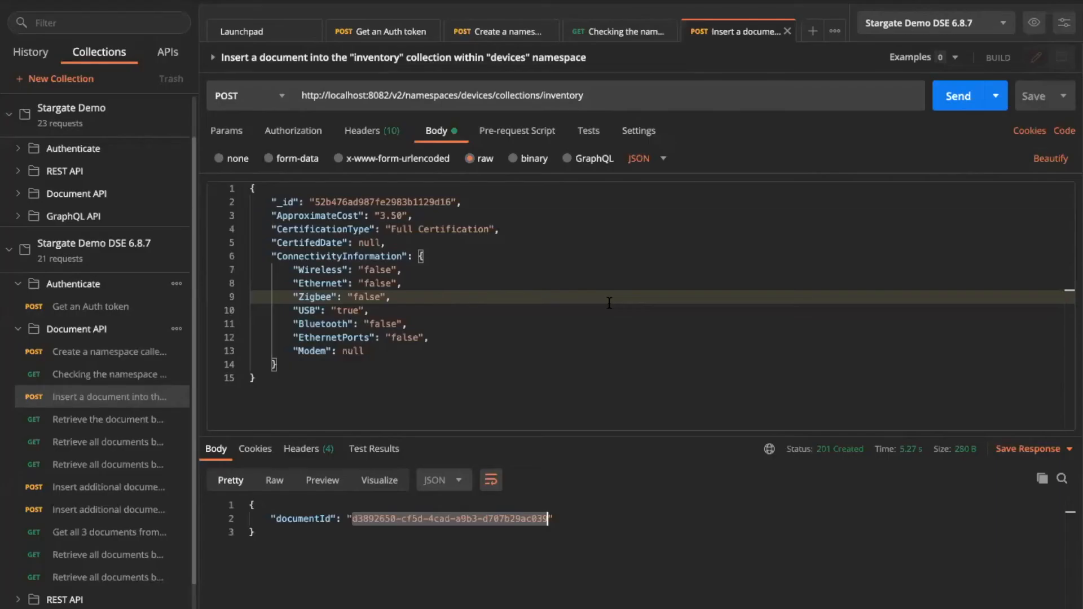
Retrieve the new inventory document by its documentId, getting 200 OK with full data.
{"action": "left_click", "coordinate": [787, 31]}
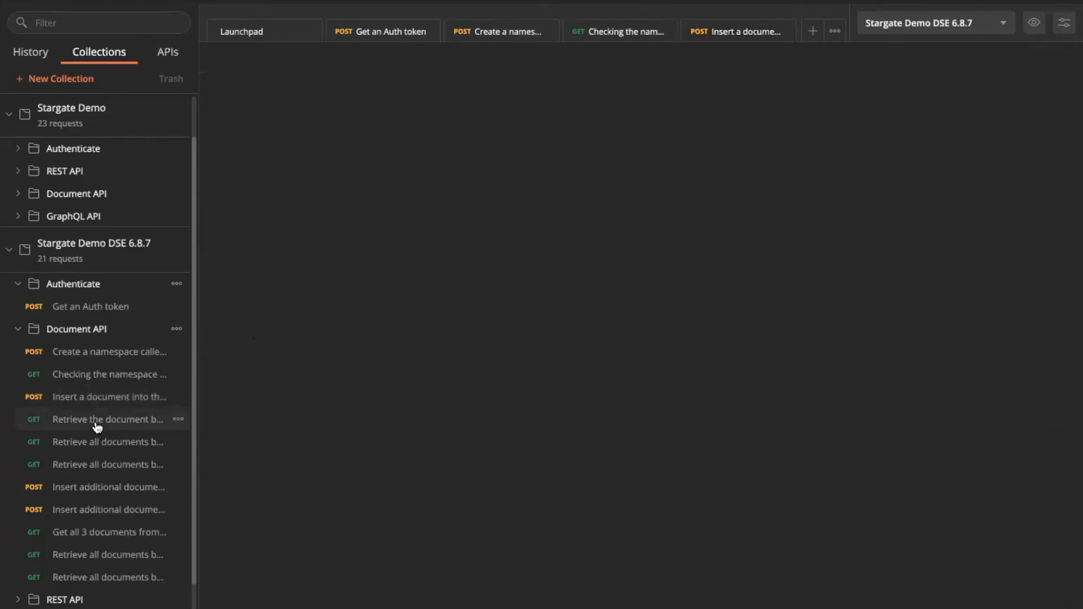
{"action": "left_click", "coordinate": [108, 419]}
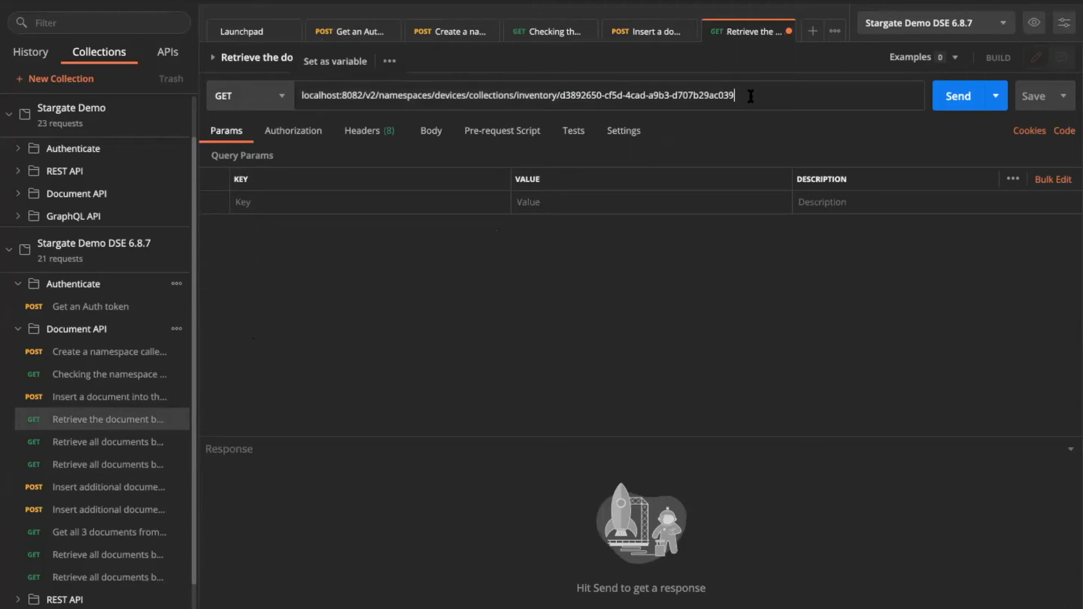
{"action": "mouse_move", "coordinate": [957, 94]}
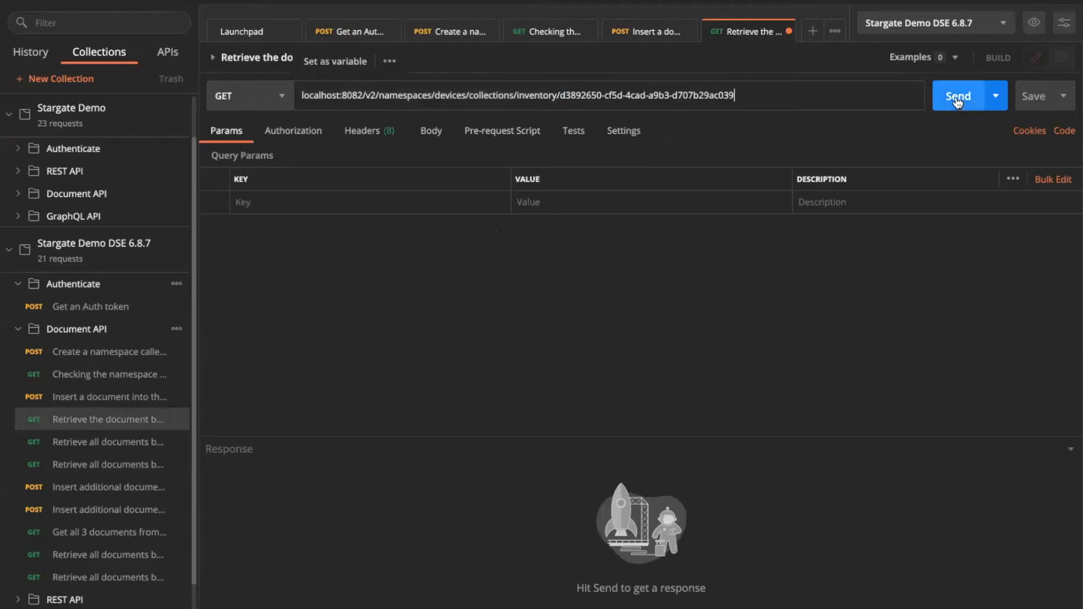
{"action": "left_click", "coordinate": [957, 95]}
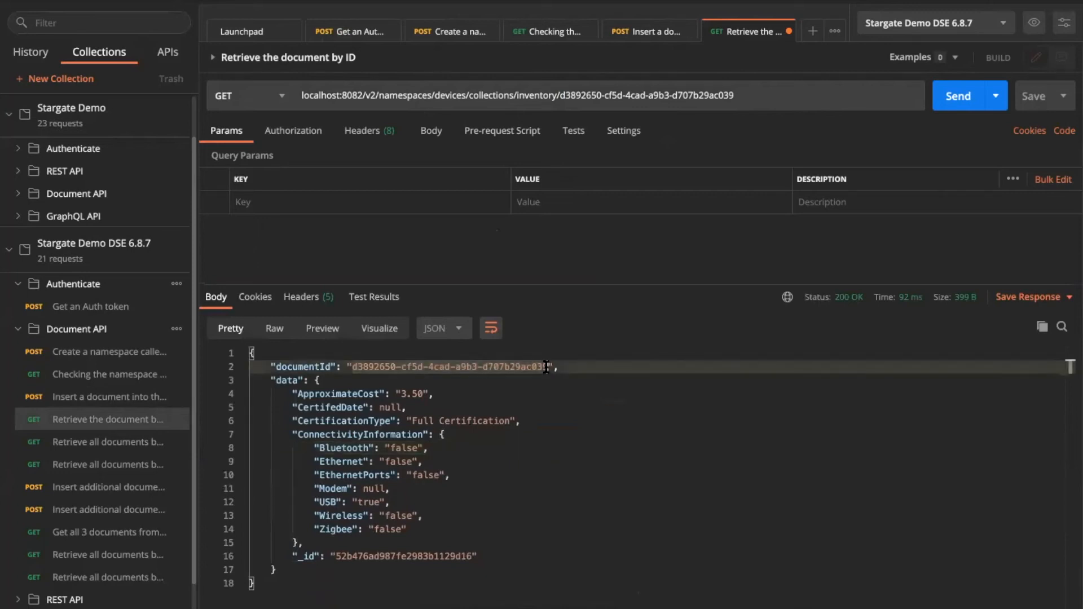
{"action": "mouse_move", "coordinate": [648, 260]}
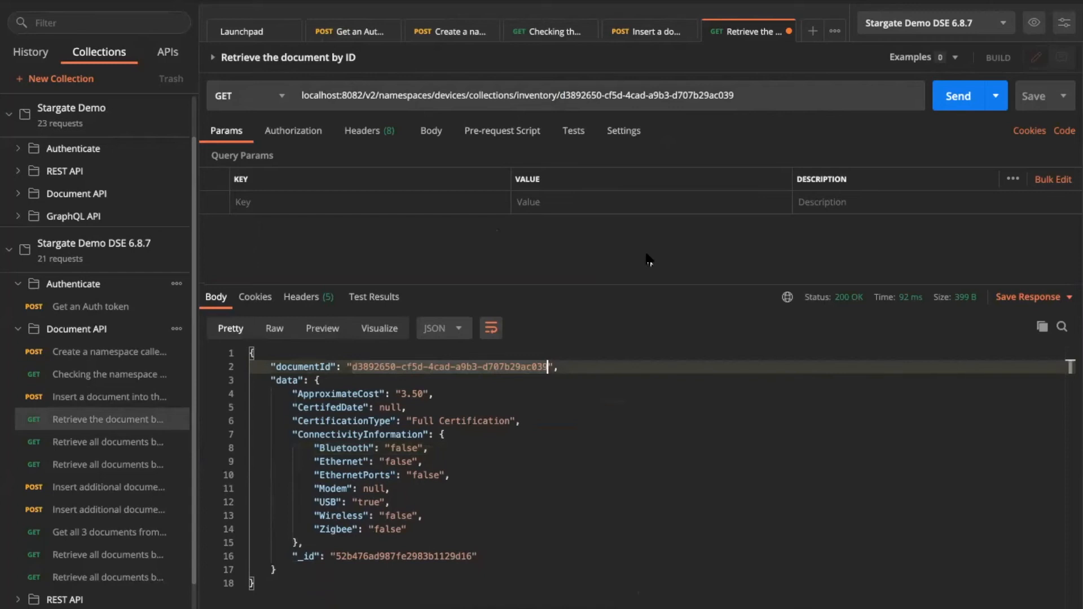
{"action": "mouse_move", "coordinate": [533, 106]}
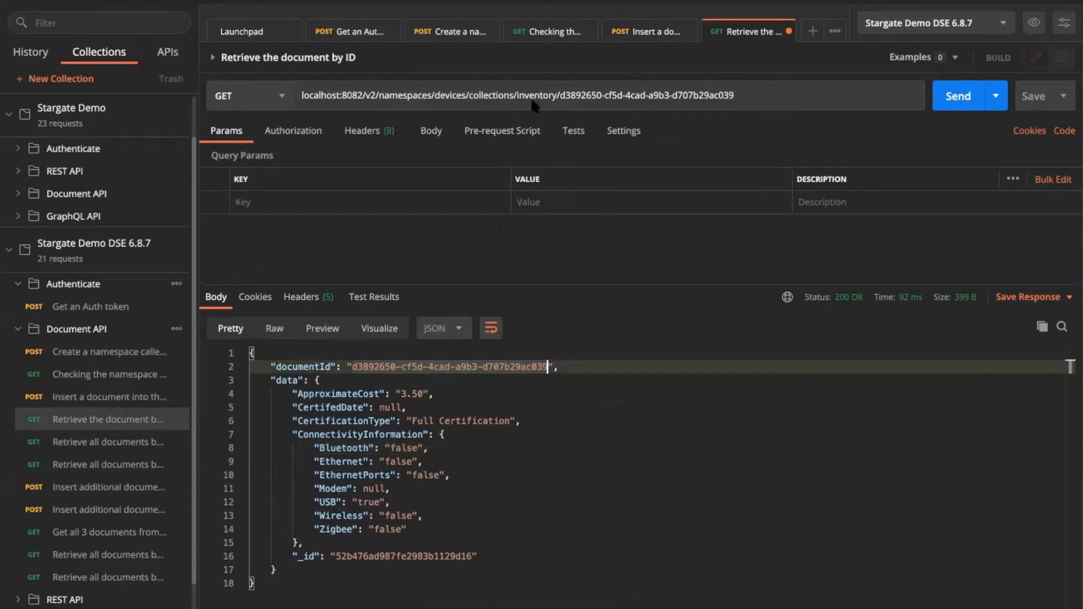
{"action": "mouse_move", "coordinate": [444, 98]}
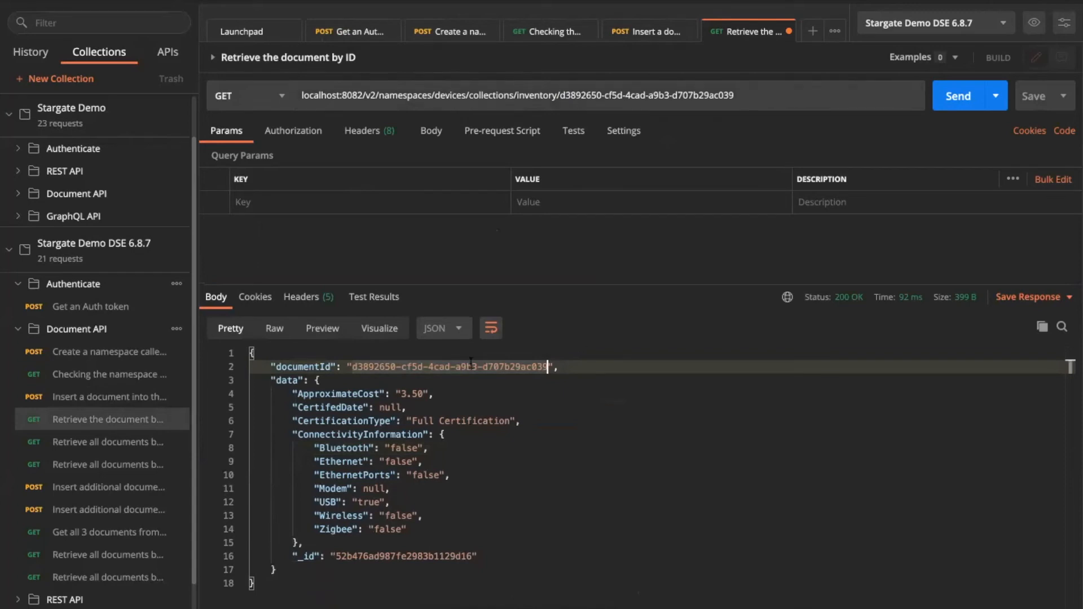
Query inventory documents where CertificationType equals Full Certification.
{"action": "left_click", "coordinate": [108, 441]}
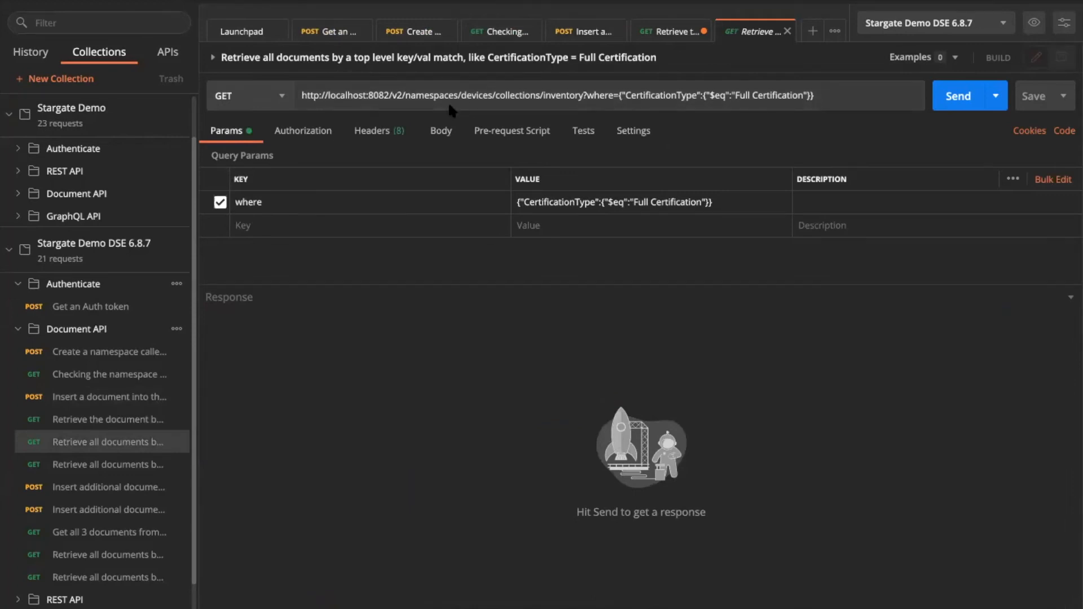
{"action": "mouse_move", "coordinate": [324, 123]}
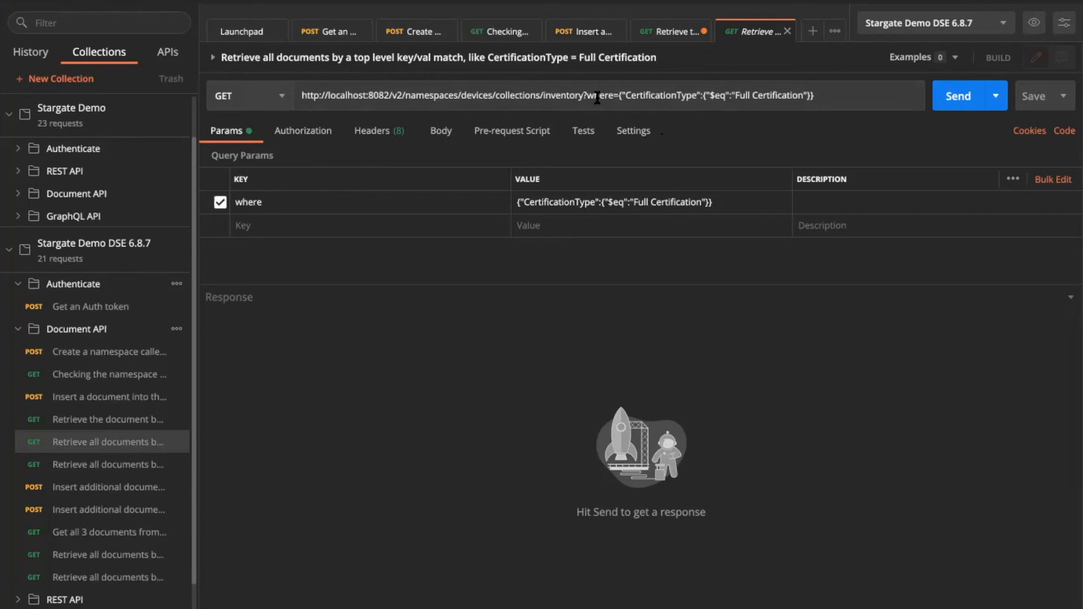
{"action": "mouse_move", "coordinate": [605, 272]}
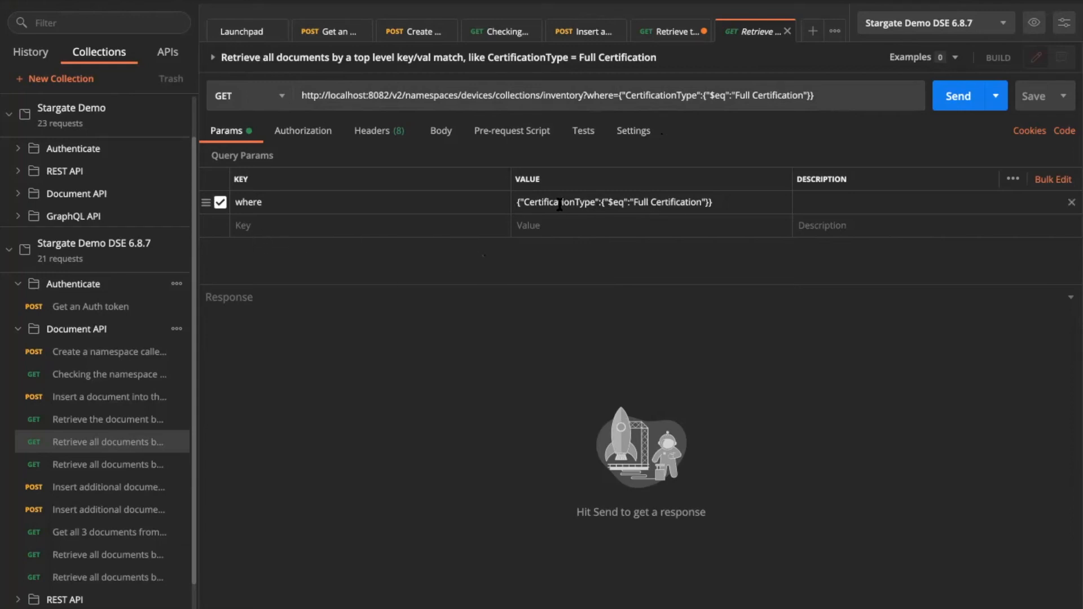
{"action": "double_click", "coordinate": [559, 202]}
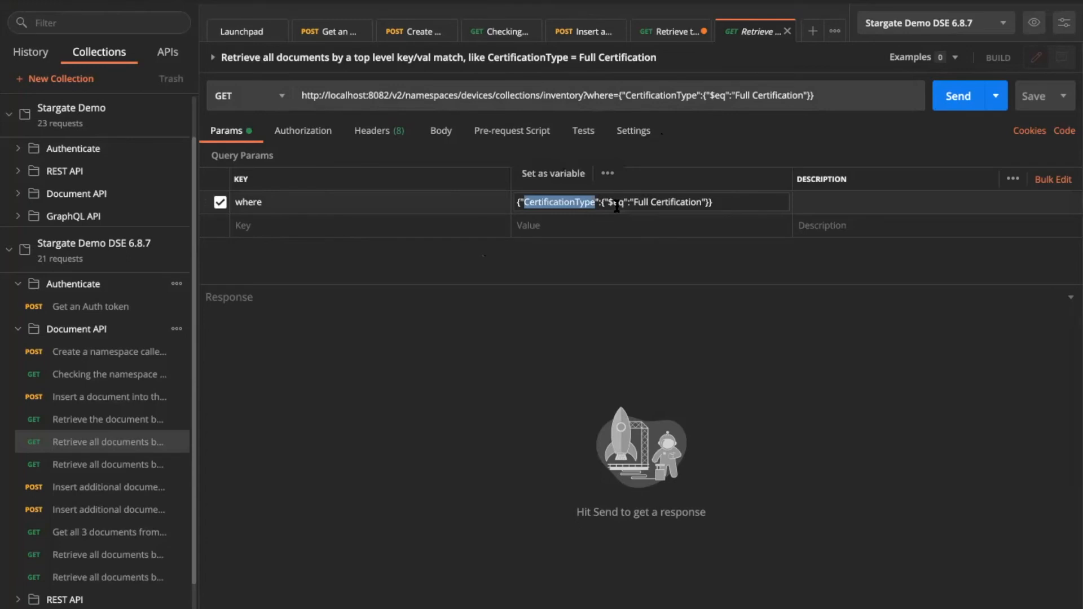
{"action": "left_click", "coordinate": [958, 95]}
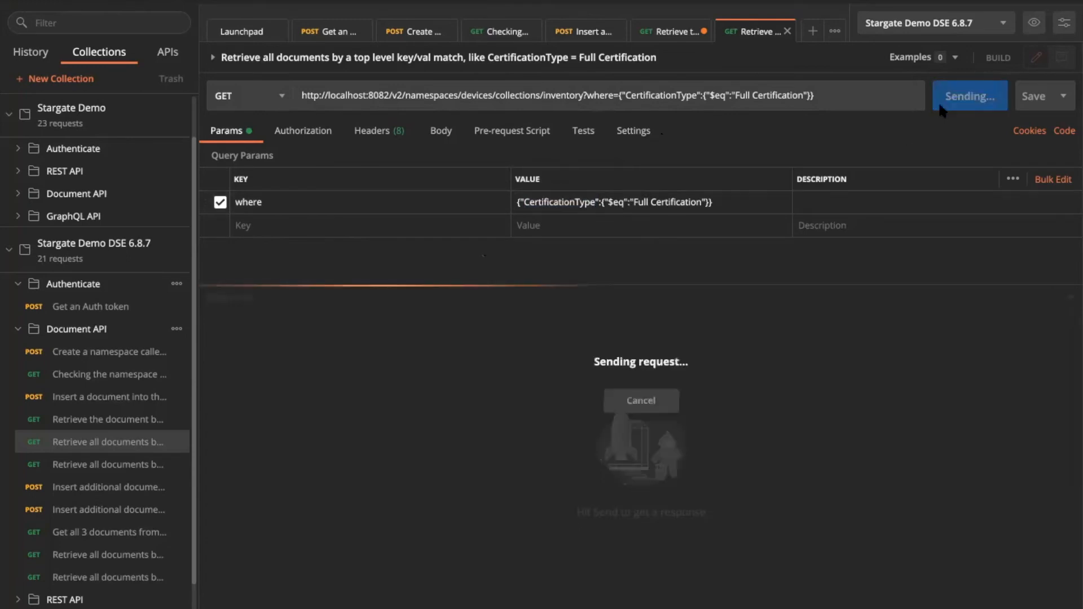
{"action": "left_click", "coordinate": [963, 95]}
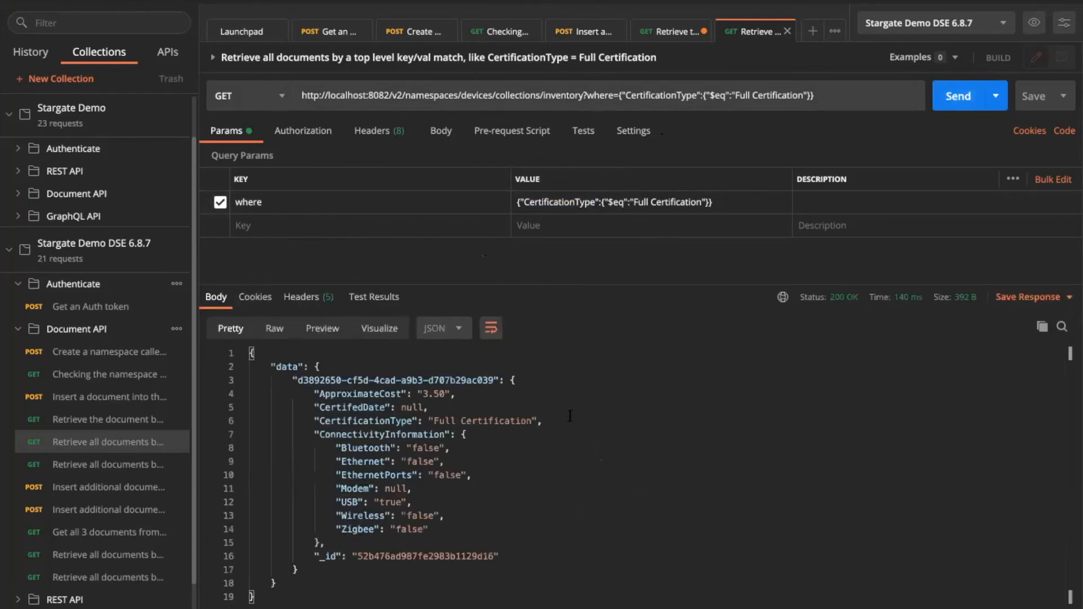
{"action": "mouse_move", "coordinate": [569, 416]}
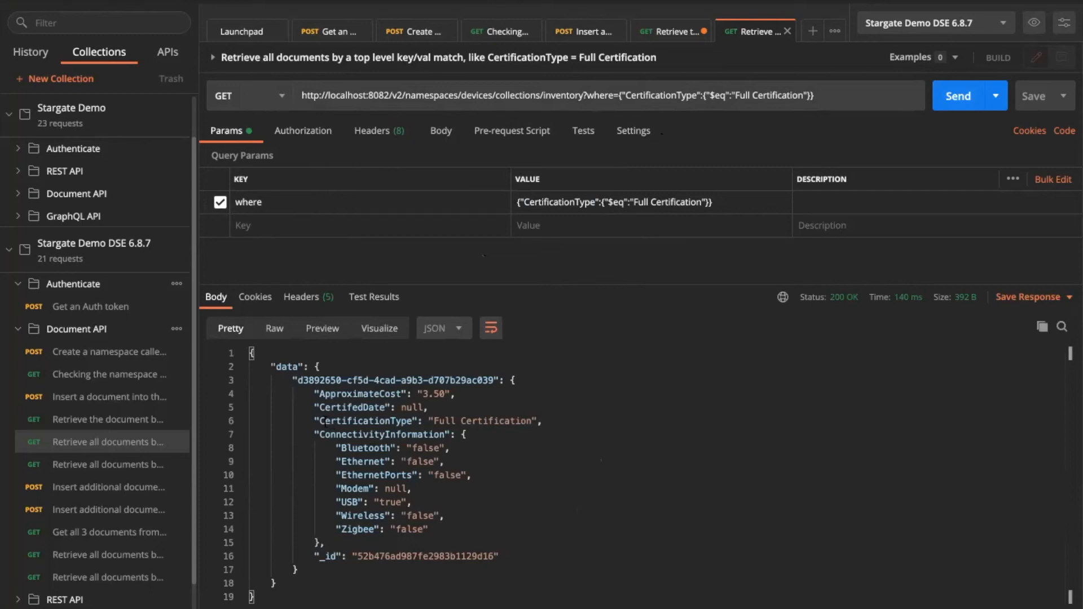
Highlight the CertificationType field and Full Certification value in the single matching result.
{"action": "double_click", "coordinate": [377, 421]}
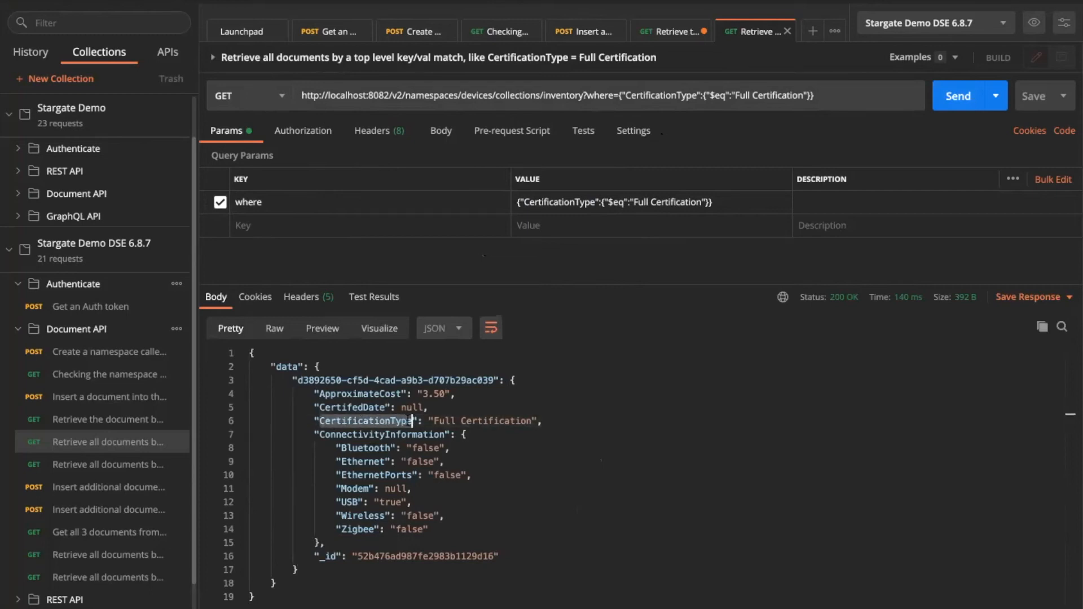
{"action": "double_click", "coordinate": [484, 421]}
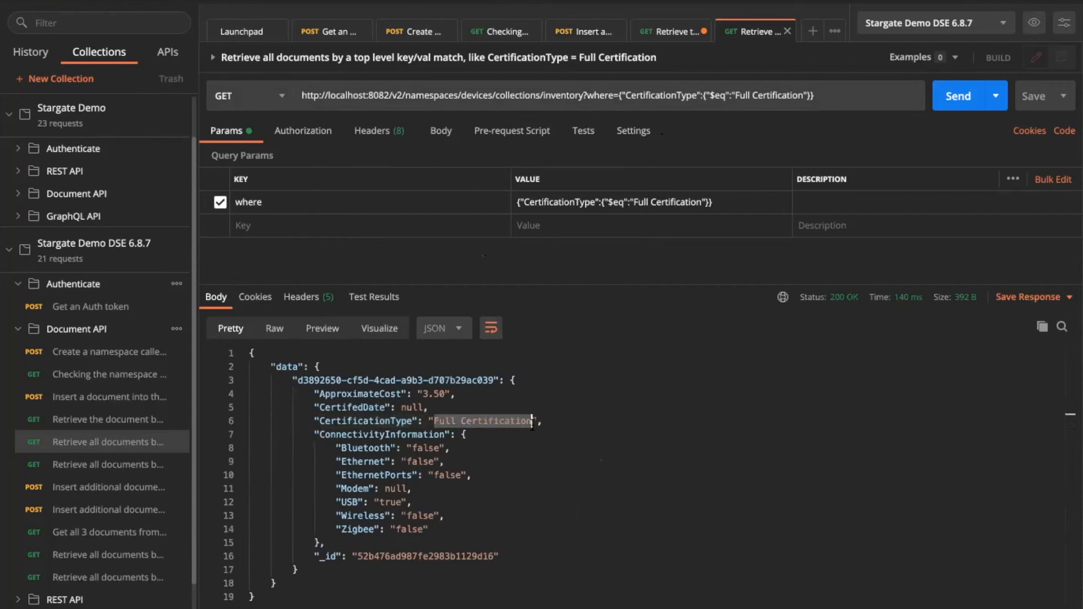
Run the nested USB request unfiltered, then re-enable the ConnectivityInformation.USB equals true filter.
{"action": "left_click", "coordinate": [107, 464]}
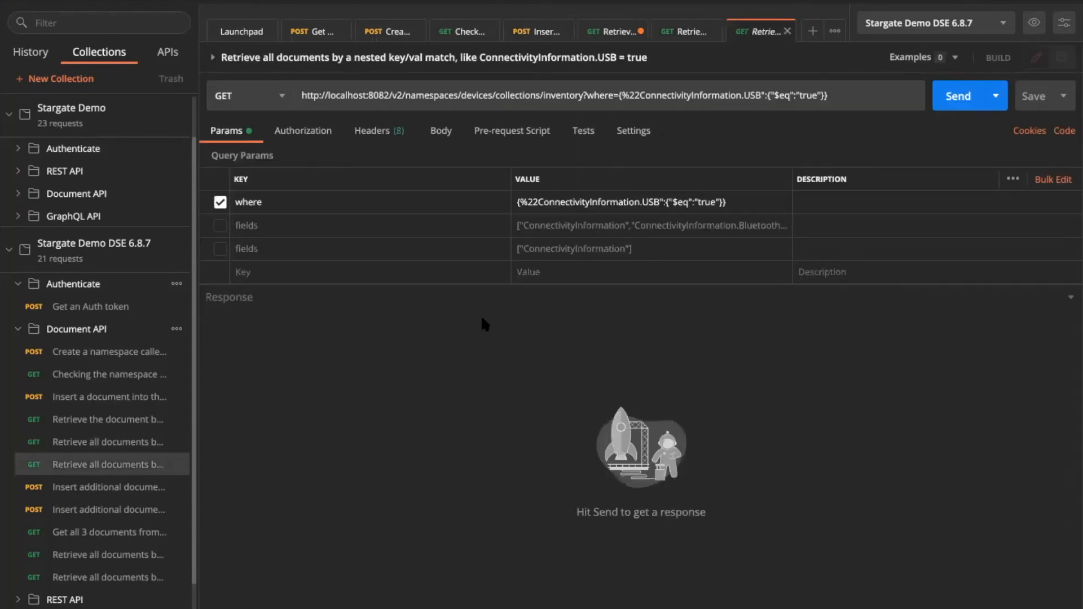
{"action": "left_click", "coordinate": [219, 202]}
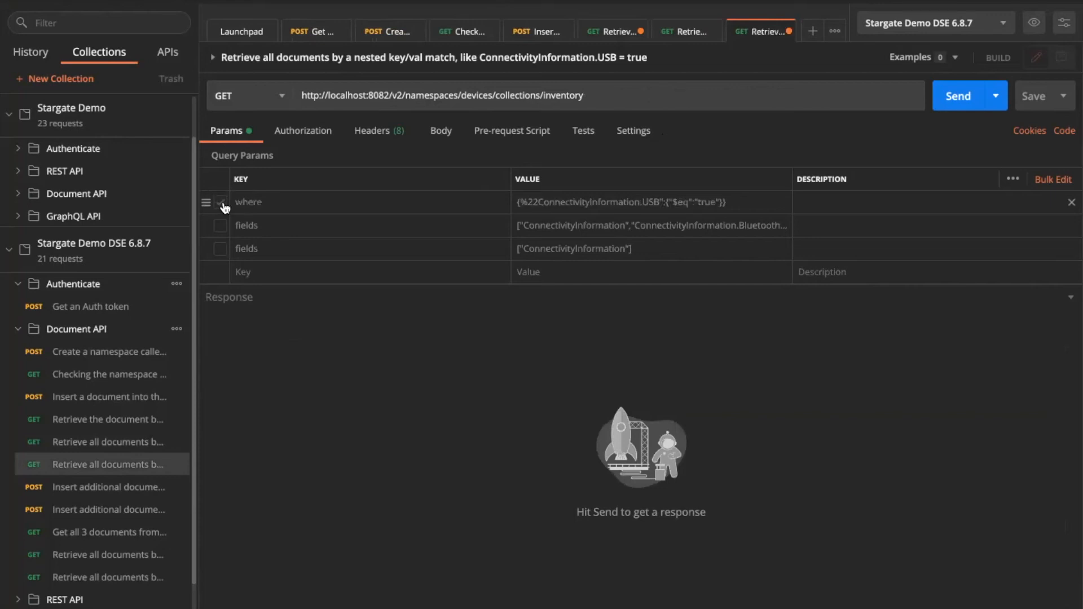
{"action": "mouse_move", "coordinate": [616, 146]}
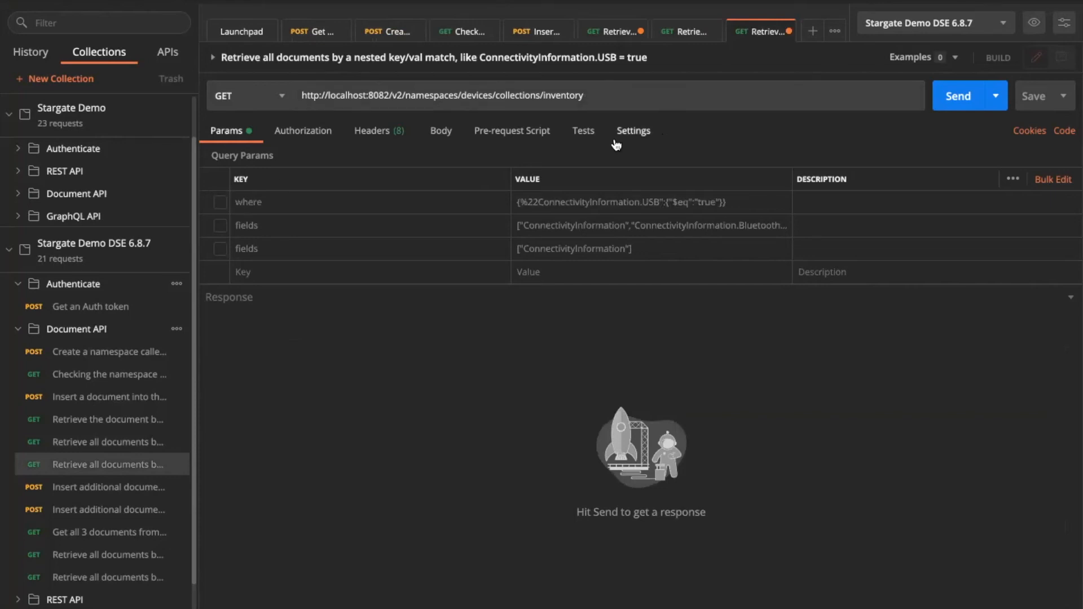
{"action": "mouse_move", "coordinate": [868, 93]}
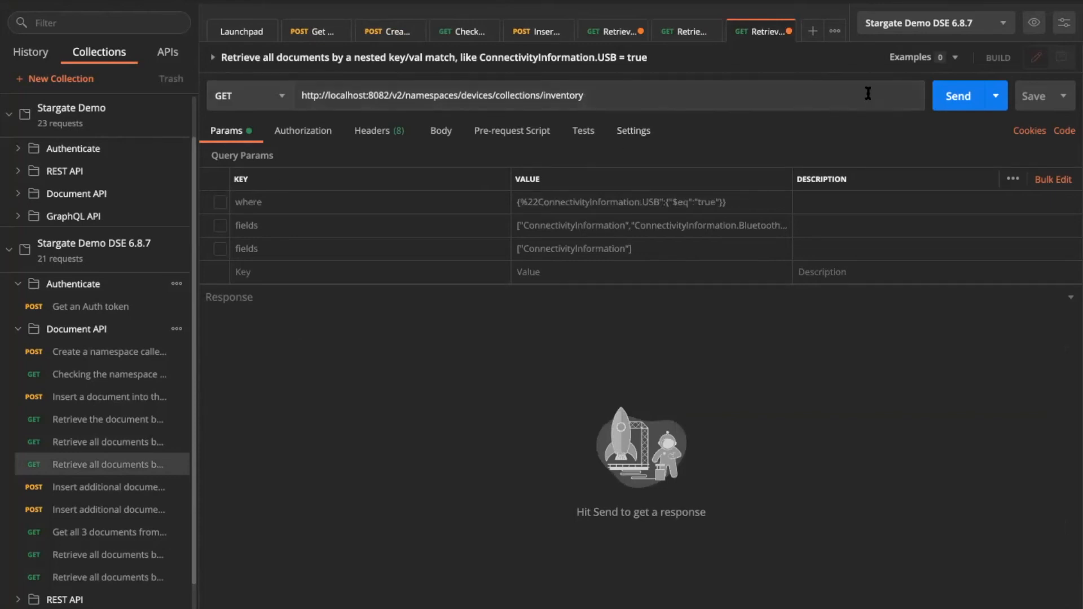
{"action": "left_click", "coordinate": [957, 95]}
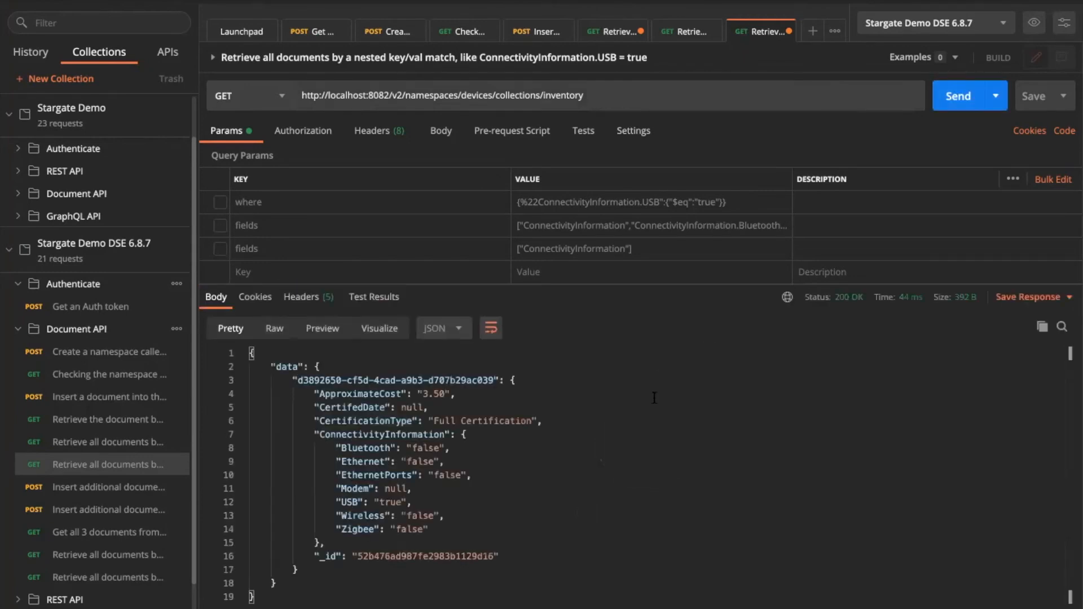
{"action": "mouse_move", "coordinate": [222, 201]}
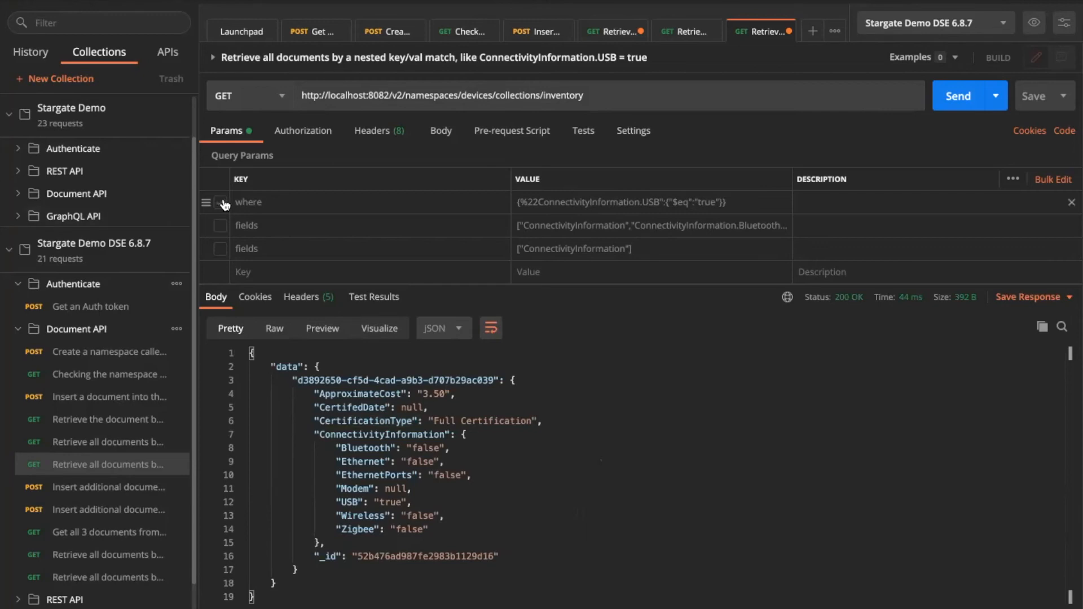
{"action": "left_click", "coordinate": [220, 202]}
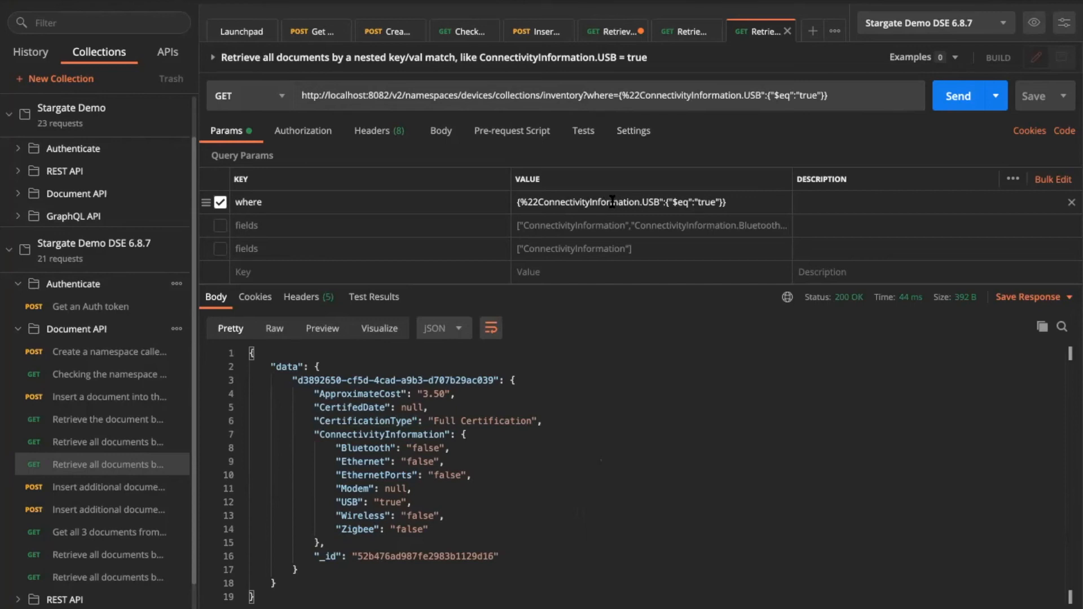
{"action": "double_click", "coordinate": [582, 202]}
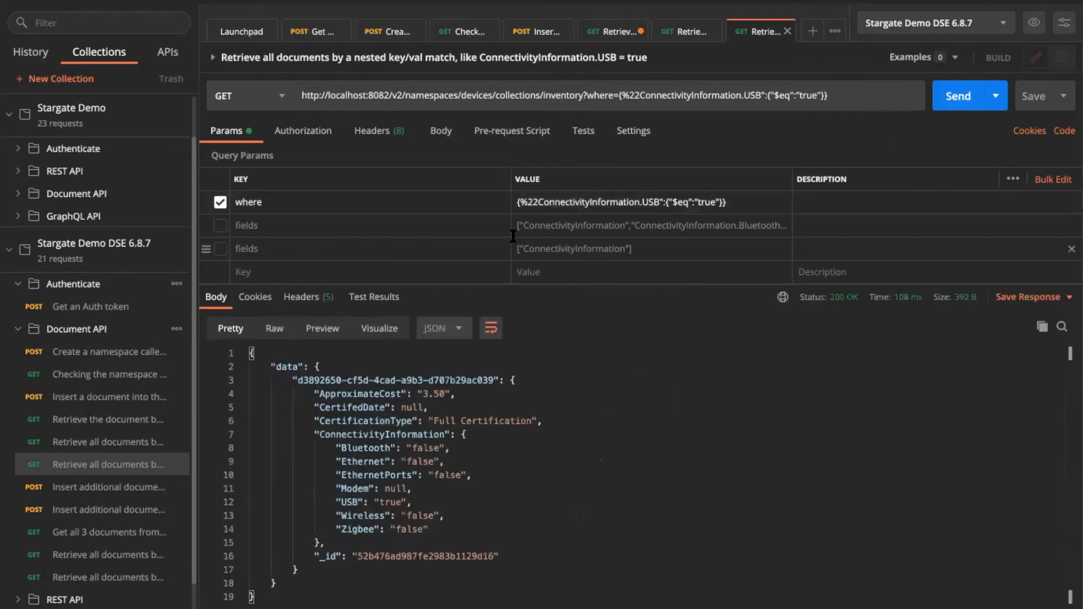
{"action": "mouse_move", "coordinate": [504, 306]}
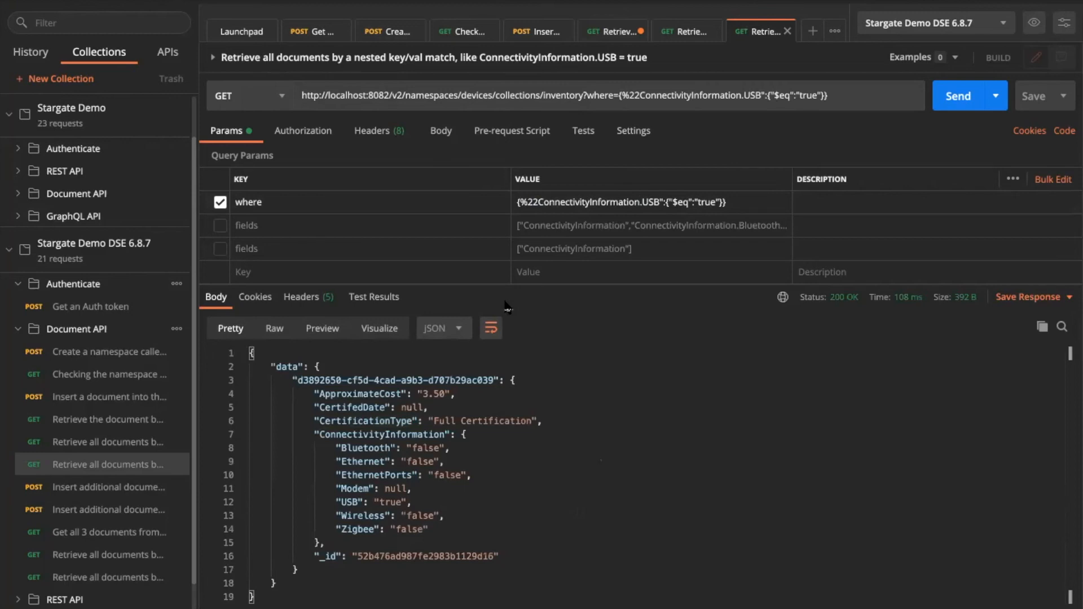
{"action": "mouse_move", "coordinate": [508, 309]}
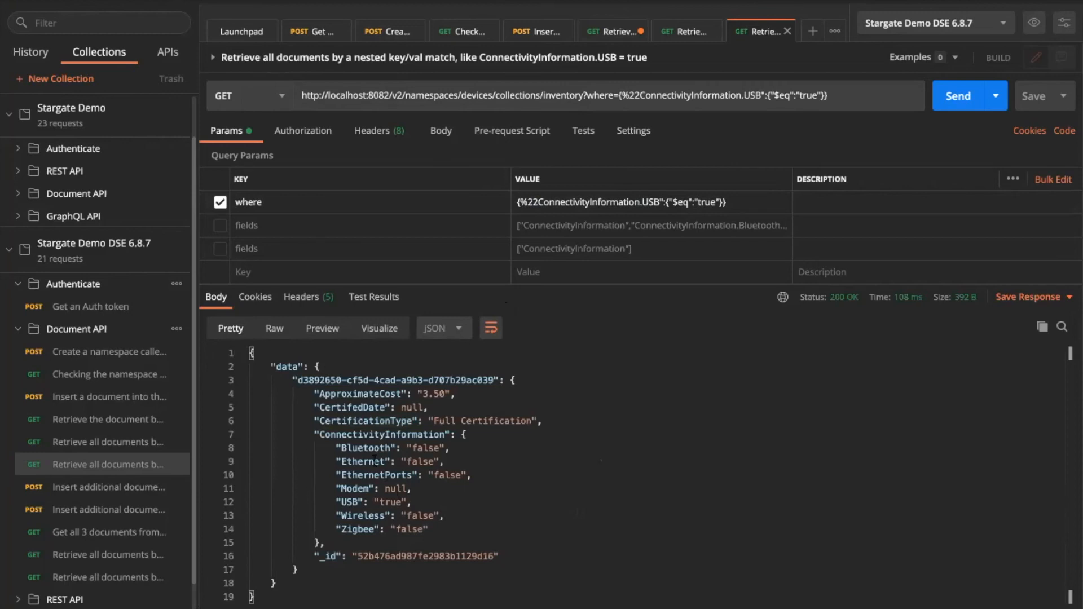
{"action": "mouse_move", "coordinate": [224, 249]}
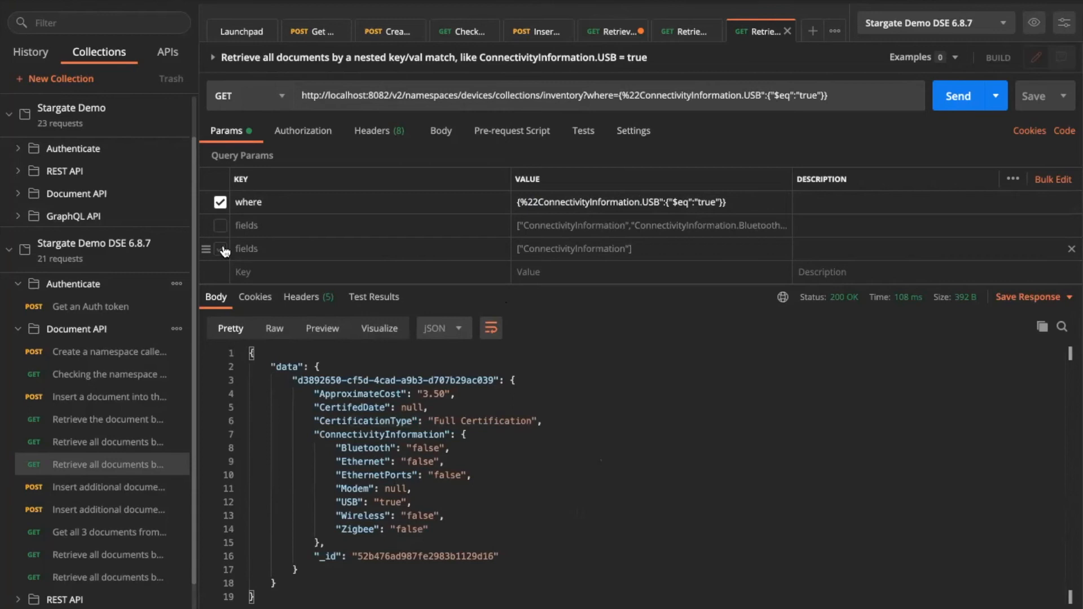
Re-send with fields restricted to ConnectivityInformation, returning only that block.
{"action": "left_click", "coordinate": [220, 248]}
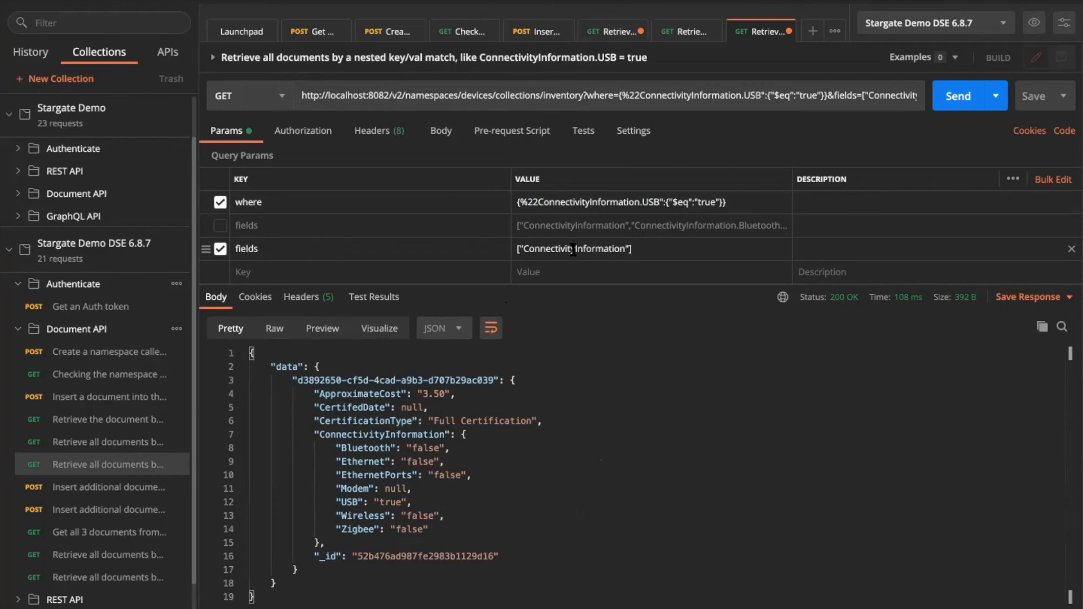
{"action": "double_click", "coordinate": [573, 248]}
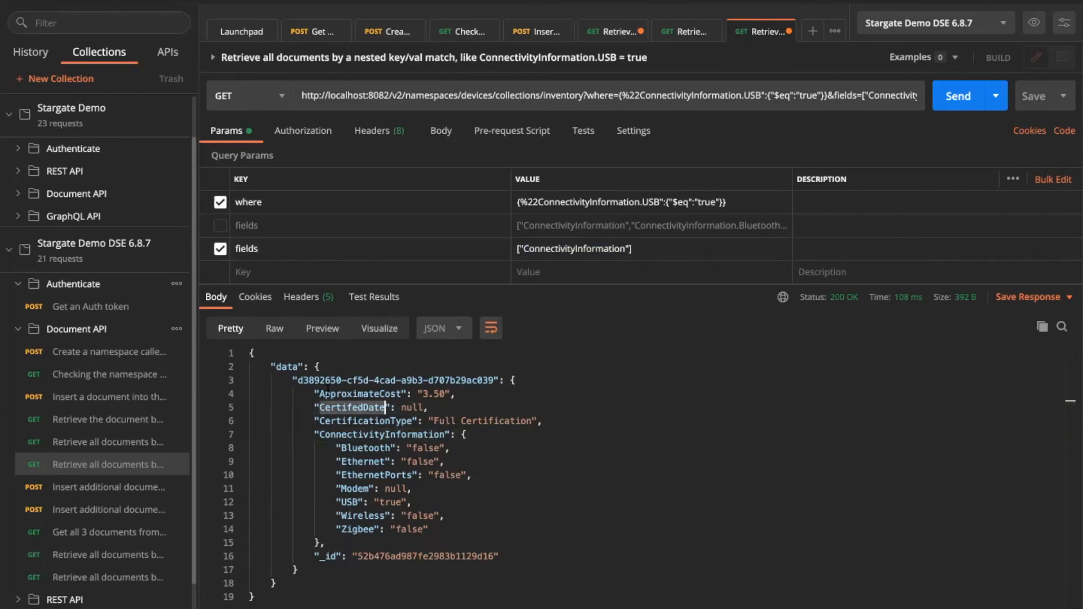
{"action": "left_click", "coordinate": [957, 94]}
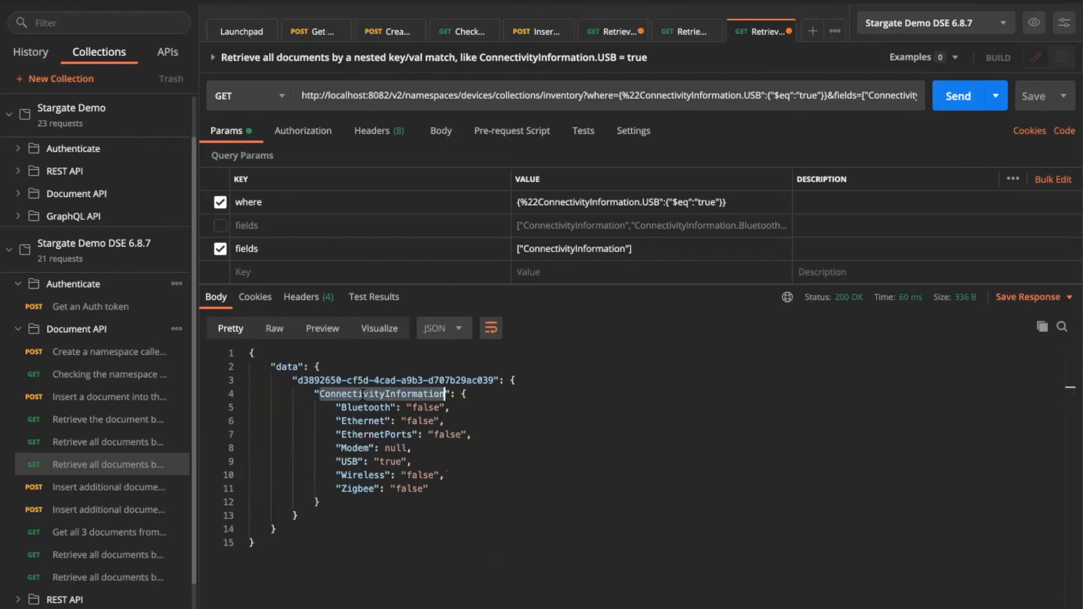
{"action": "left_click", "coordinate": [374, 434]}
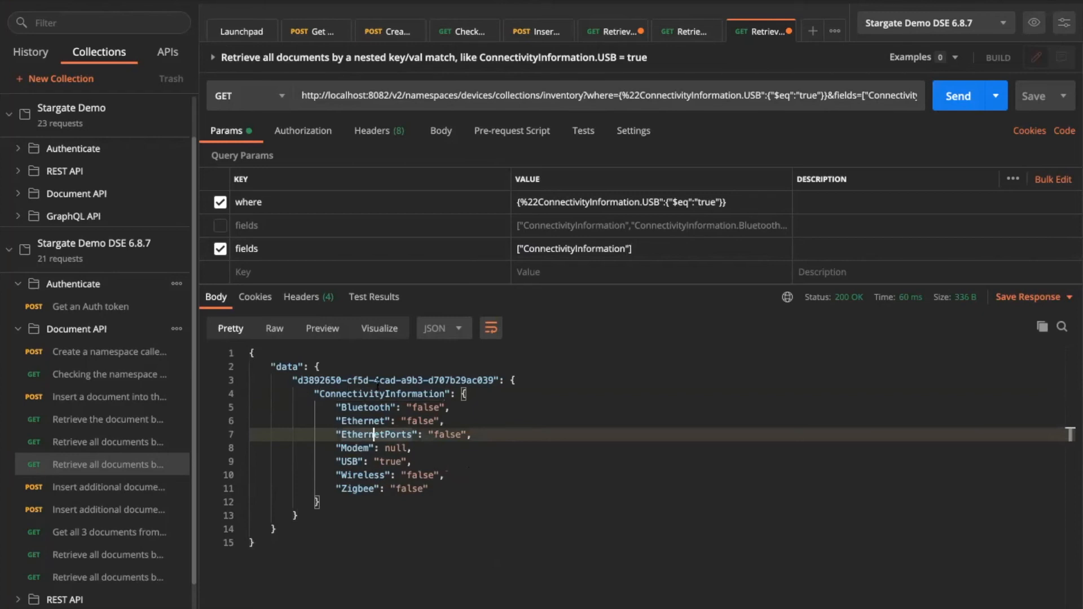
{"action": "mouse_move", "coordinate": [79, 545]}
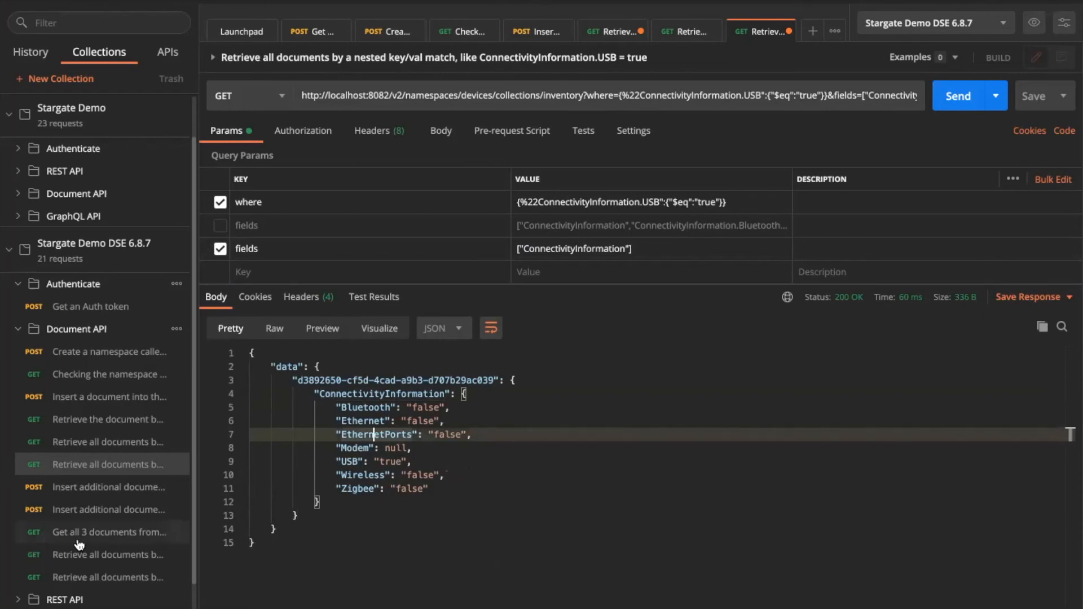
Insert the additional 123Foo document into inventory, getting 201 Created.
{"action": "left_click", "coordinate": [108, 486]}
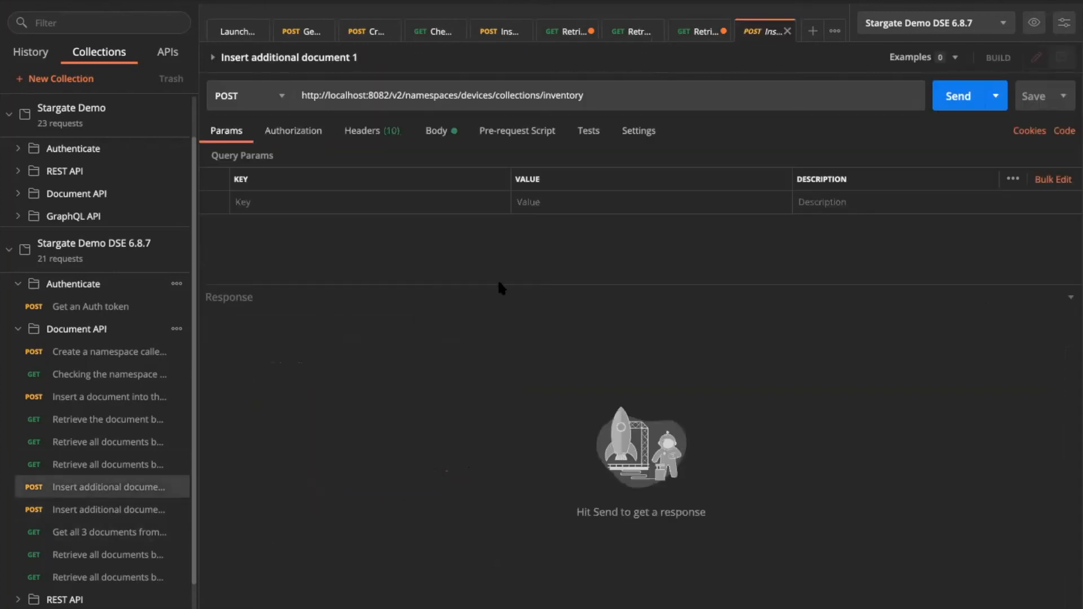
{"action": "left_click", "coordinate": [435, 131]}
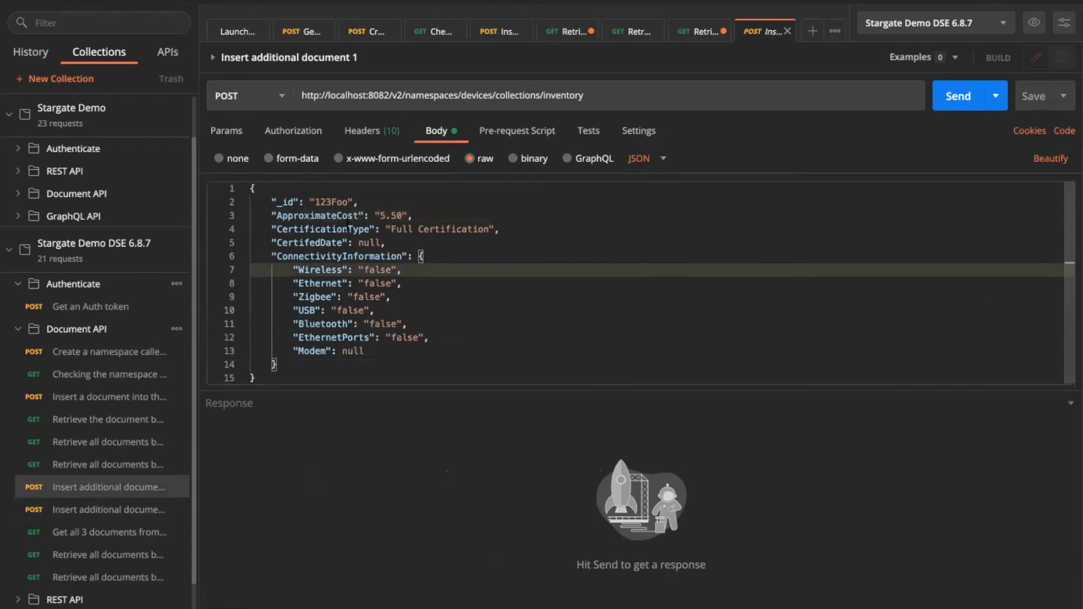
{"action": "double_click", "coordinate": [332, 202]}
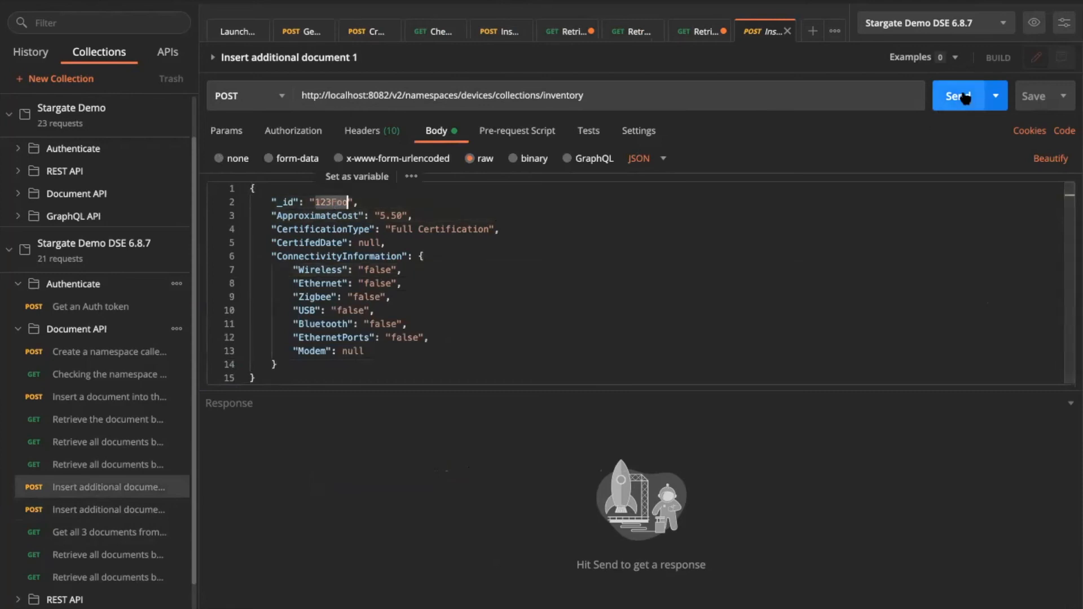
{"action": "left_click", "coordinate": [959, 94]}
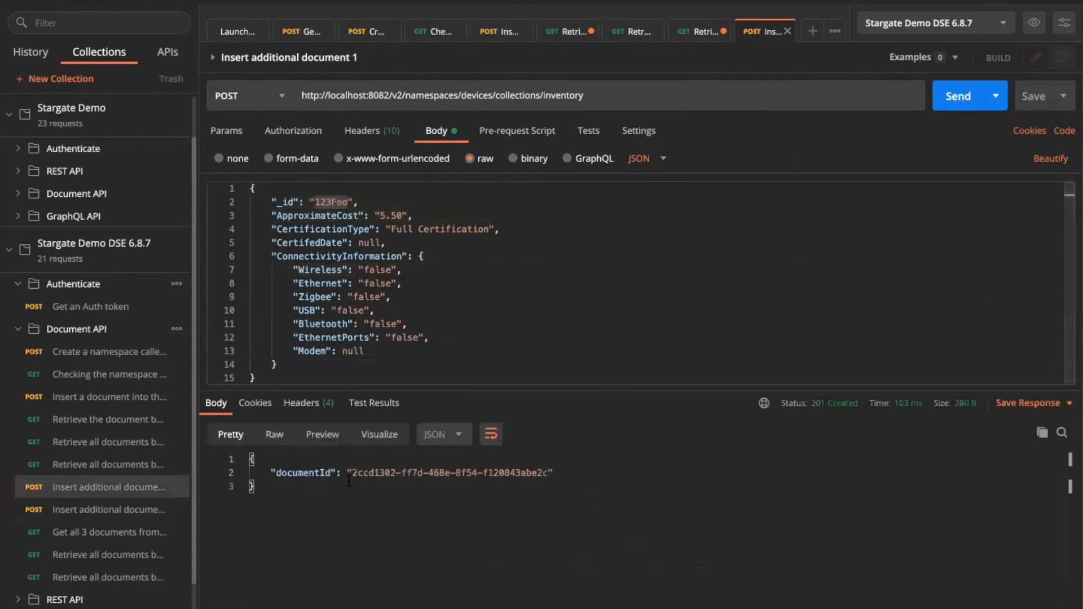
{"action": "mouse_move", "coordinate": [95, 511]}
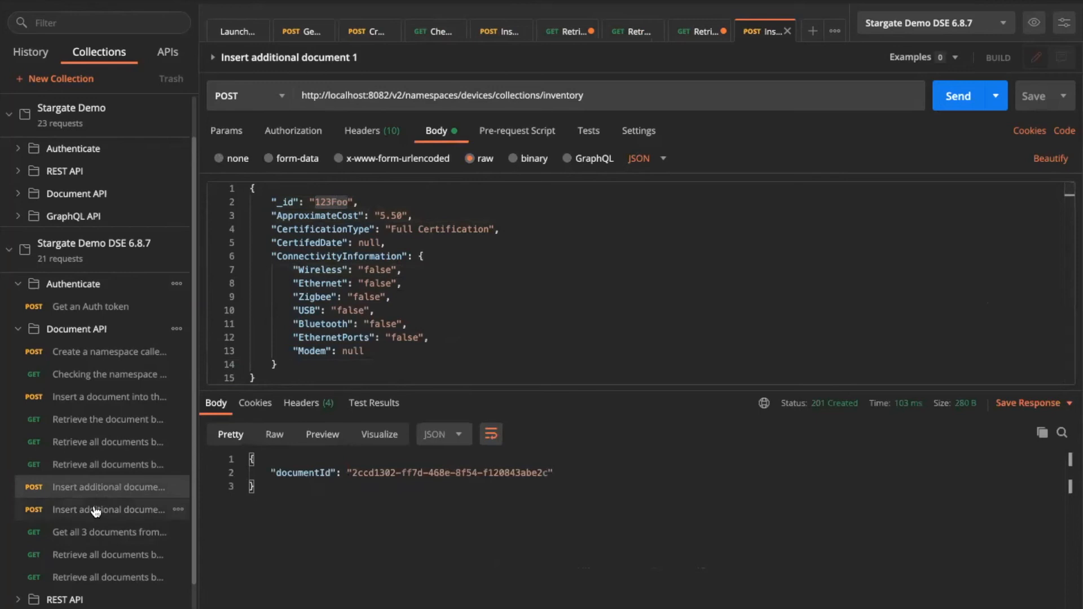
View the 123Bar document body of the second additional insert request.
{"action": "left_click", "coordinate": [108, 510]}
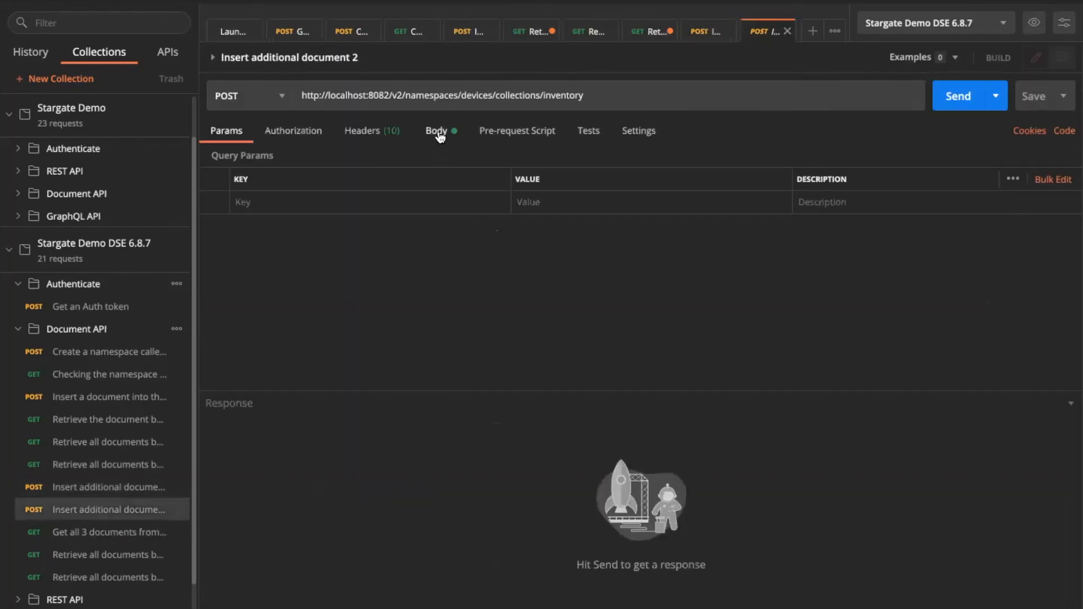
{"action": "left_click", "coordinate": [436, 131]}
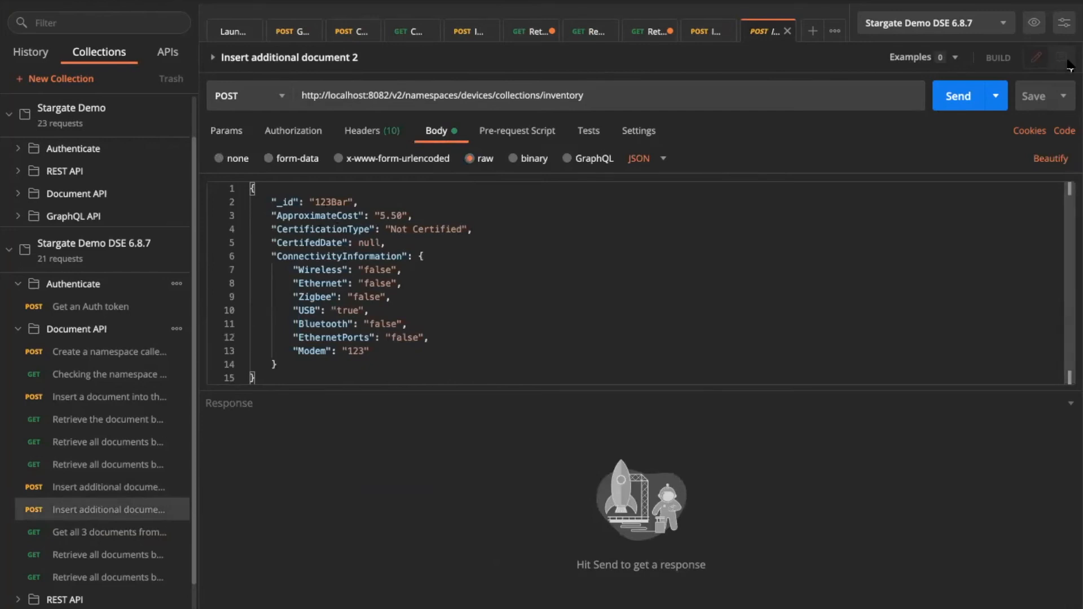
Insert the 123Bar Not Certified document and move to the paged get-all request.
{"action": "left_click", "coordinate": [958, 95]}
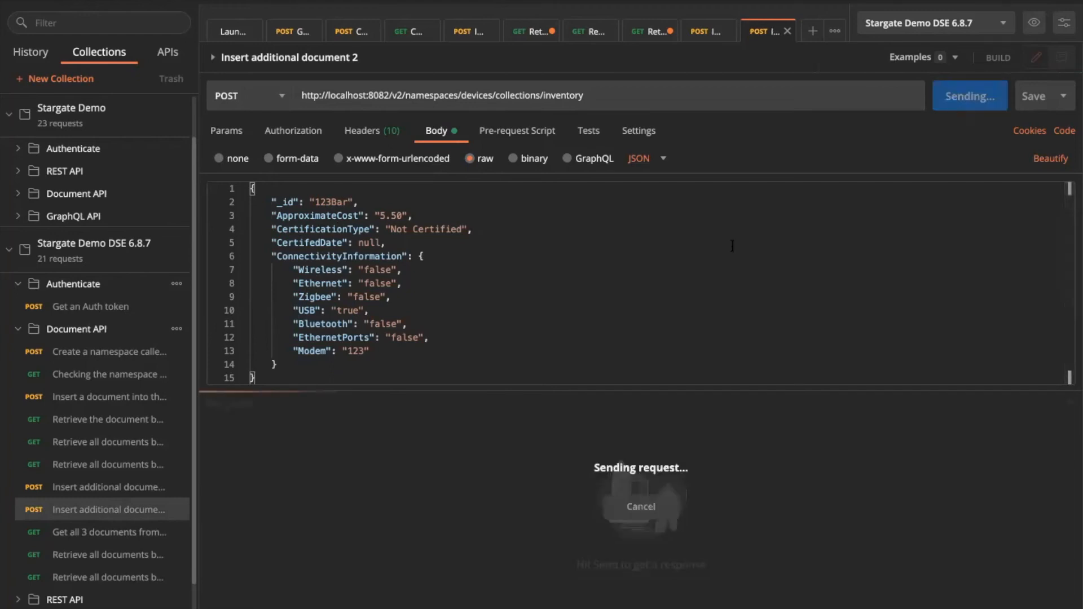
{"action": "left_click", "coordinate": [109, 531]}
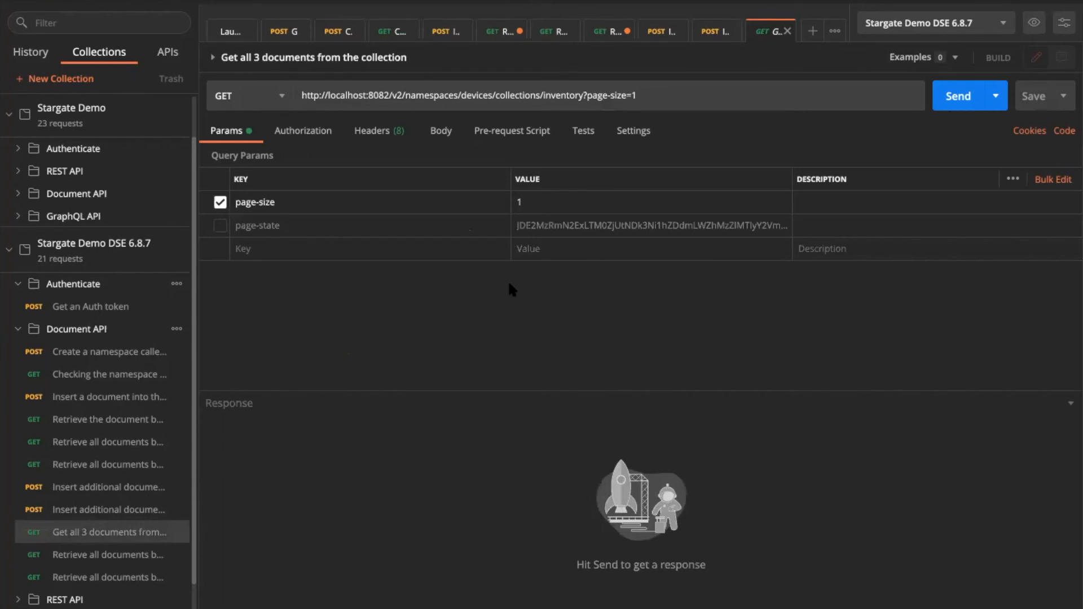
{"action": "mouse_move", "coordinate": [254, 202]}
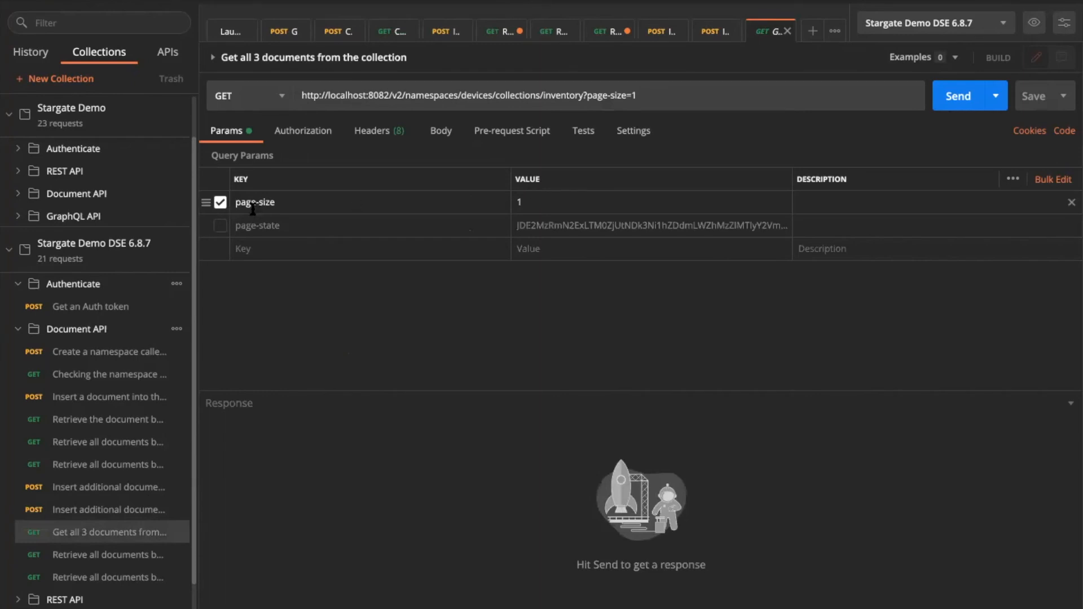
Fetch all inventory documents without paging, then restore a page size of 1.
{"action": "left_click", "coordinate": [220, 202]}
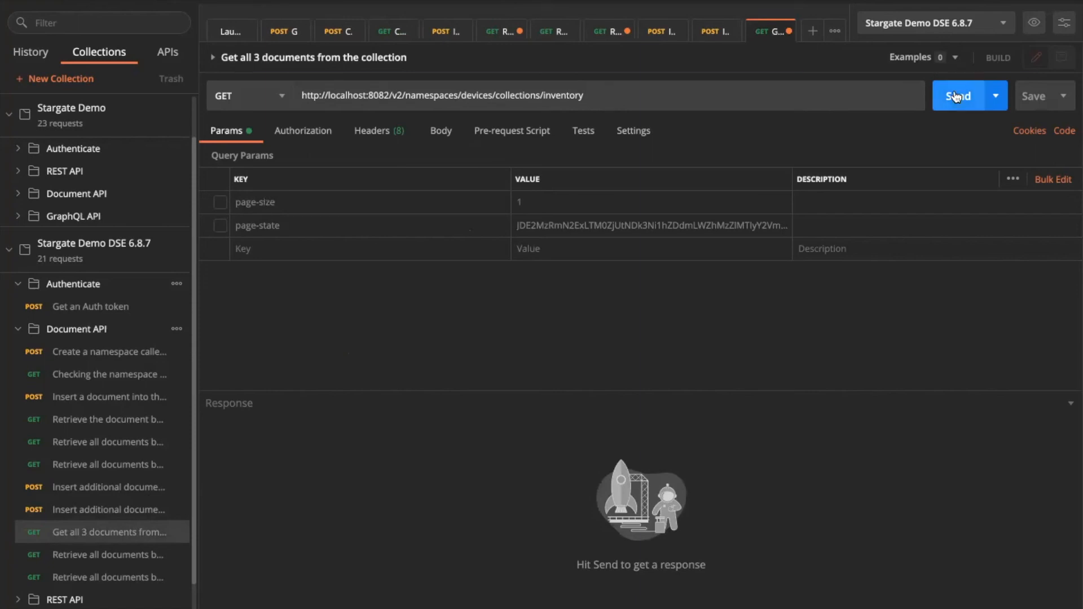
{"action": "left_click", "coordinate": [956, 95]}
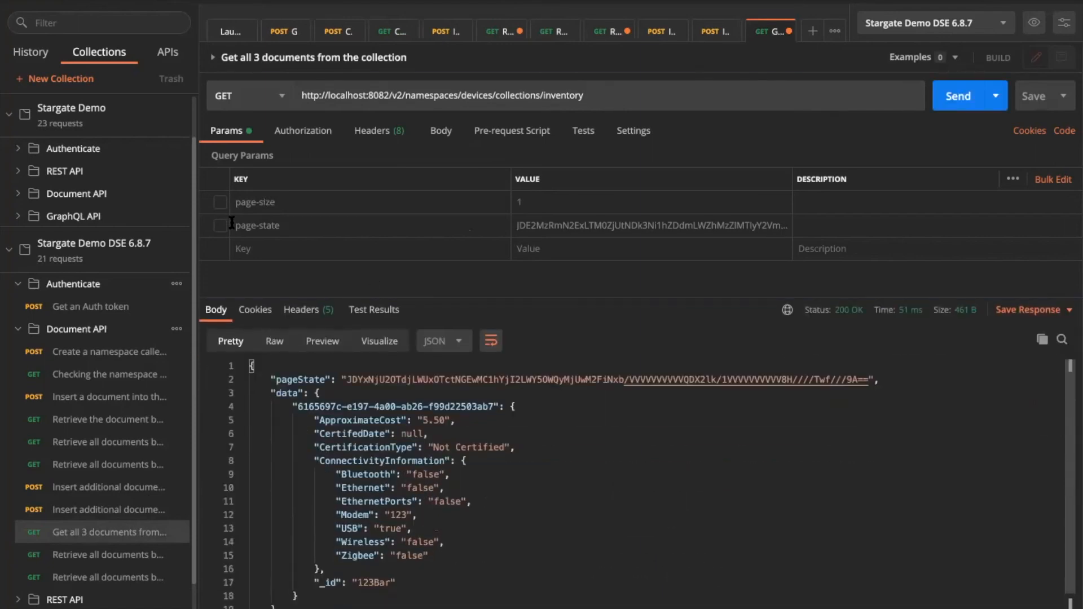
{"action": "left_click", "coordinate": [220, 202]}
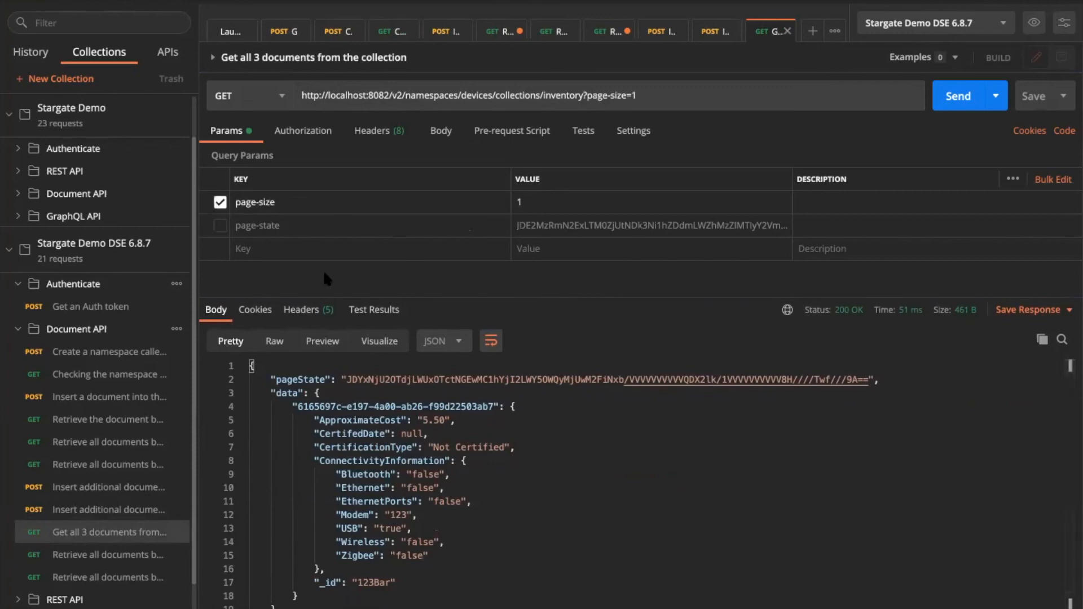
{"action": "mouse_move", "coordinate": [569, 368]}
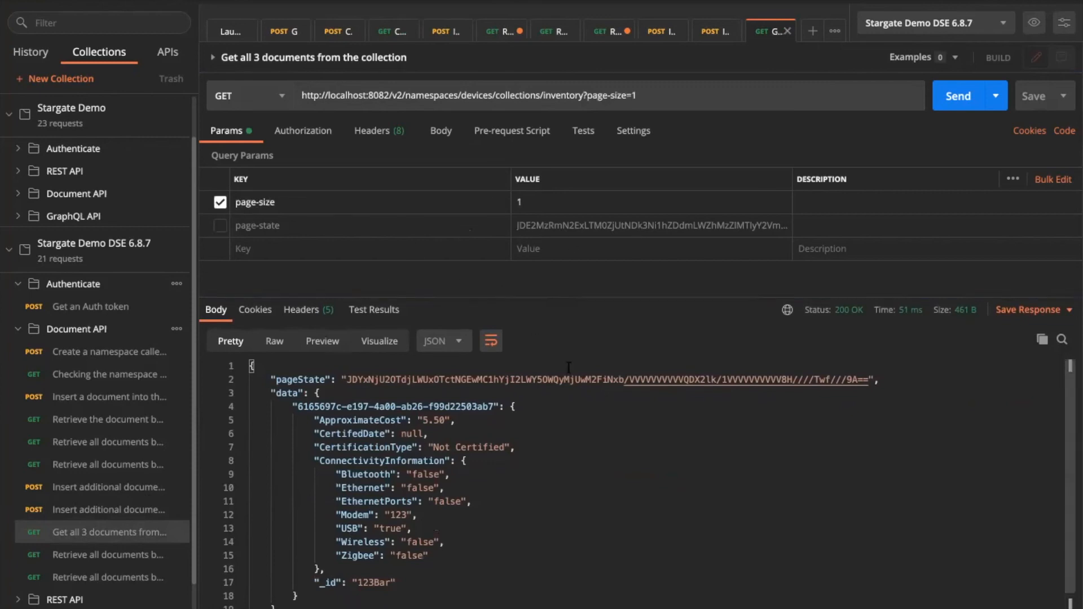
{"action": "mouse_move", "coordinate": [583, 401]}
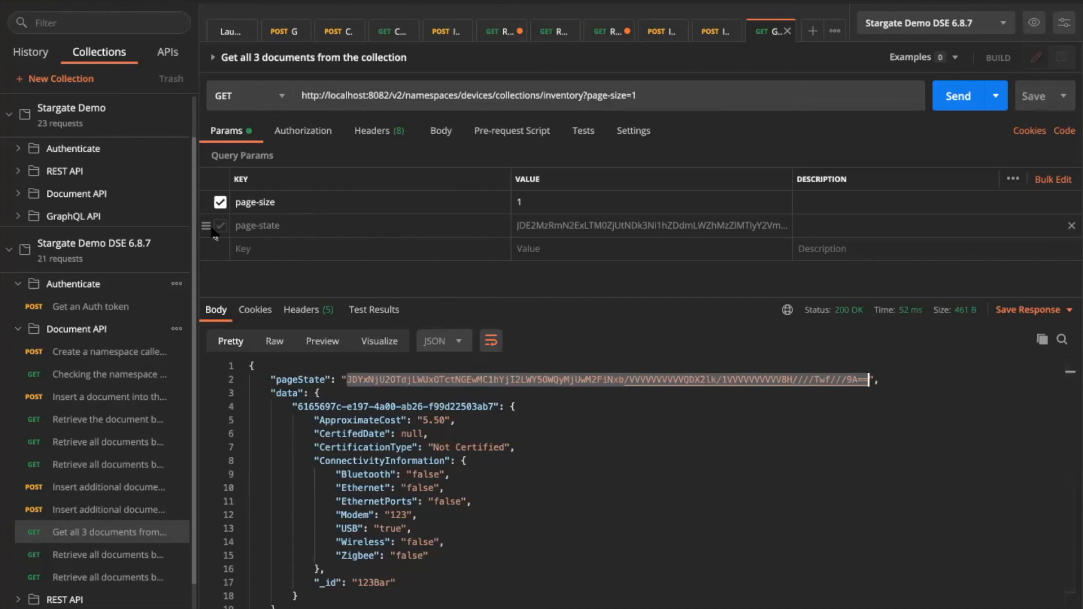
{"action": "mouse_move", "coordinate": [218, 234]}
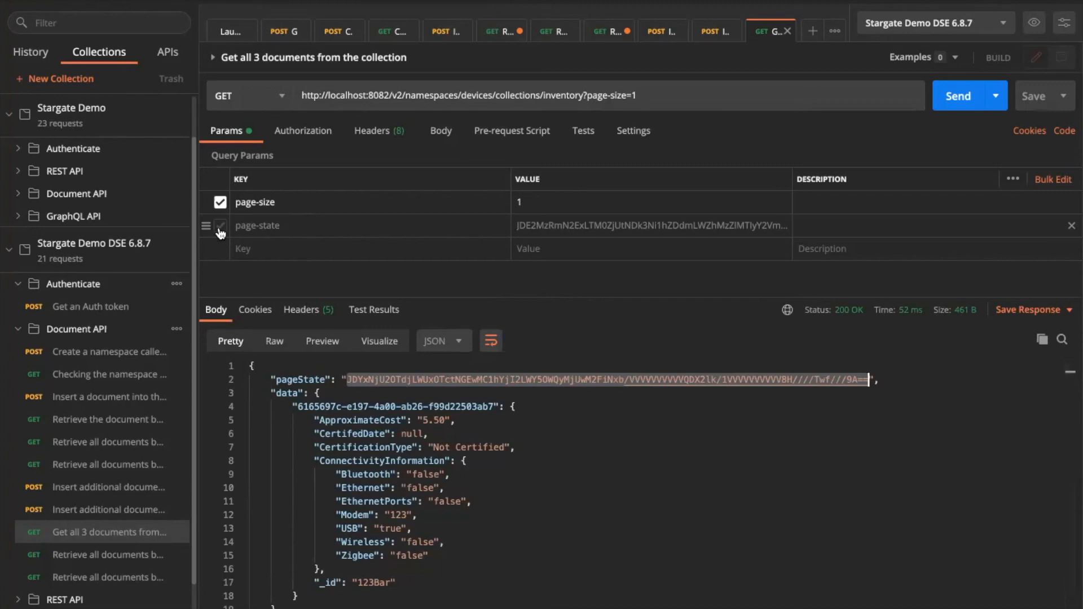
Request the next page using the returned pageState token, getting the Full Certification document costing 3.50.
{"action": "left_click", "coordinate": [220, 225]}
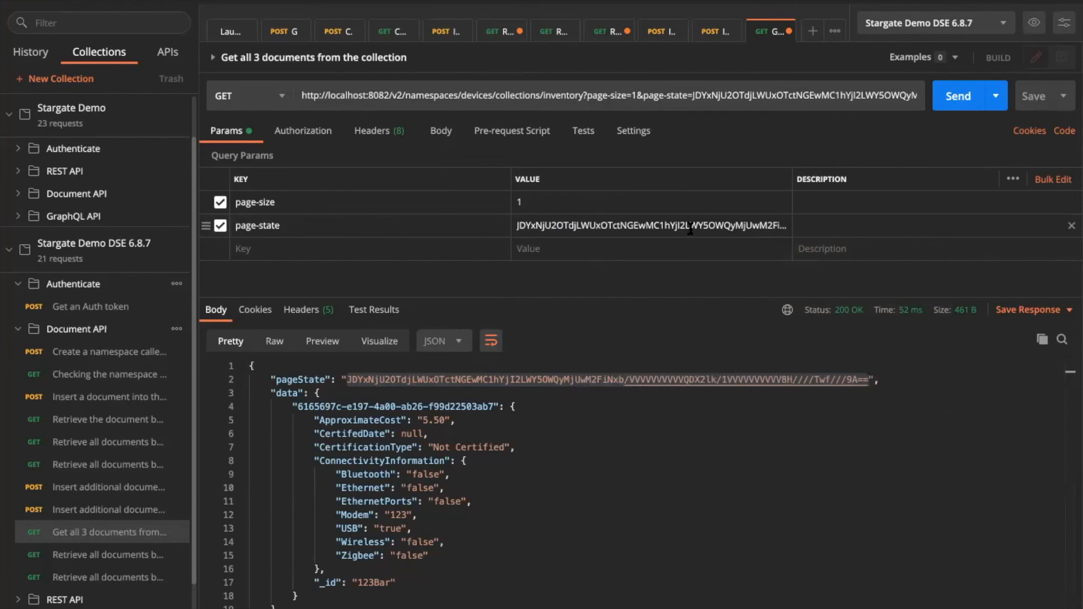
{"action": "left_click", "coordinate": [650, 225]}
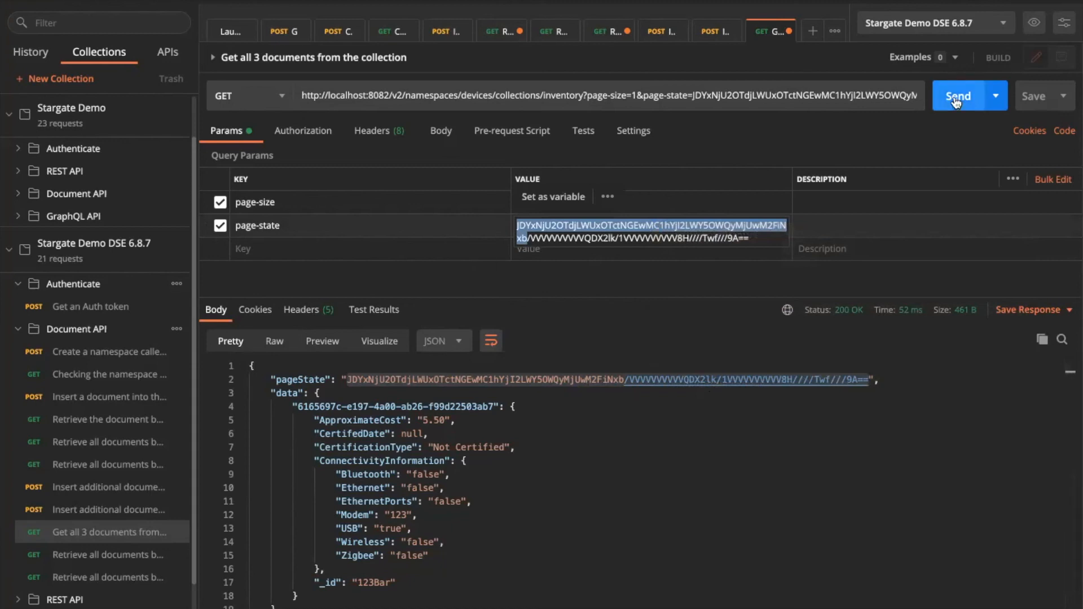
{"action": "left_click", "coordinate": [958, 95]}
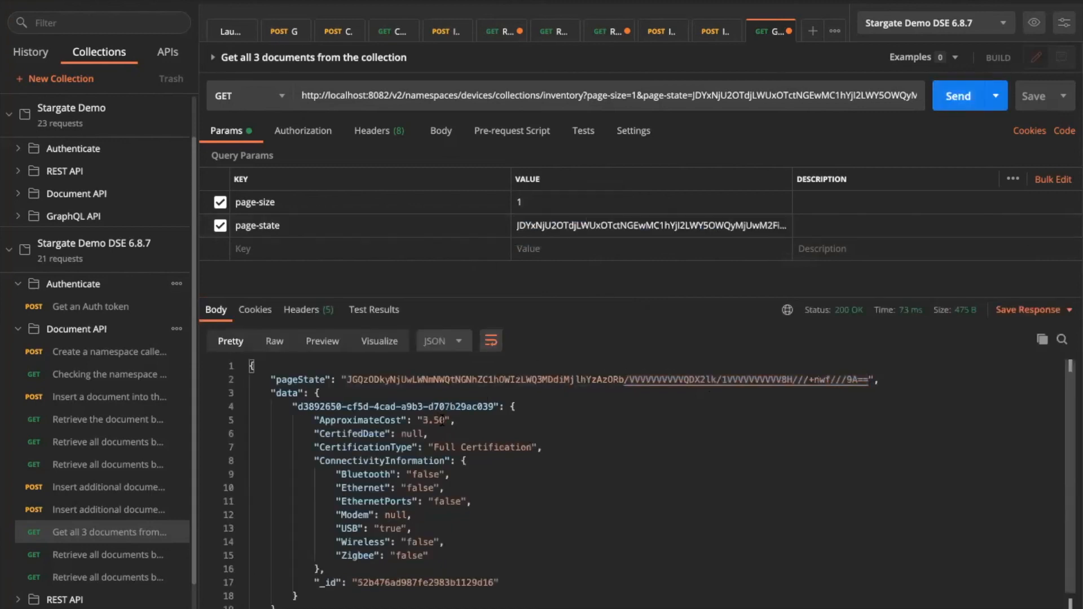
{"action": "double_click", "coordinate": [433, 419]}
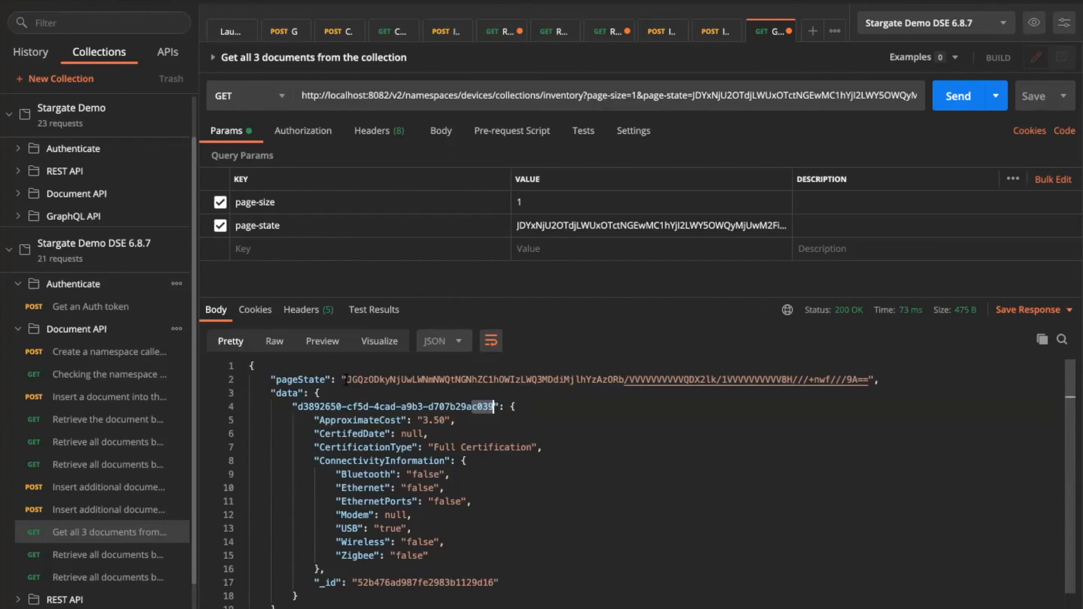
{"action": "double_click", "coordinate": [601, 378]}
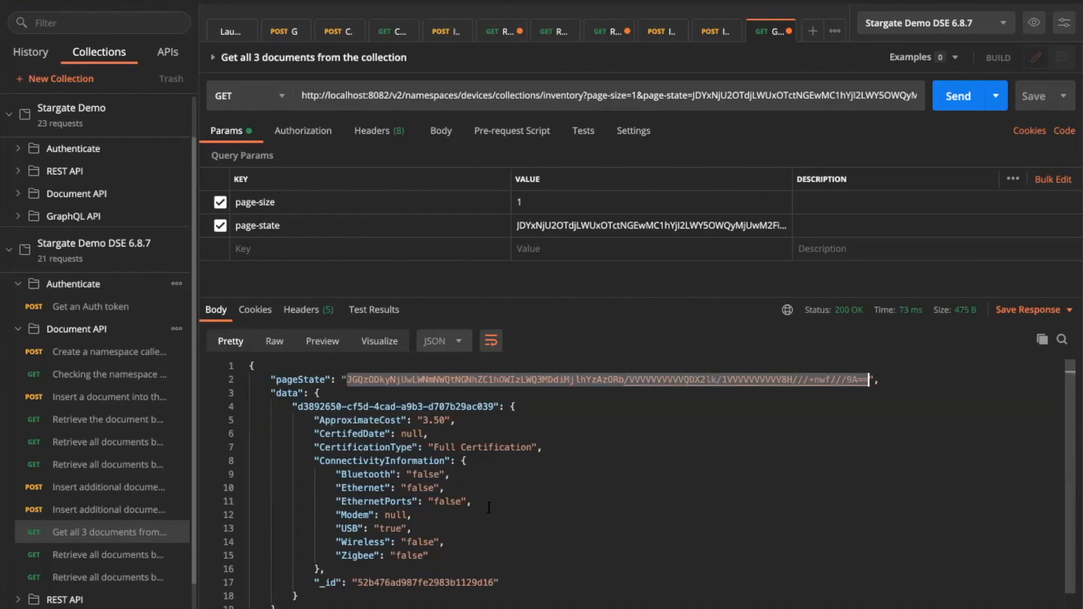
{"action": "mouse_move", "coordinate": [578, 233]}
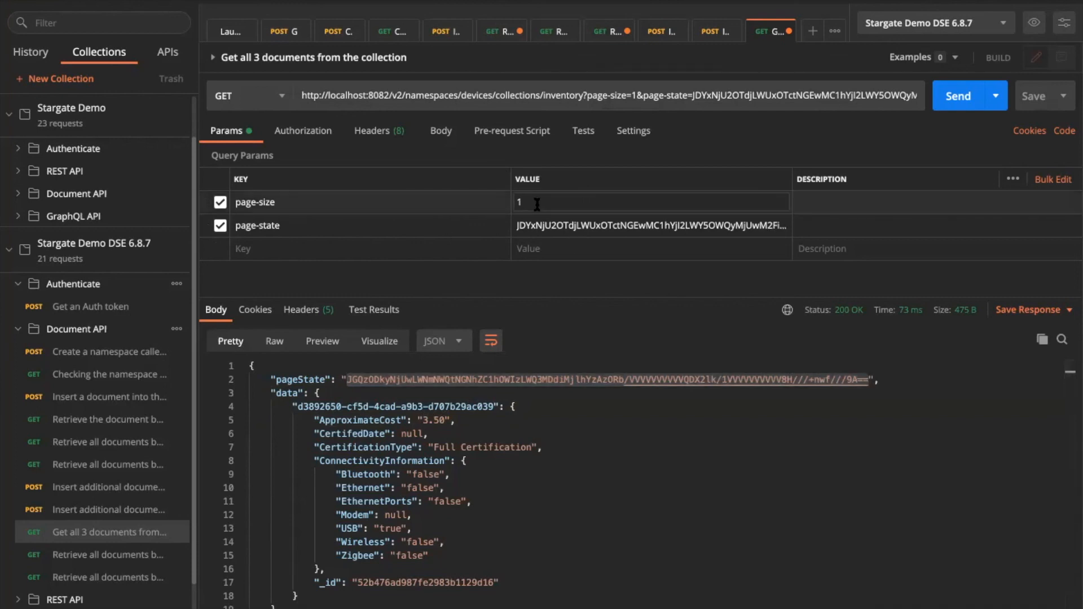
{"action": "mouse_move", "coordinate": [473, 247]}
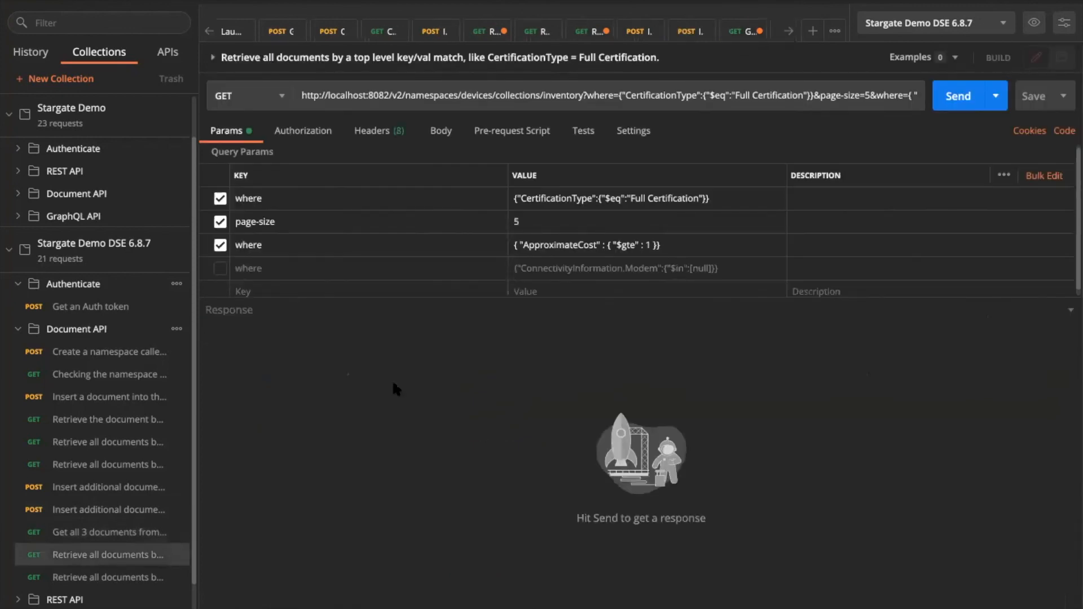
{"action": "mouse_move", "coordinate": [634, 213]}
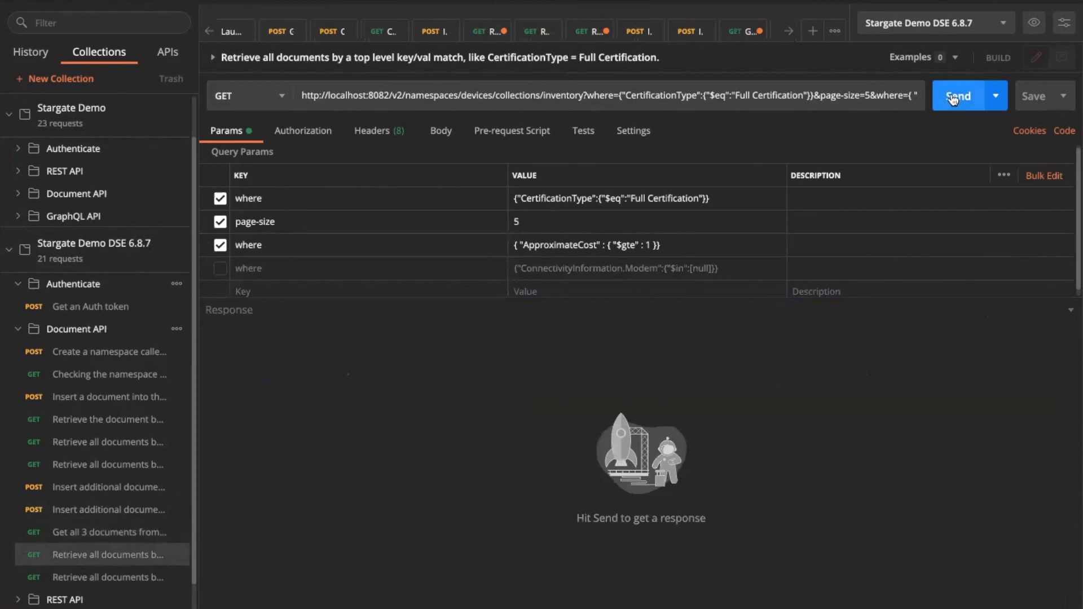
Run the CertificationType equals Full Certification query and review the two matching documents.
{"action": "left_click", "coordinate": [958, 94]}
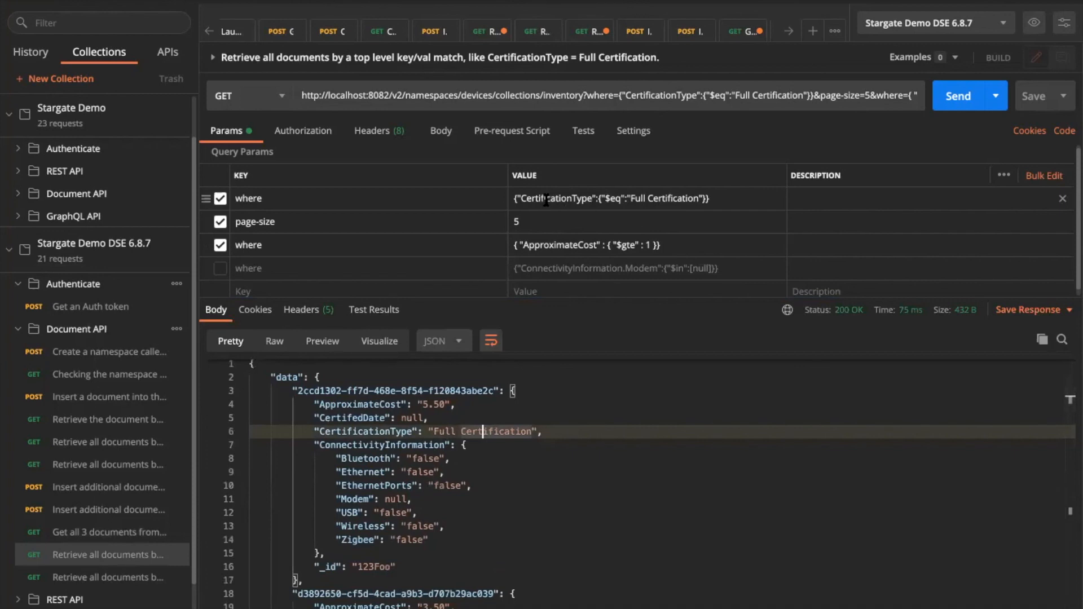
{"action": "double_click", "coordinate": [555, 198]}
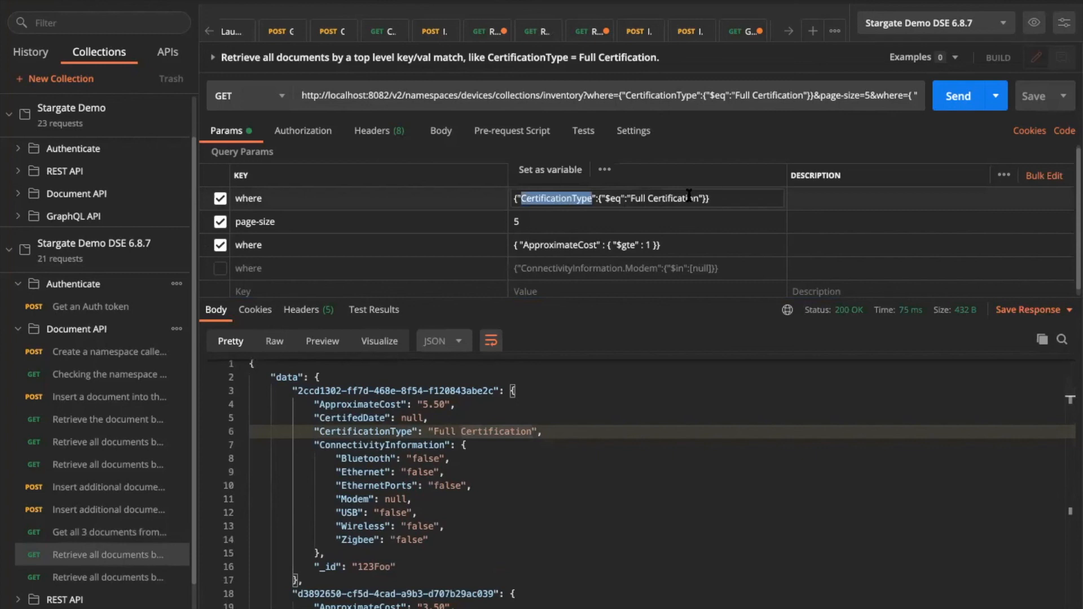
{"action": "mouse_move", "coordinate": [588, 227]}
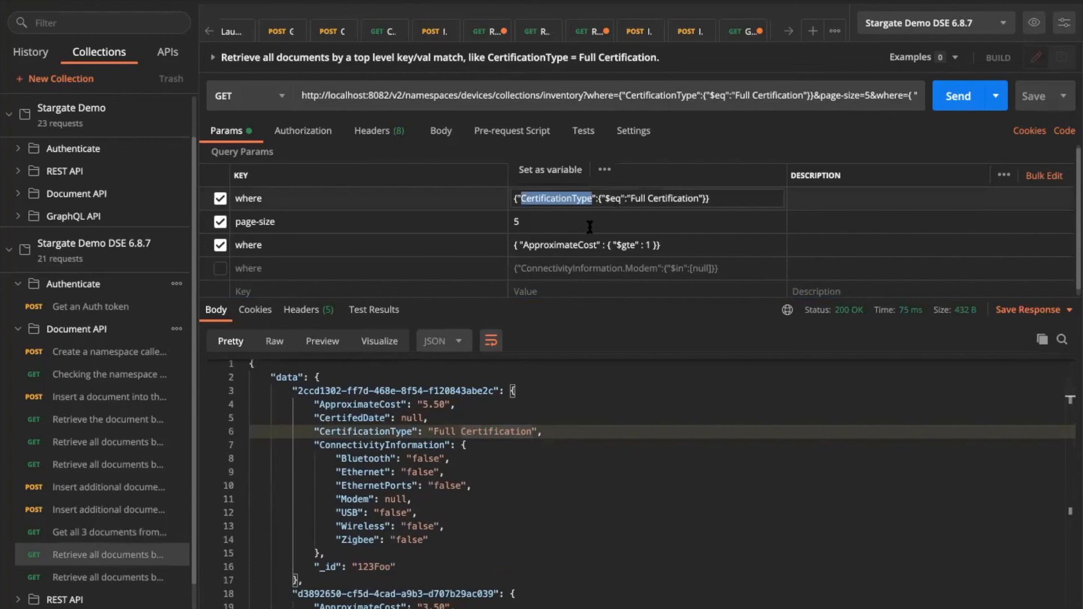
{"action": "mouse_move", "coordinate": [562, 334]}
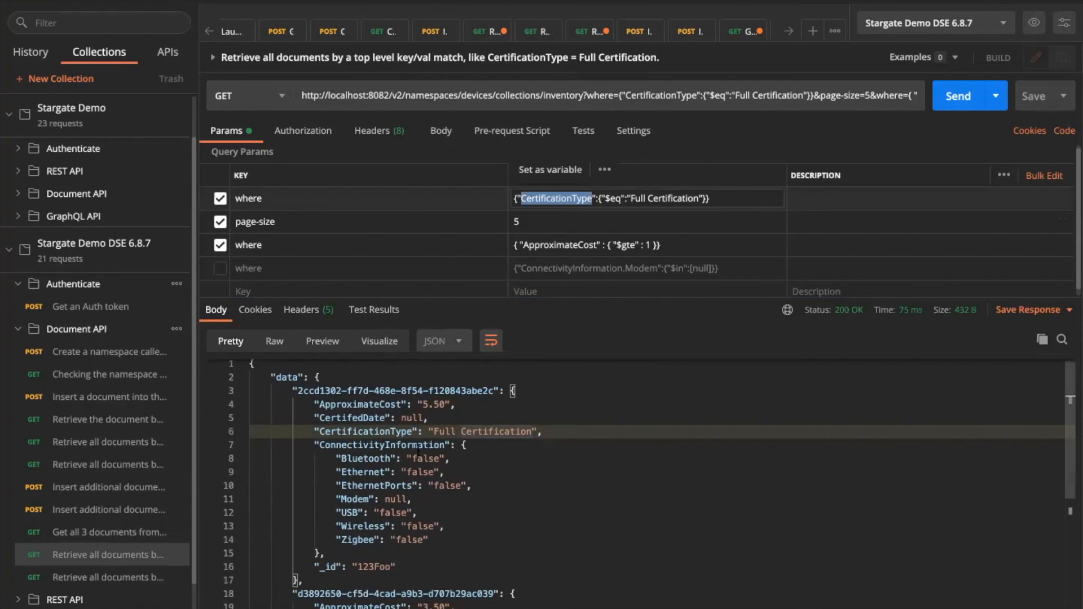
{"action": "scroll", "scroll_direction": "down", "scroll_amount": 3}
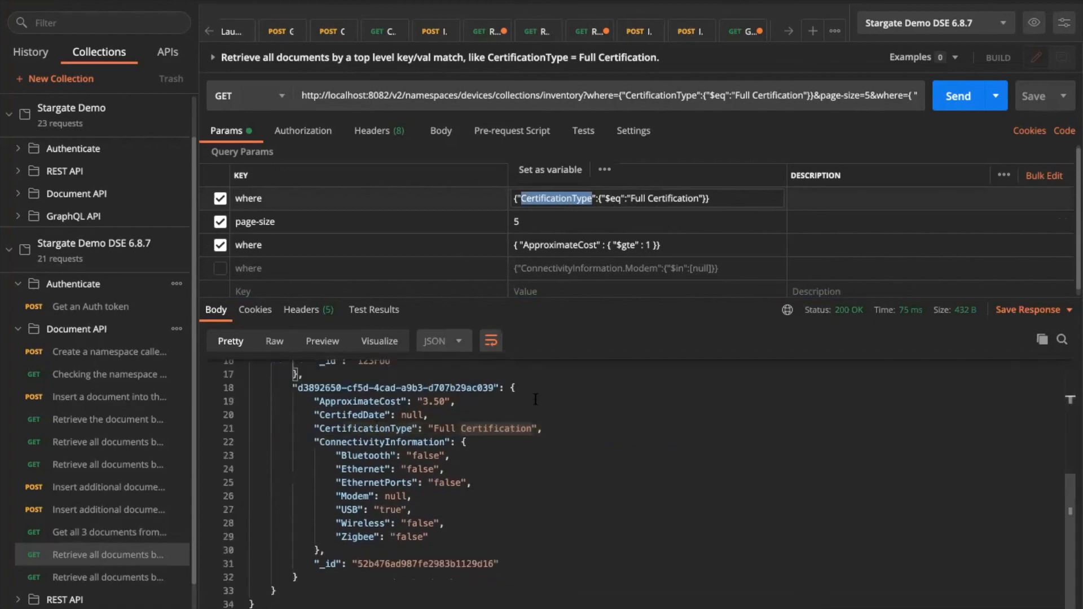
{"action": "scroll", "scroll_direction": "up", "scroll_amount": 3}
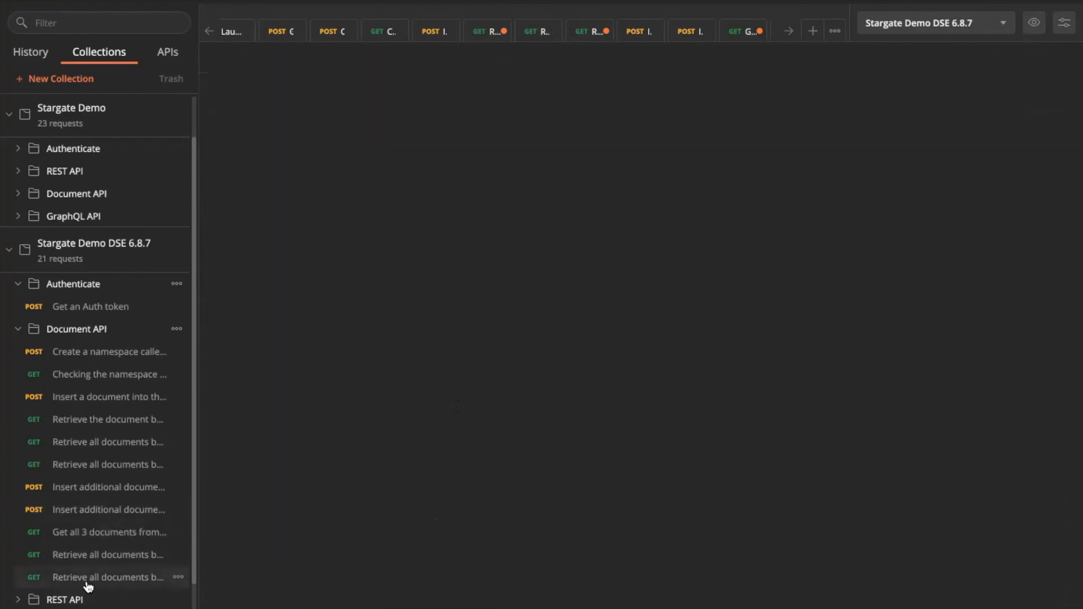
Run the ConnectivityInformation.USB equals true query, returning results including 123Bar.
{"action": "left_click", "coordinate": [107, 576]}
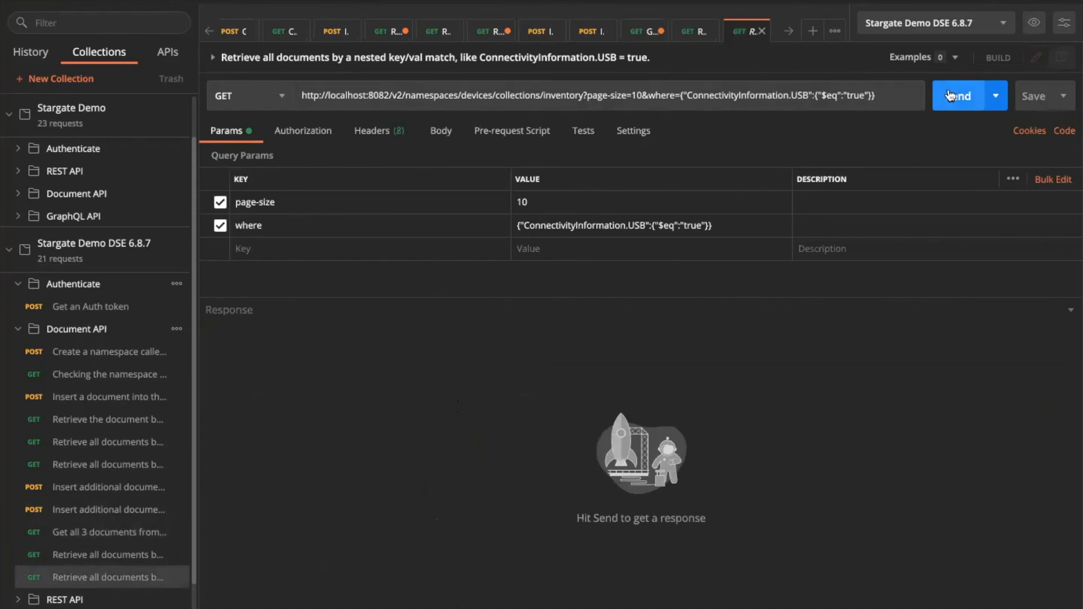
{"action": "left_click", "coordinate": [957, 95]}
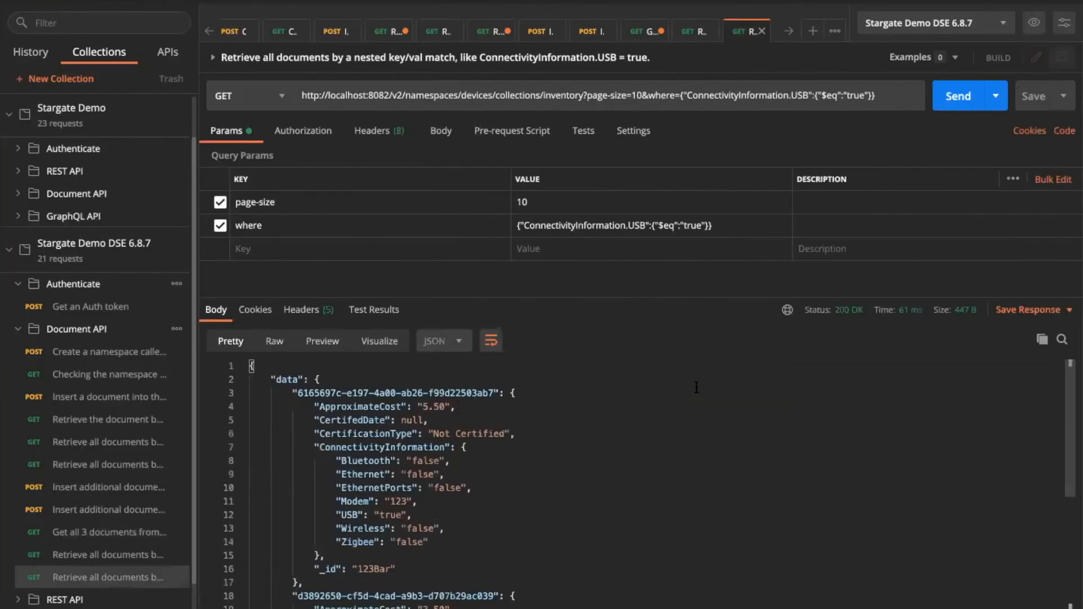
{"action": "mouse_move", "coordinate": [698, 392]}
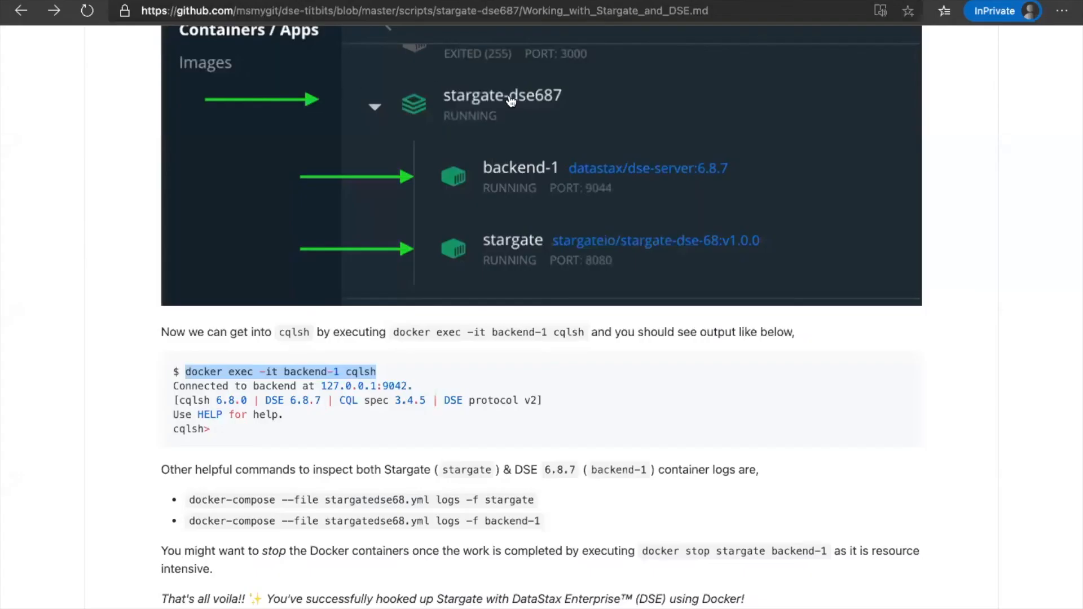
{"action": "mouse_move", "coordinate": [510, 101]}
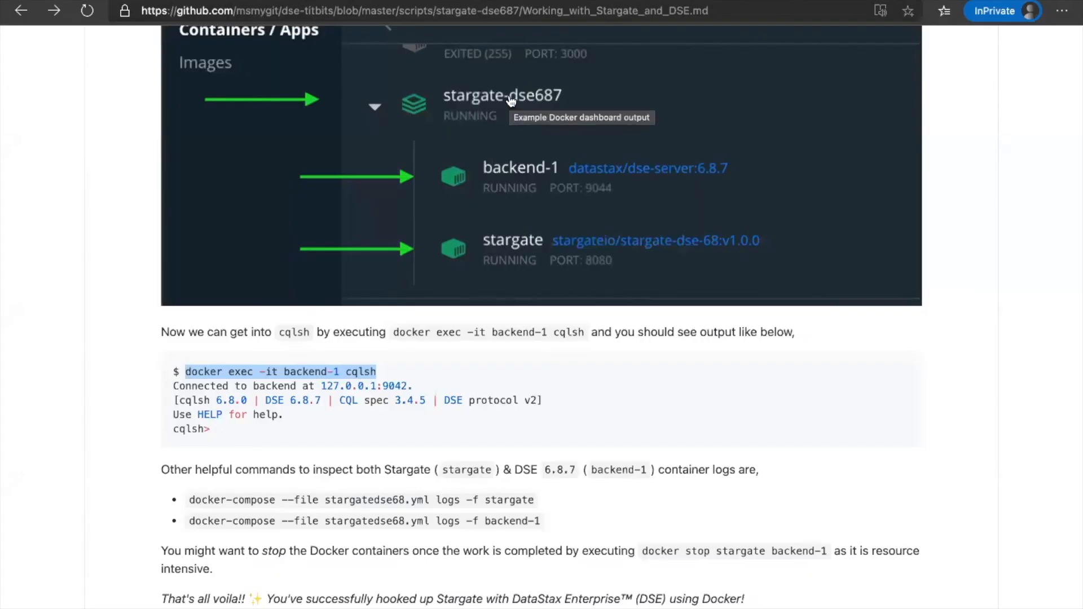
{"action": "mouse_move", "coordinate": [580, 166]}
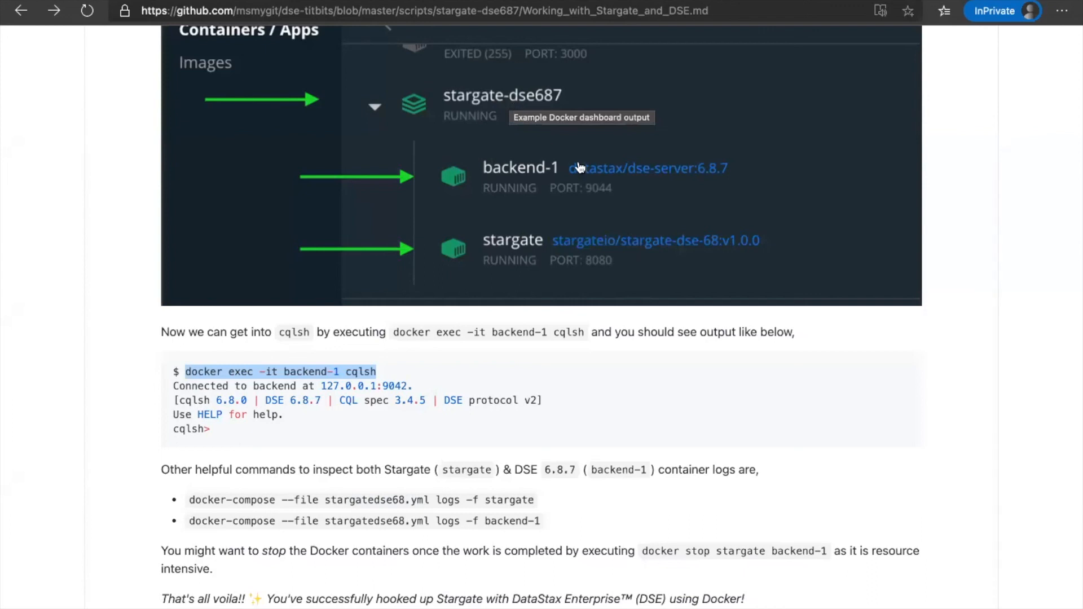
Scroll the GitHub guide to read the docker stop advice for stargate and backend-1.
{"action": "scroll", "scroll_direction": "down", "scroll_amount": 3}
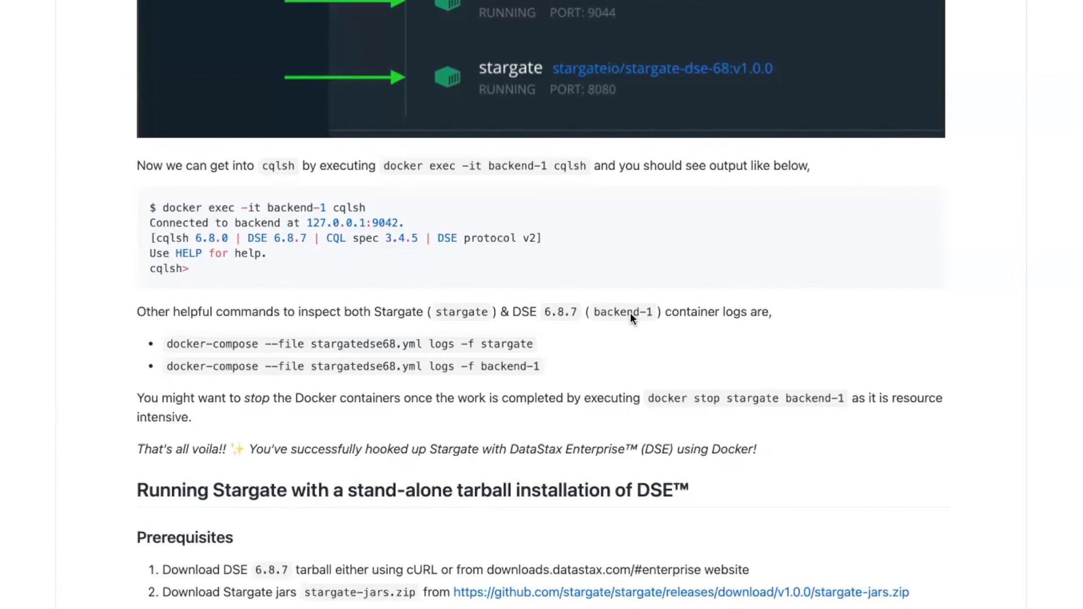
{"action": "mouse_move", "coordinate": [723, 349]}
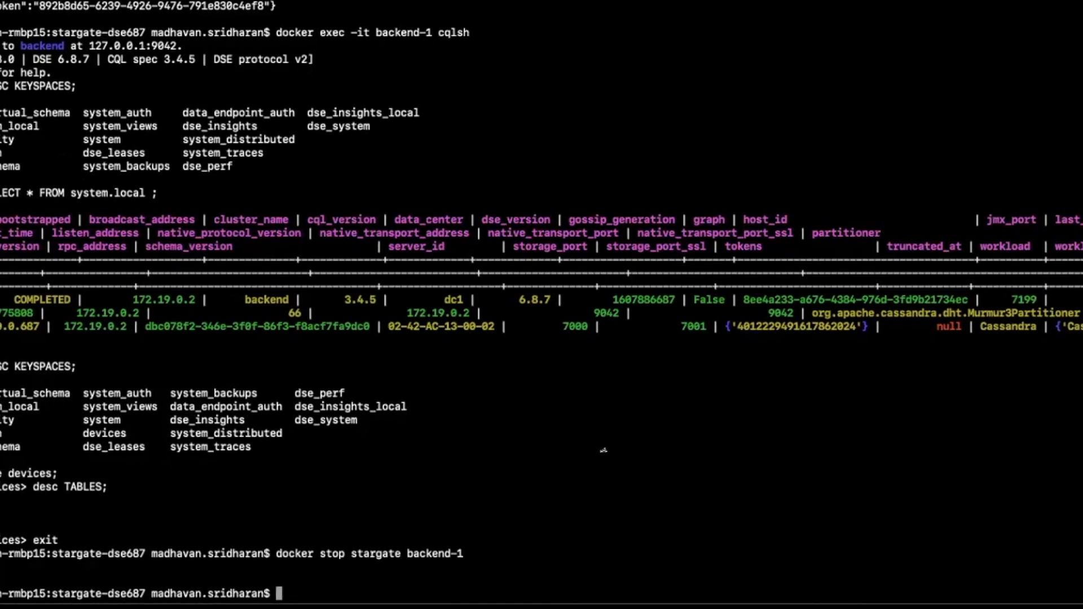
{"action": "scroll", "scroll_direction": "up", "scroll_amount": 3}
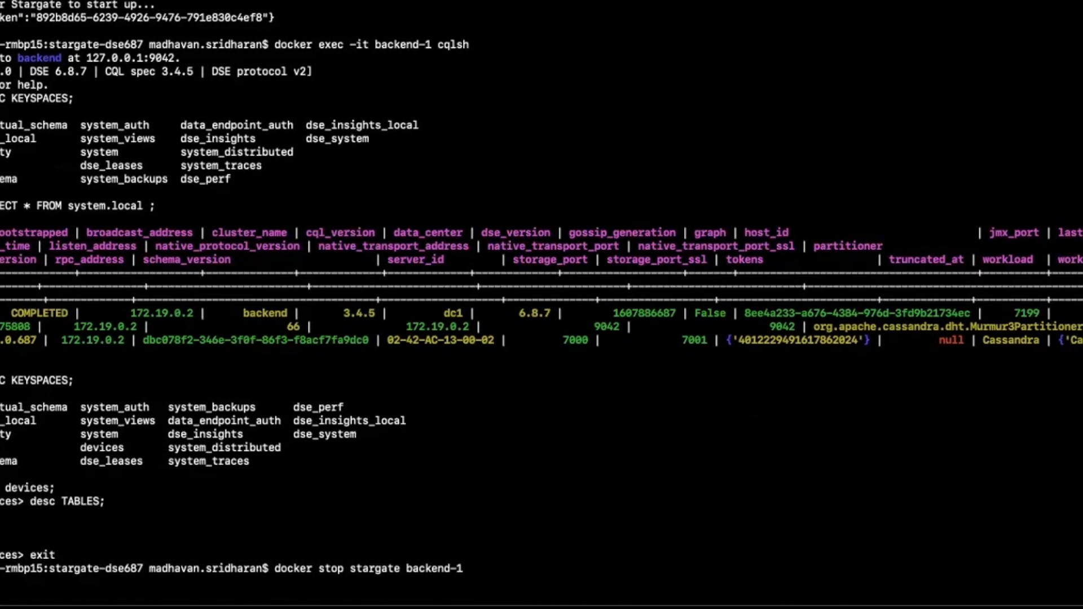
{"action": "mouse_move", "coordinate": [758, 435]}
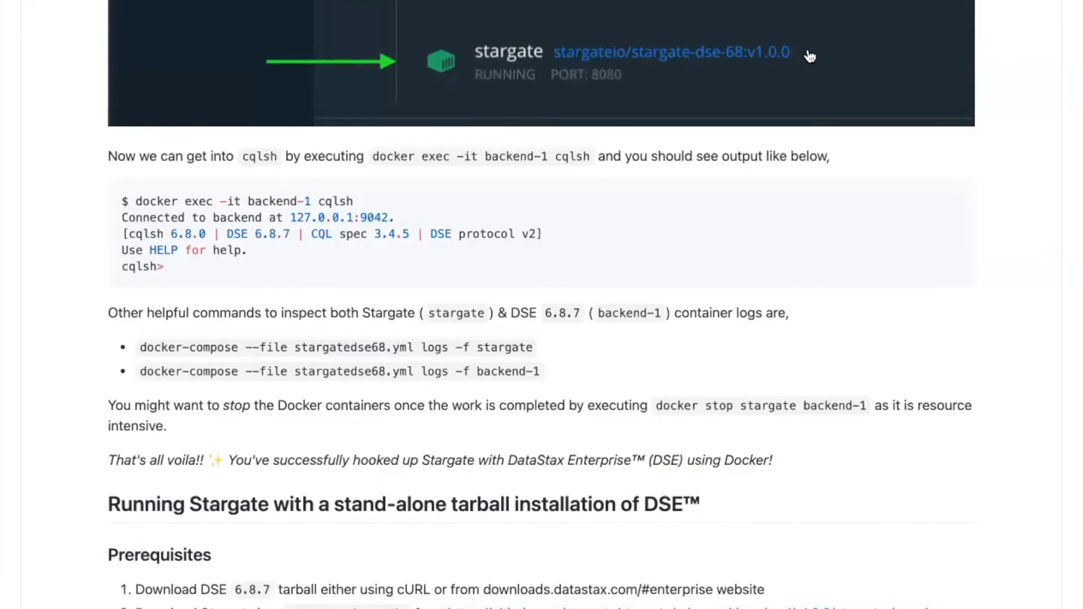
{"action": "mouse_move", "coordinate": [810, 55]}
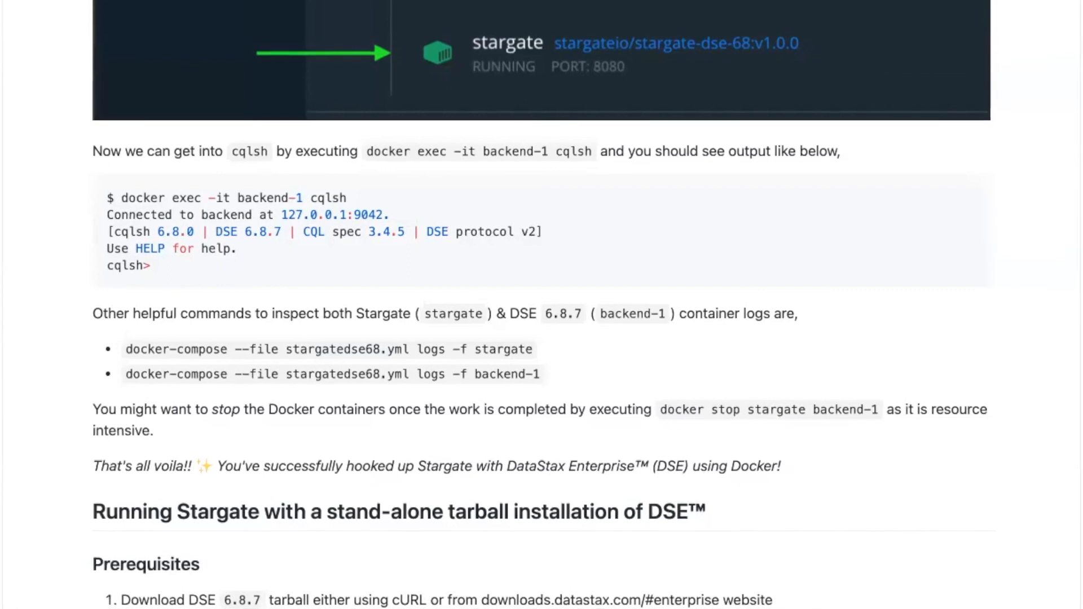
{"action": "scroll", "scroll_direction": "down", "scroll_amount": 3}
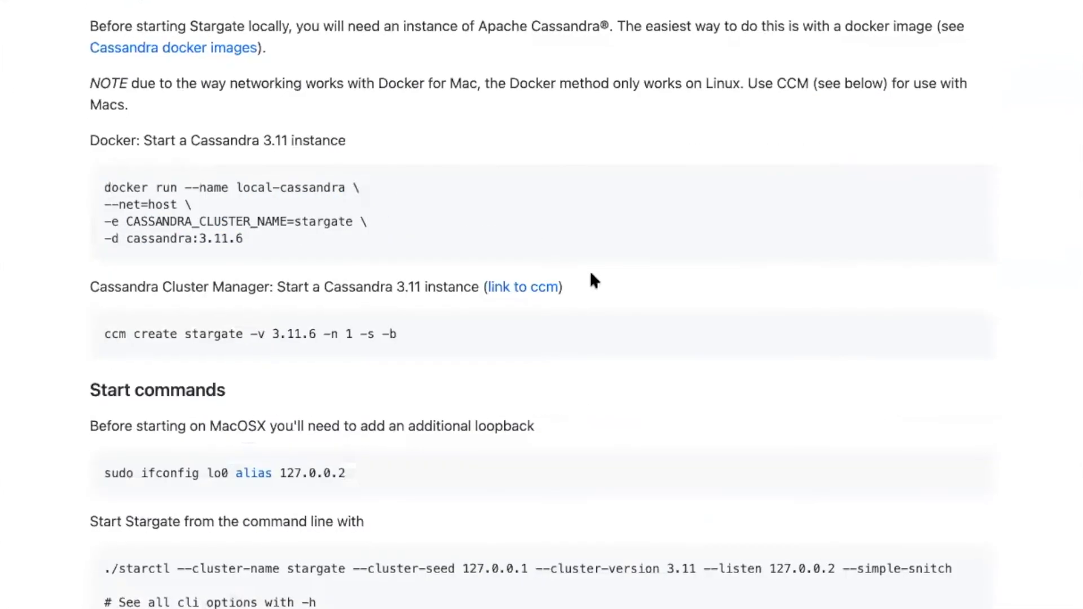
{"action": "scroll", "scroll_direction": "up", "scroll_amount": 3}
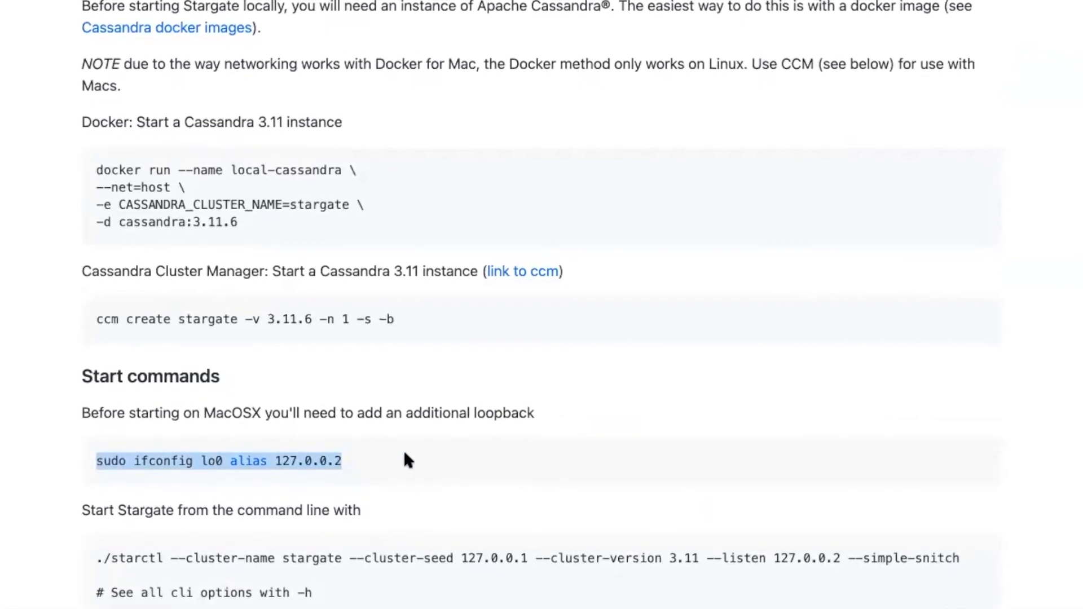
{"action": "mouse_move", "coordinate": [498, 438]}
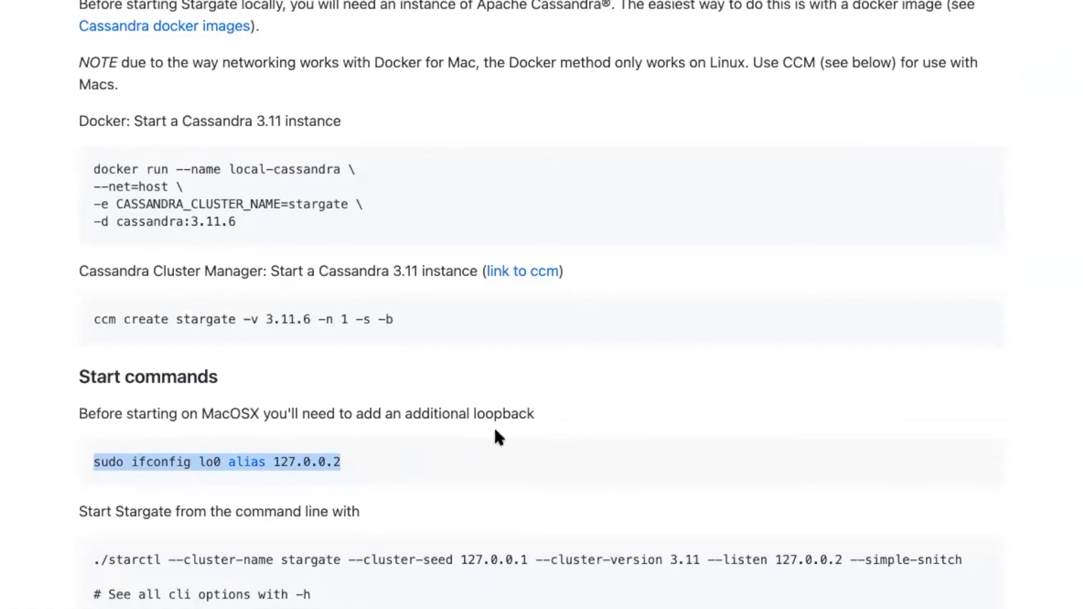
{"action": "mouse_move", "coordinate": [687, 417]}
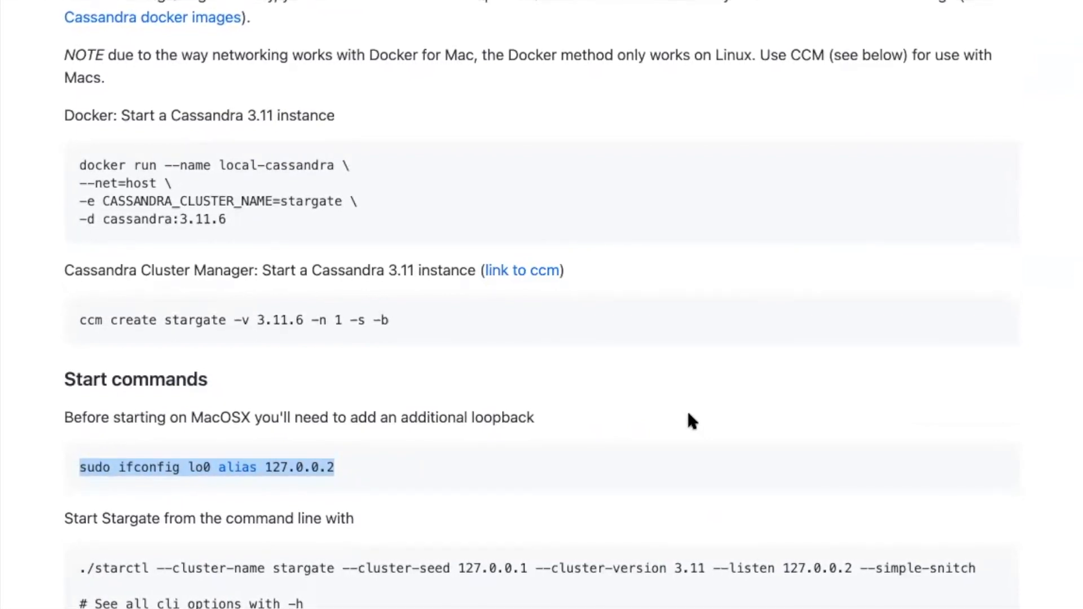
{"action": "mouse_move", "coordinate": [507, 169]}
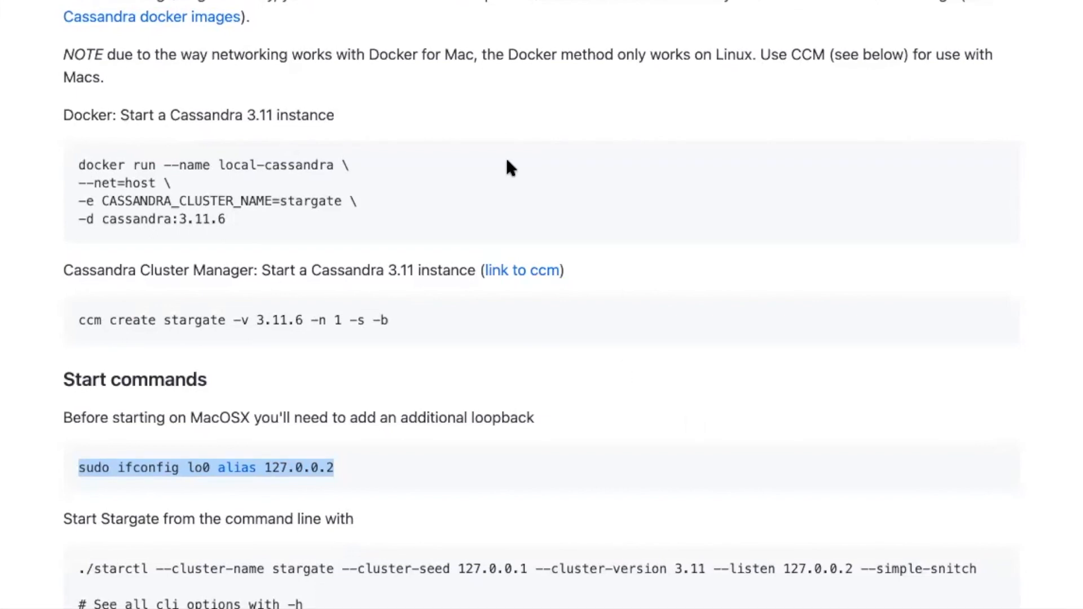